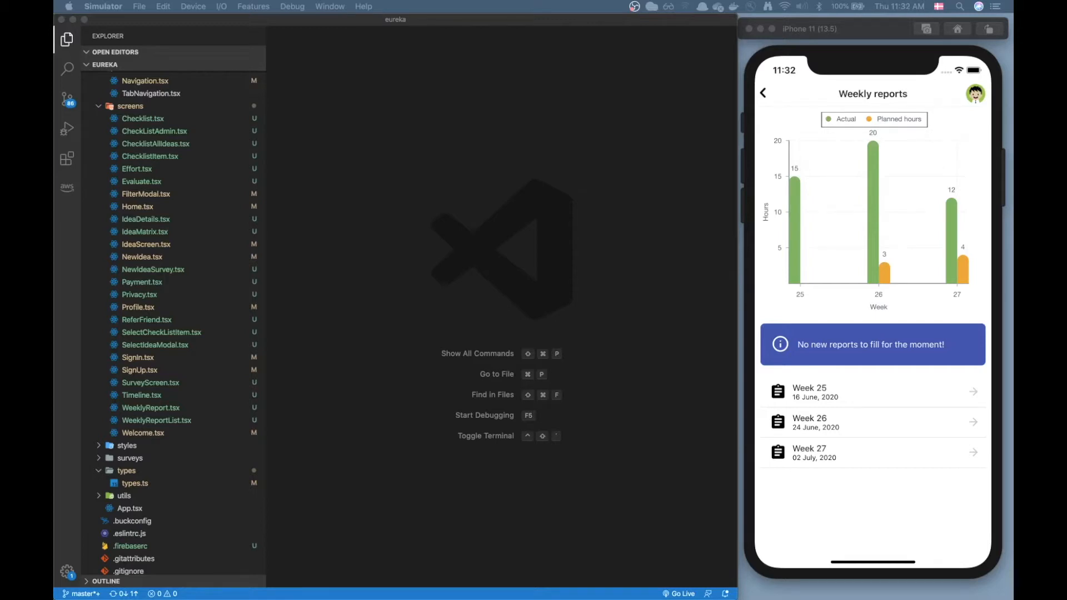
{"action": "mouse_move", "coordinate": [815, 167]}
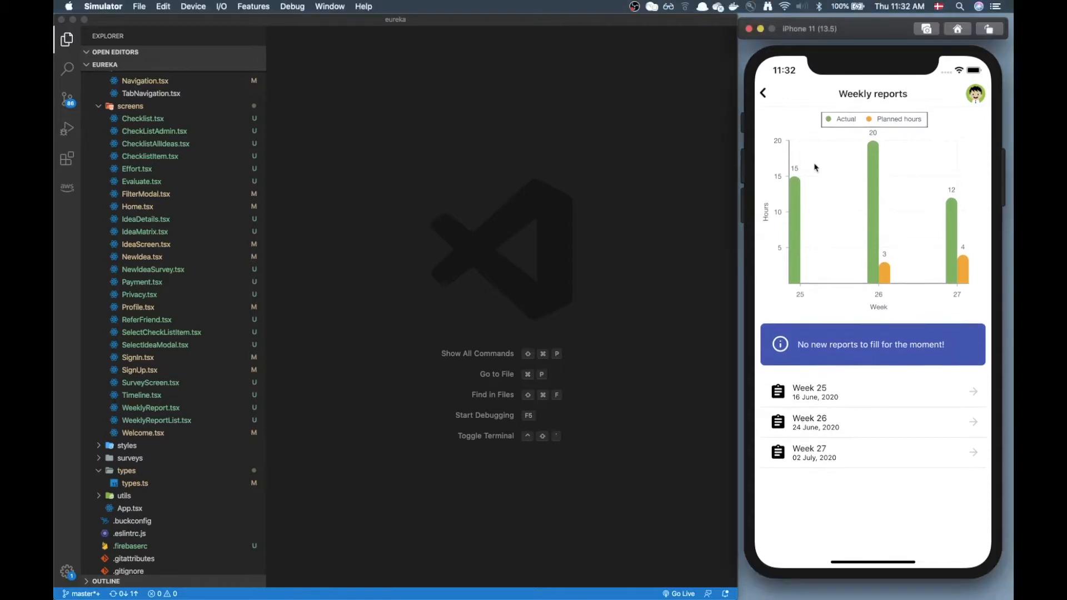
{"action": "mouse_move", "coordinate": [917, 229]}
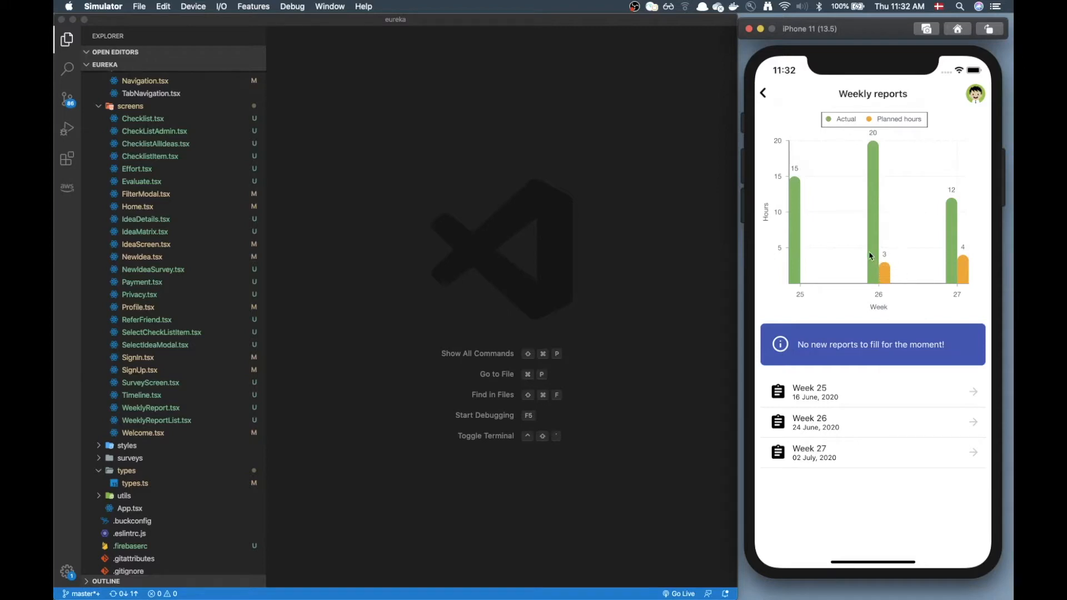
{"action": "mouse_move", "coordinate": [845, 288]}
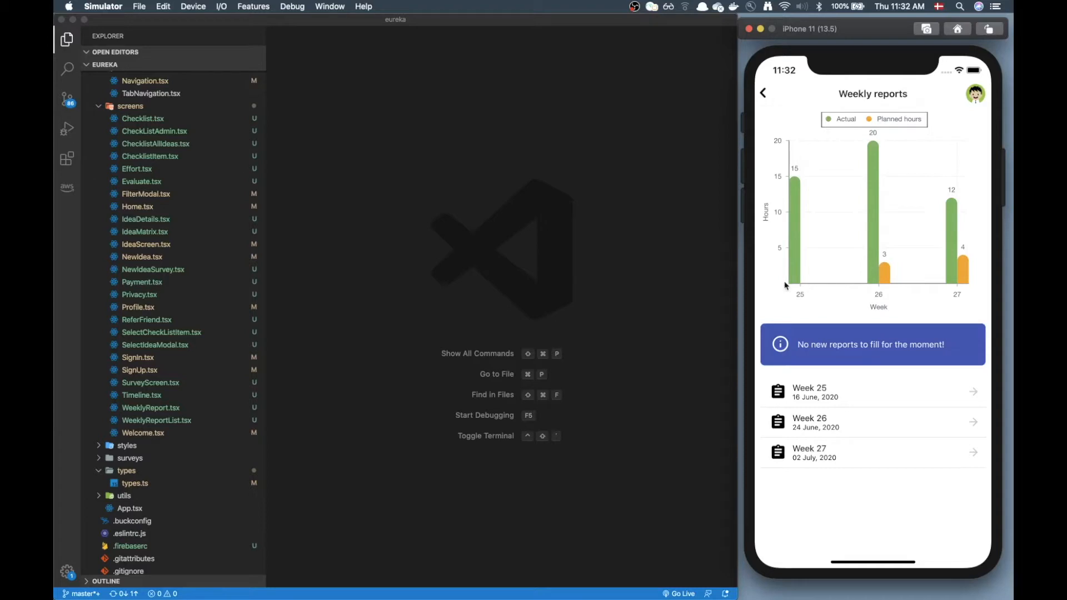
{"action": "mouse_move", "coordinate": [807, 251]}
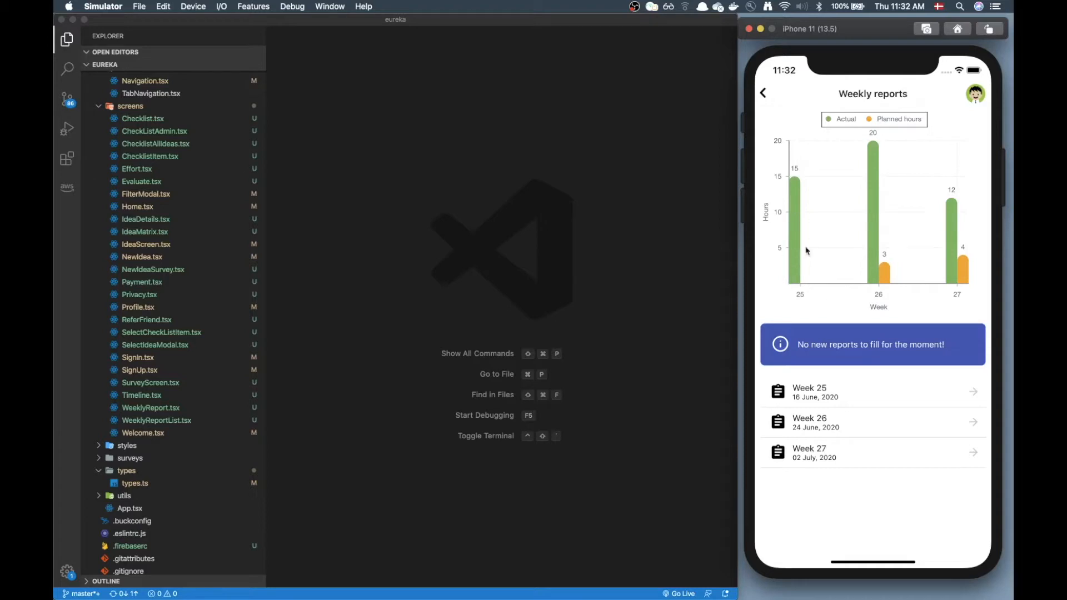
{"action": "mouse_move", "coordinate": [807, 298]}
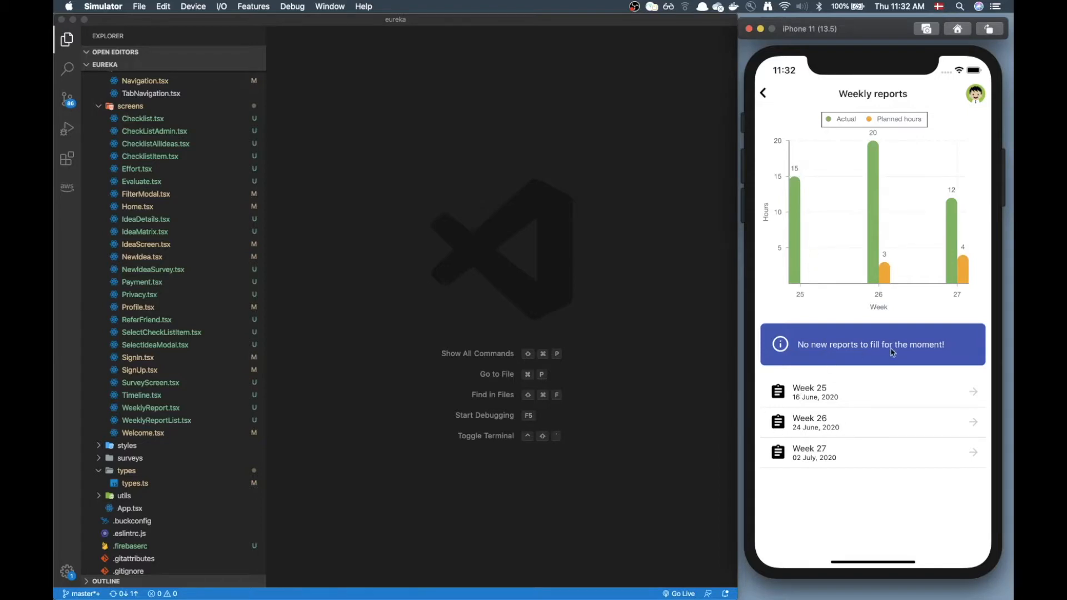
{"action": "mouse_move", "coordinate": [817, 400]}
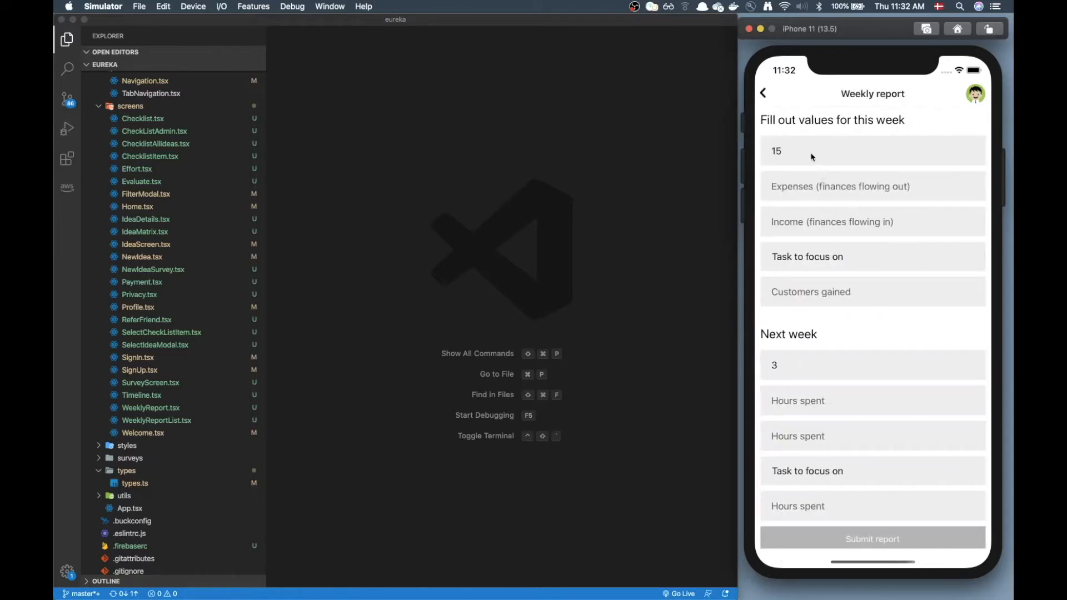
Step: Select this week's Hours spent field in the weekly report form
{"action": "left_click", "coordinate": [786, 151]}
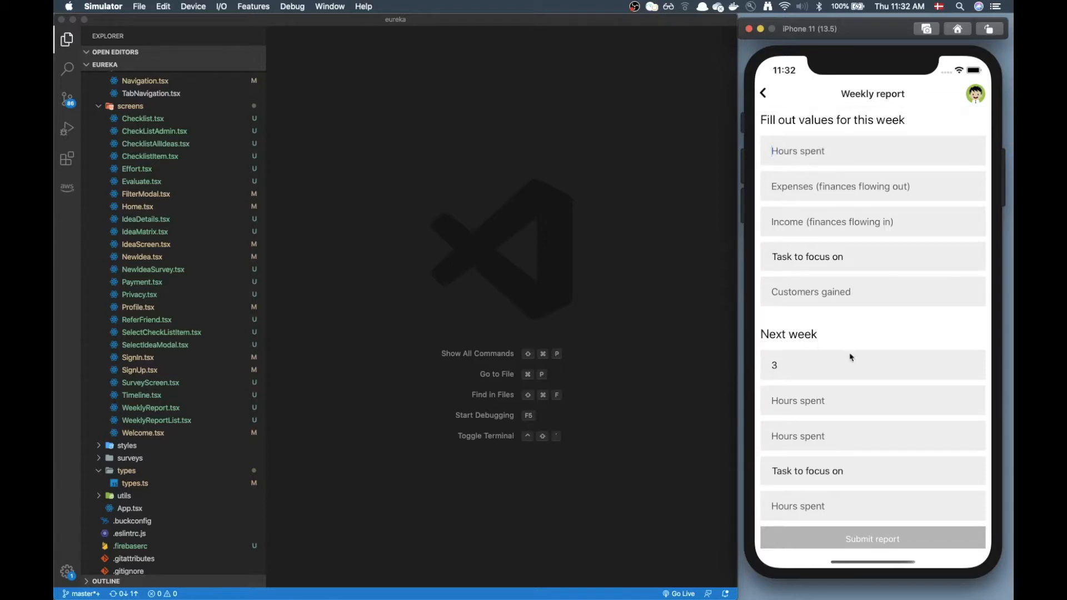
{"action": "mouse_move", "coordinate": [806, 368]}
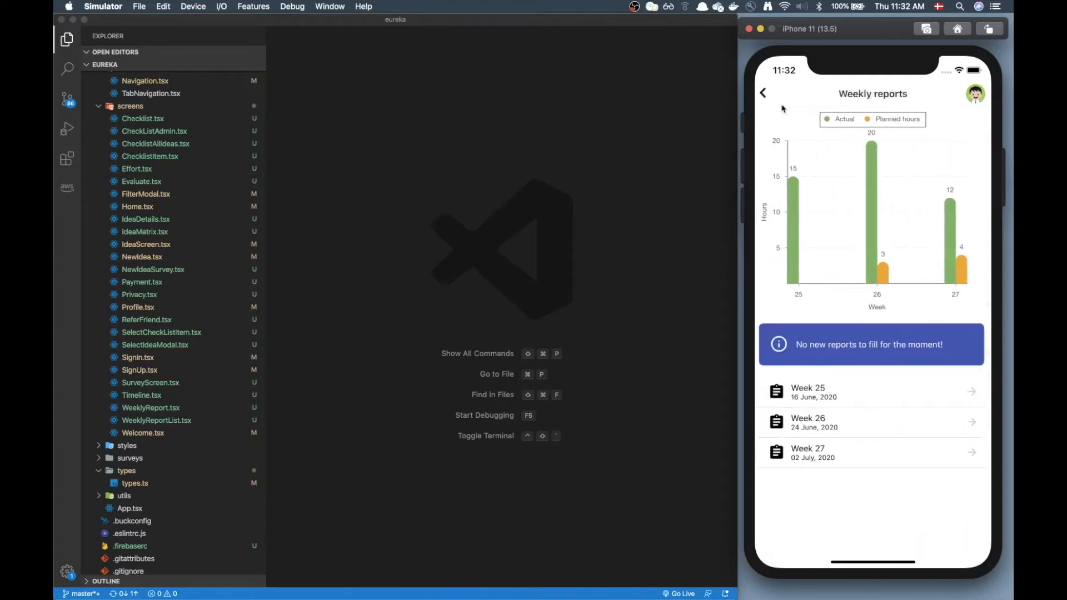
{"action": "mouse_move", "coordinate": [828, 270]}
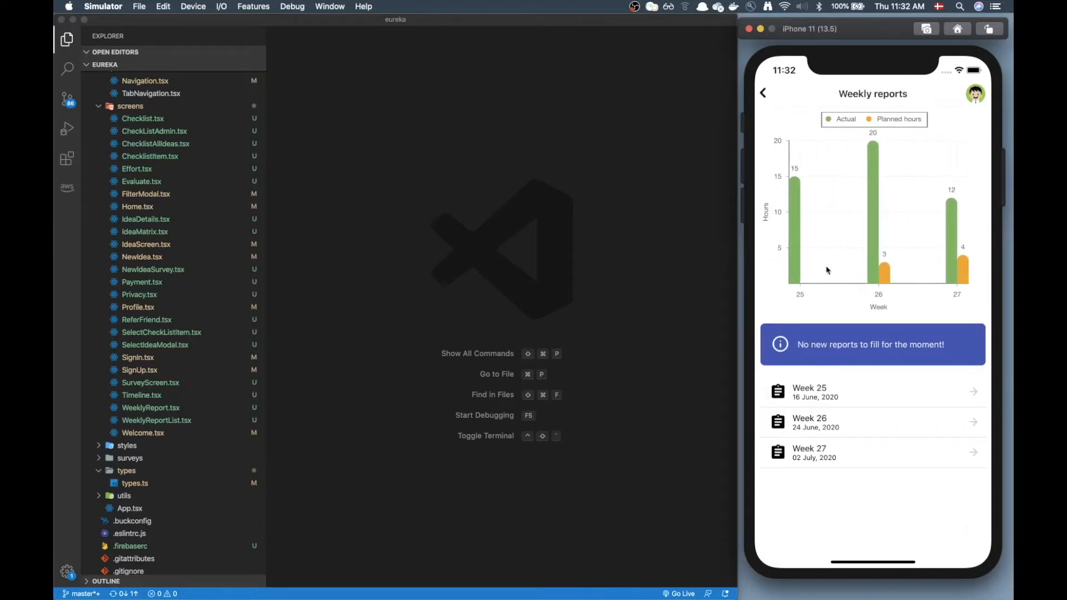
{"action": "mouse_move", "coordinate": [815, 200]}
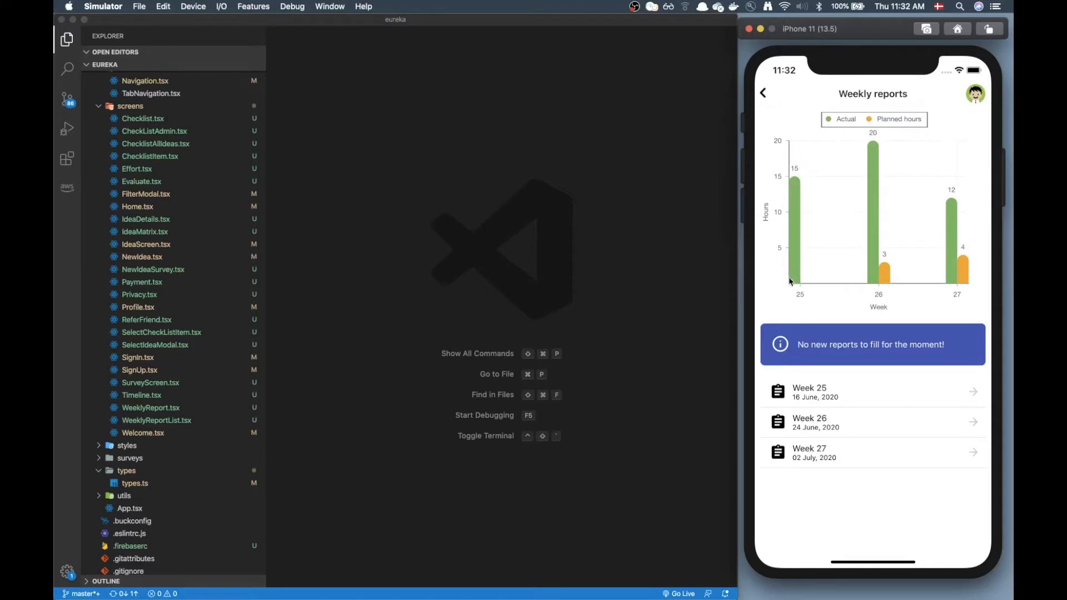
{"action": "mouse_move", "coordinate": [870, 282]}
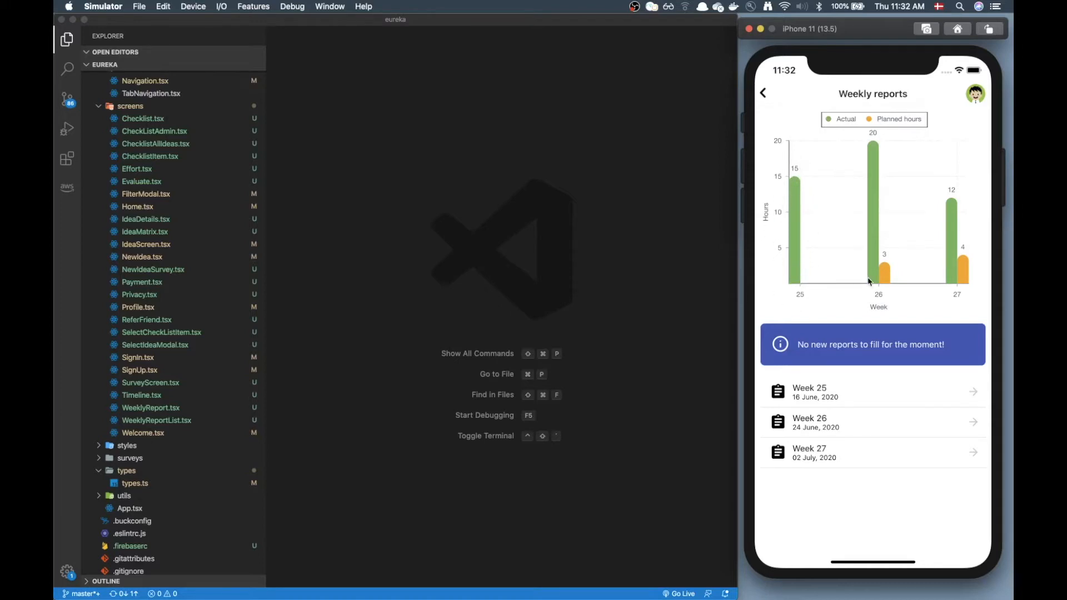
{"action": "mouse_move", "coordinate": [891, 276]}
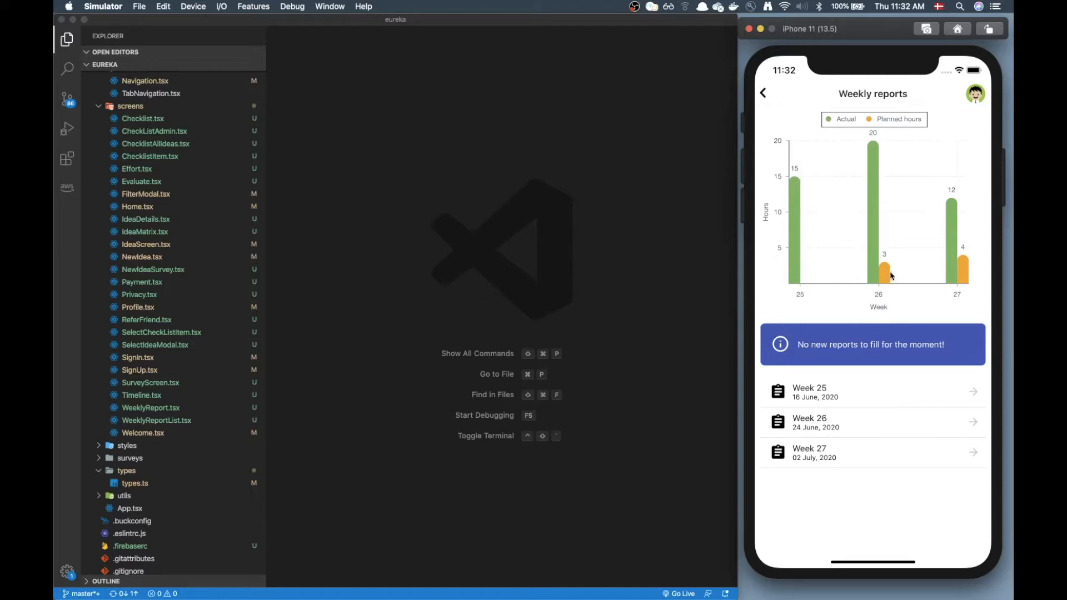
{"action": "mouse_move", "coordinate": [820, 264]}
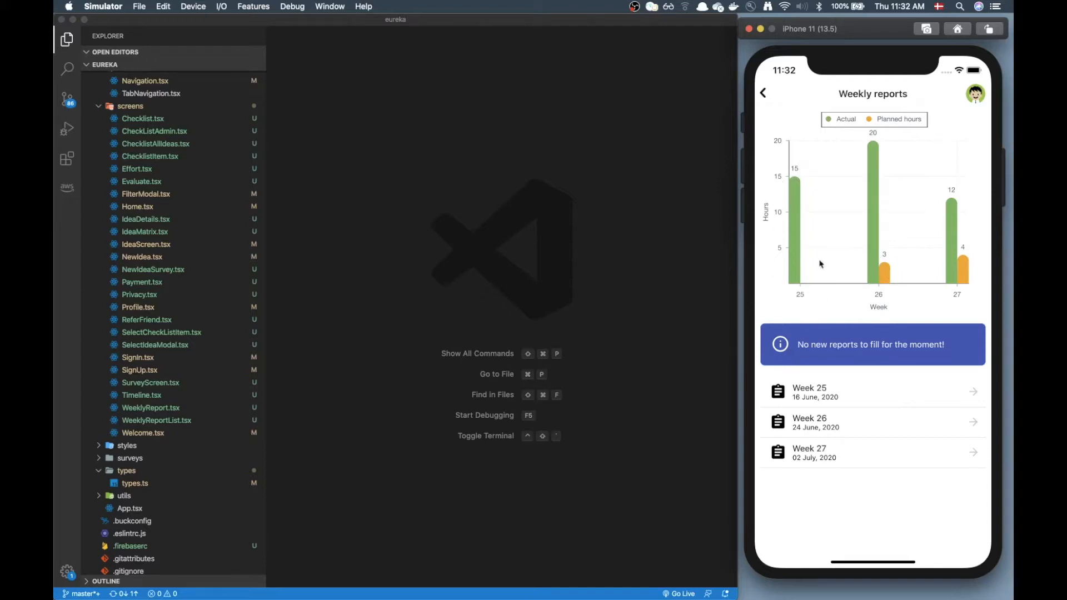
{"action": "mouse_move", "coordinate": [810, 187]}
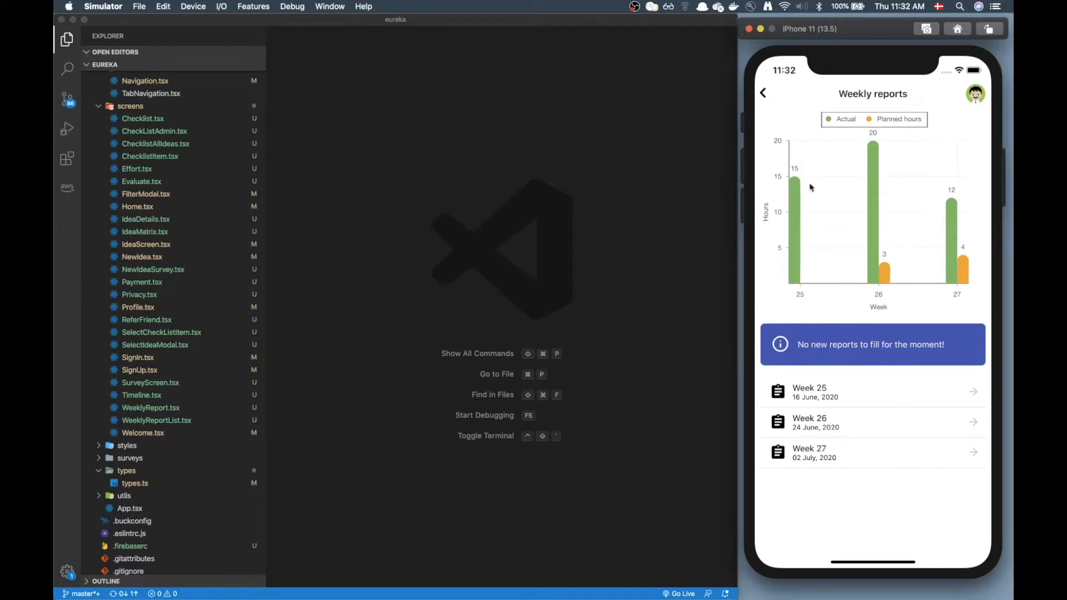
{"action": "mouse_move", "coordinate": [806, 251]}
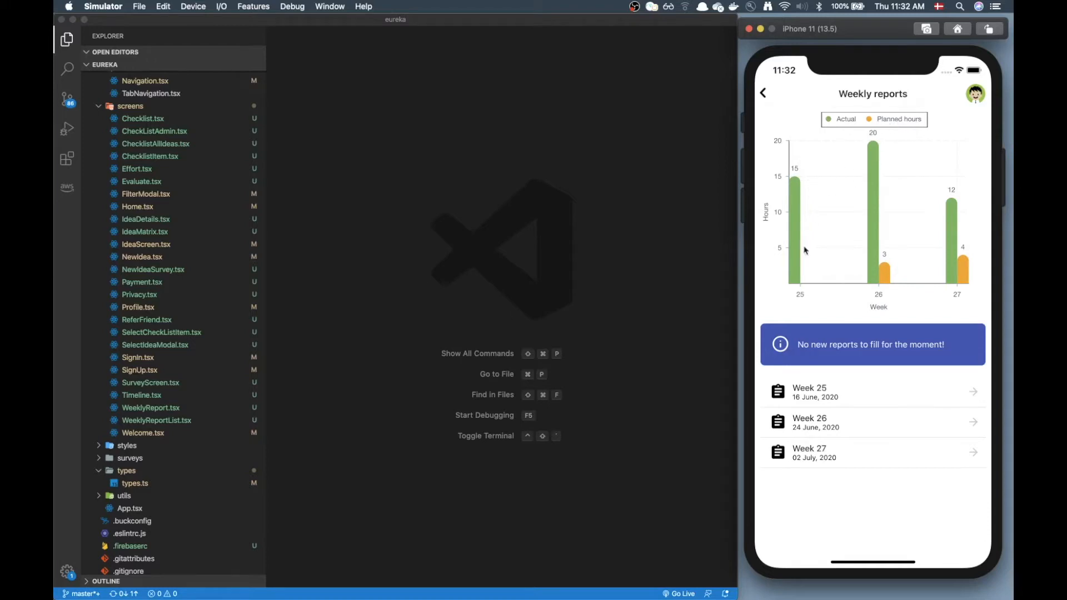
{"action": "mouse_move", "coordinate": [807, 286]}
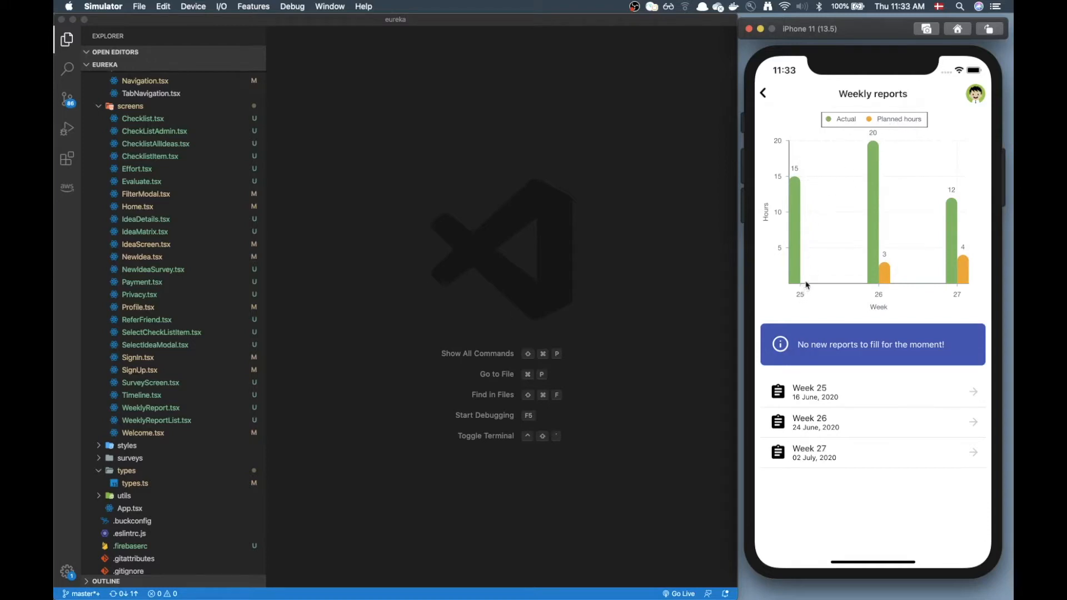
{"action": "mouse_move", "coordinate": [781, 294]}
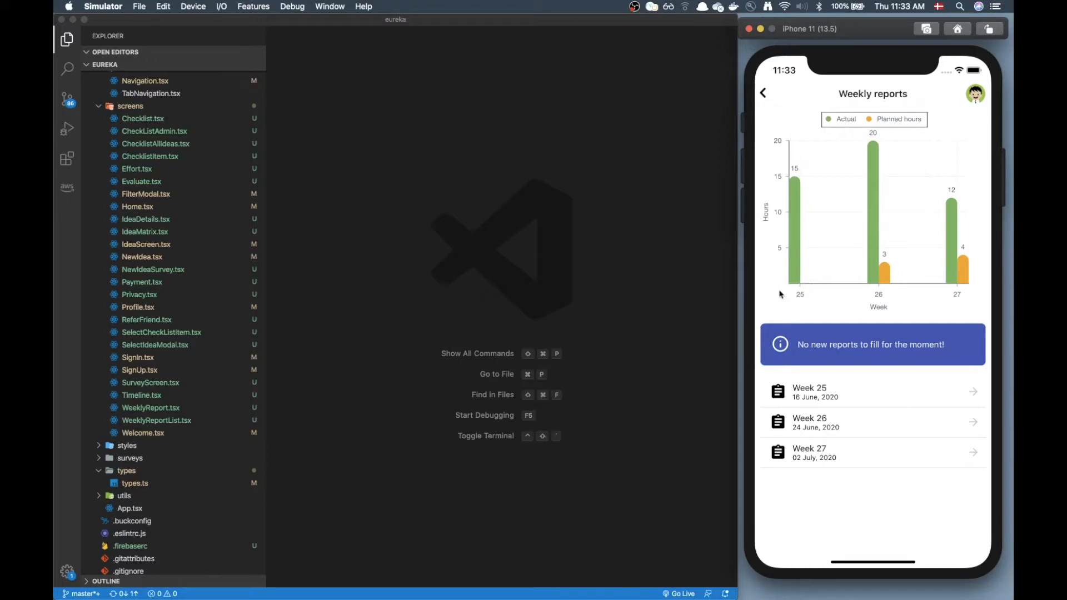
{"action": "mouse_move", "coordinate": [797, 219]}
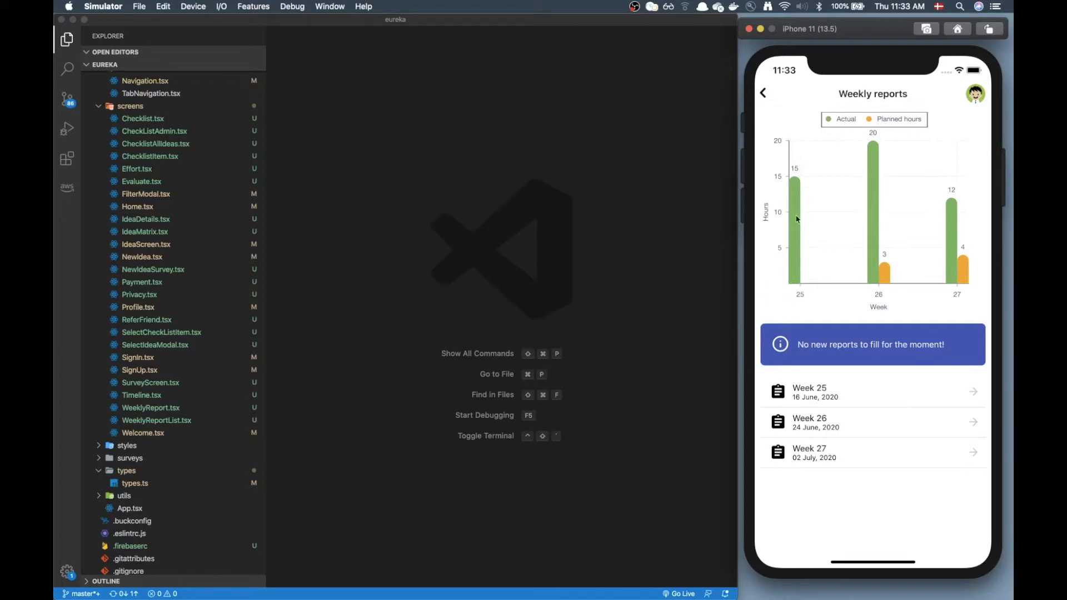
{"action": "mouse_move", "coordinate": [850, 228]}
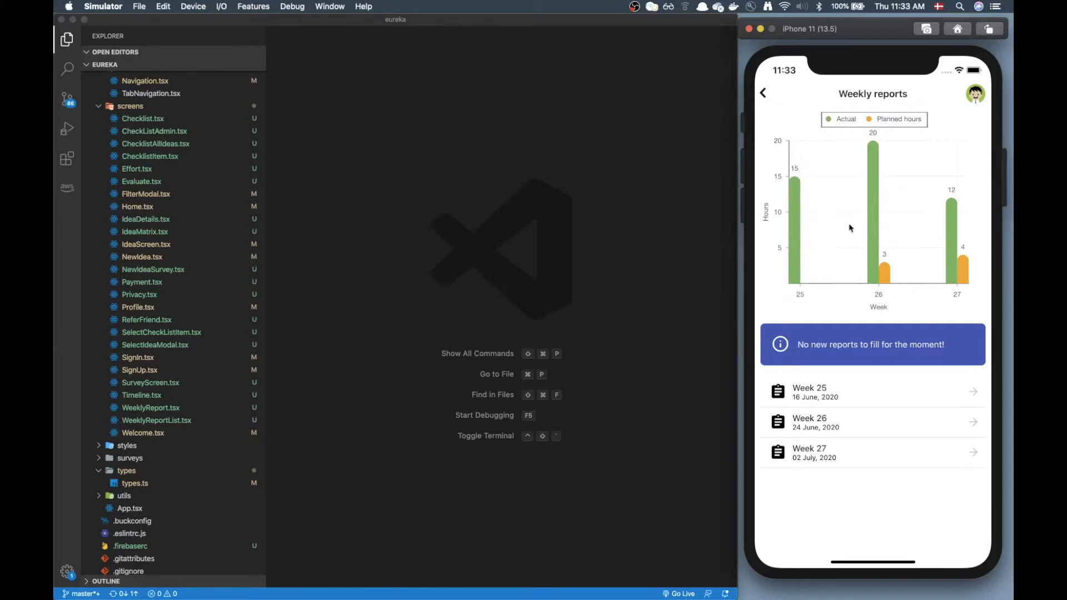
{"action": "mouse_move", "coordinate": [820, 279]}
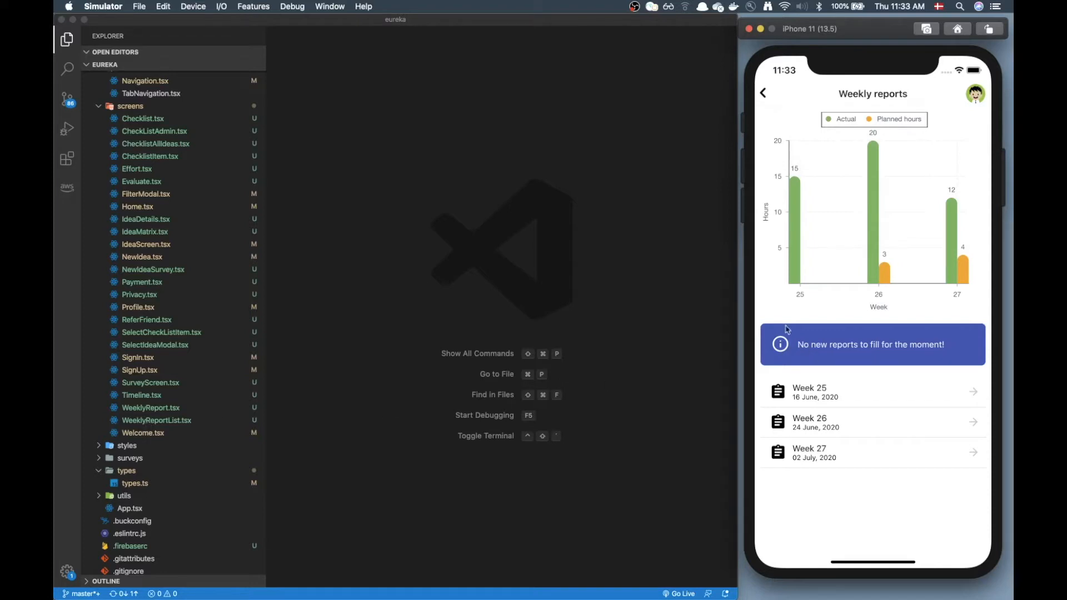
{"action": "mouse_move", "coordinate": [810, 301]}
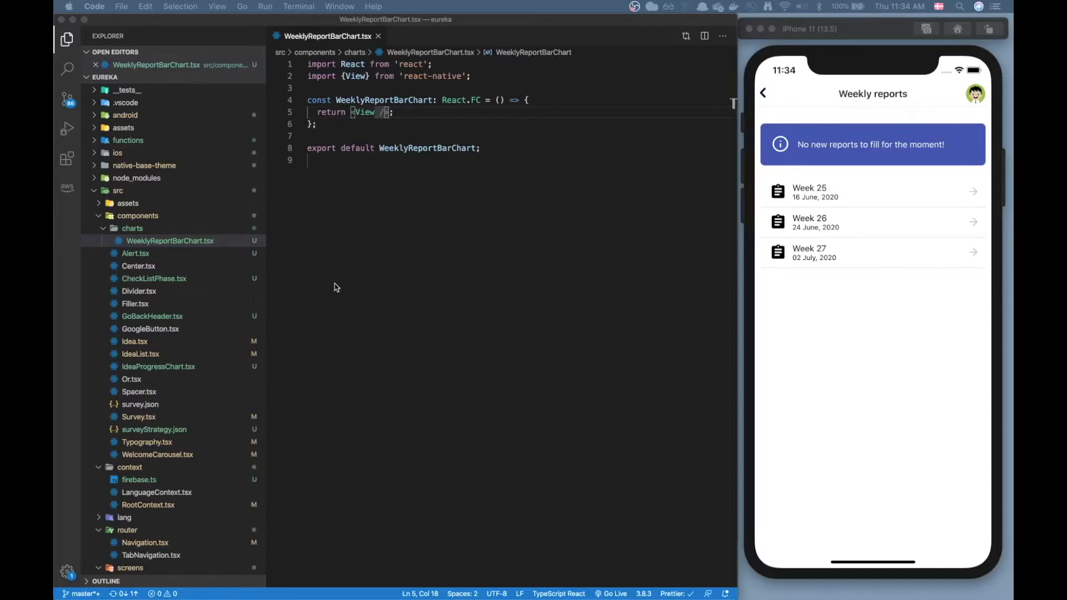
{"action": "double_click", "coordinate": [370, 100]}
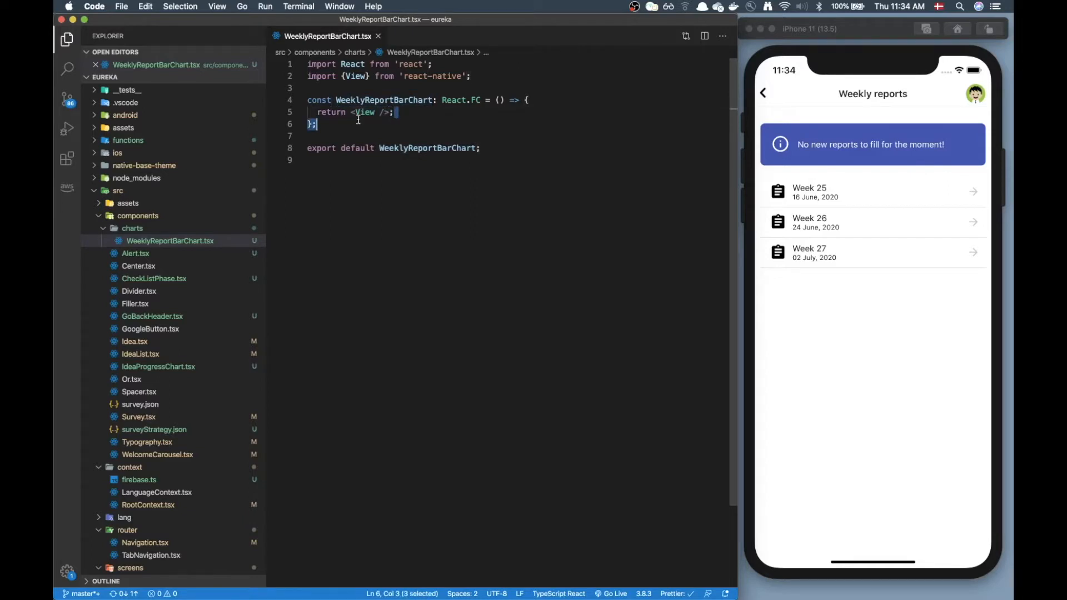
{"action": "mouse_move", "coordinate": [701, 214]}
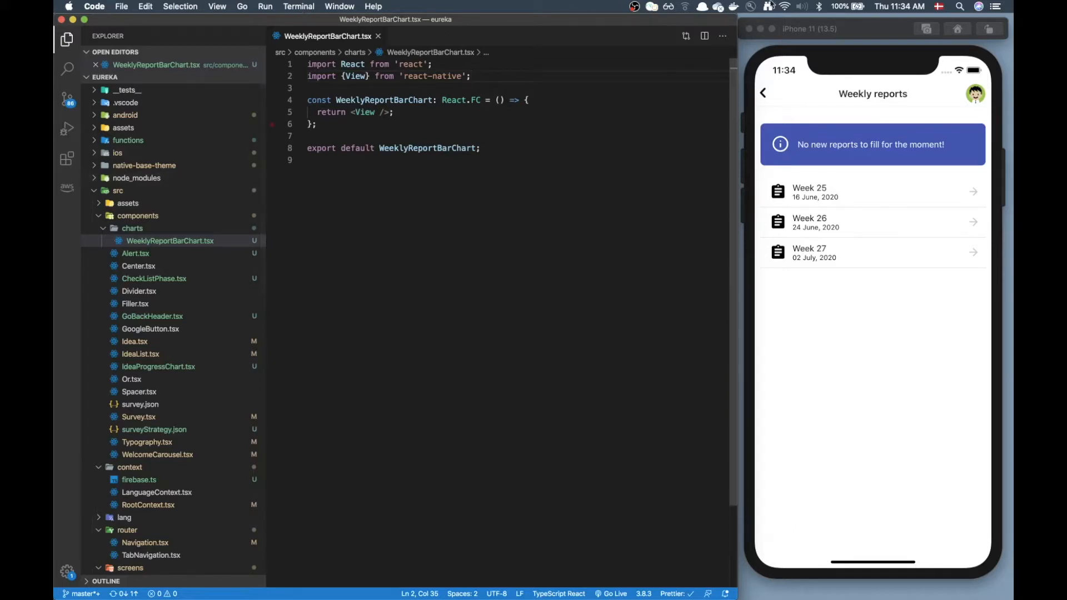
Step: Open a new terminal session and type the yarn add command for react-native-svg
{"action": "left_click", "coordinate": [298, 6]}
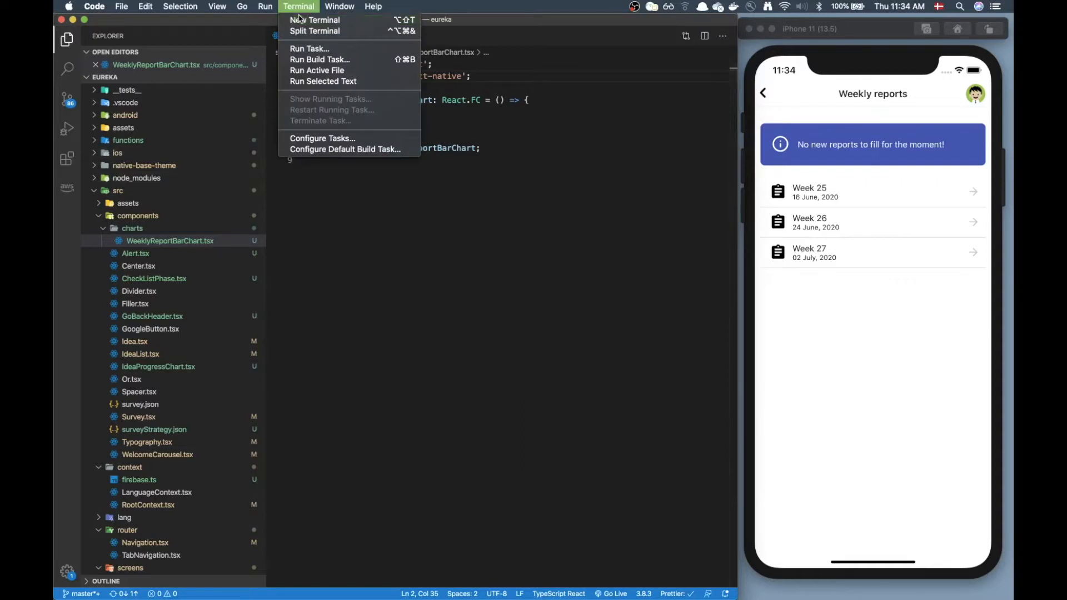
{"action": "left_click", "coordinate": [315, 20]}
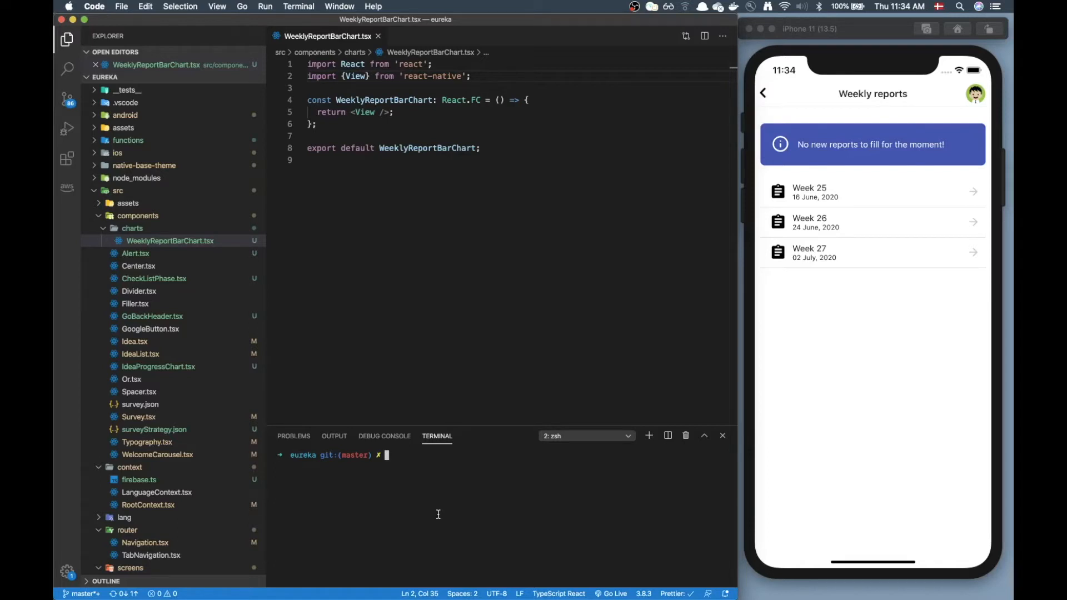
{"action": "type", "text": "yarn add react-native-svg"}
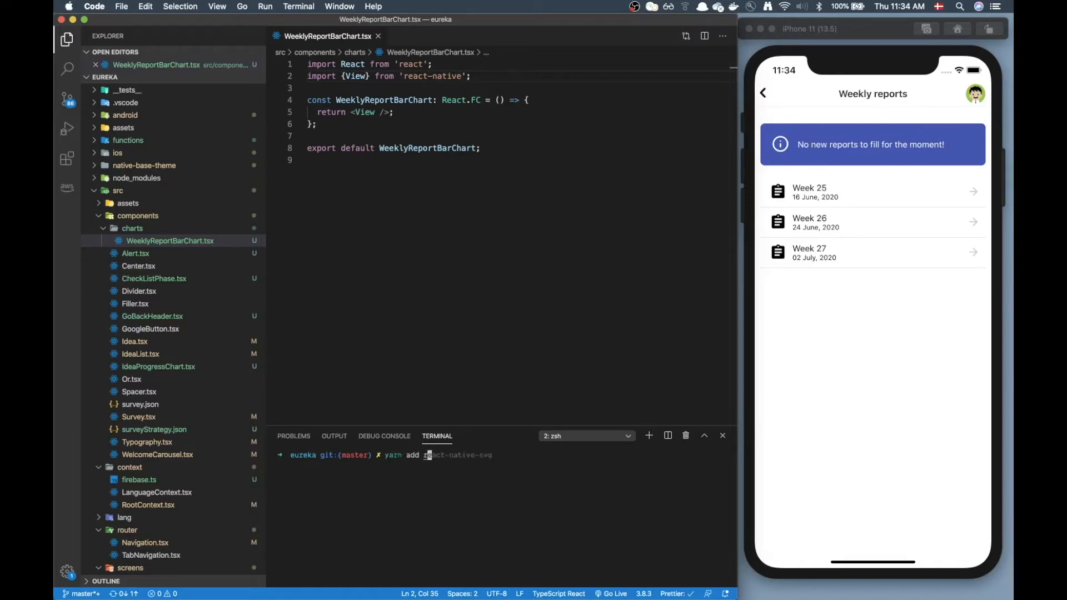
{"action": "type", "text": "eact"}
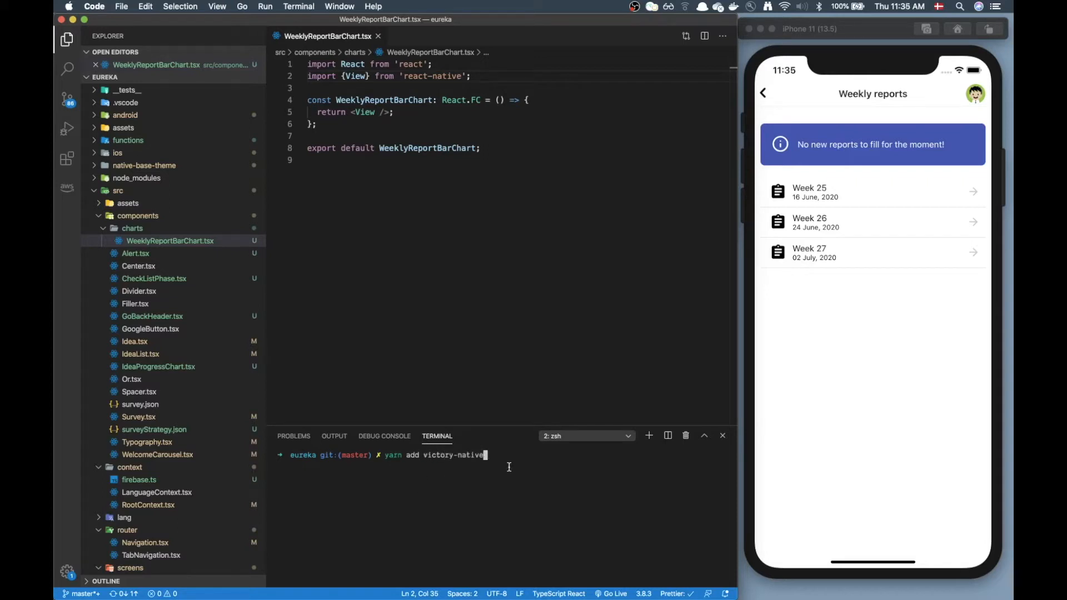
{"action": "mouse_move", "coordinate": [498, 518]}
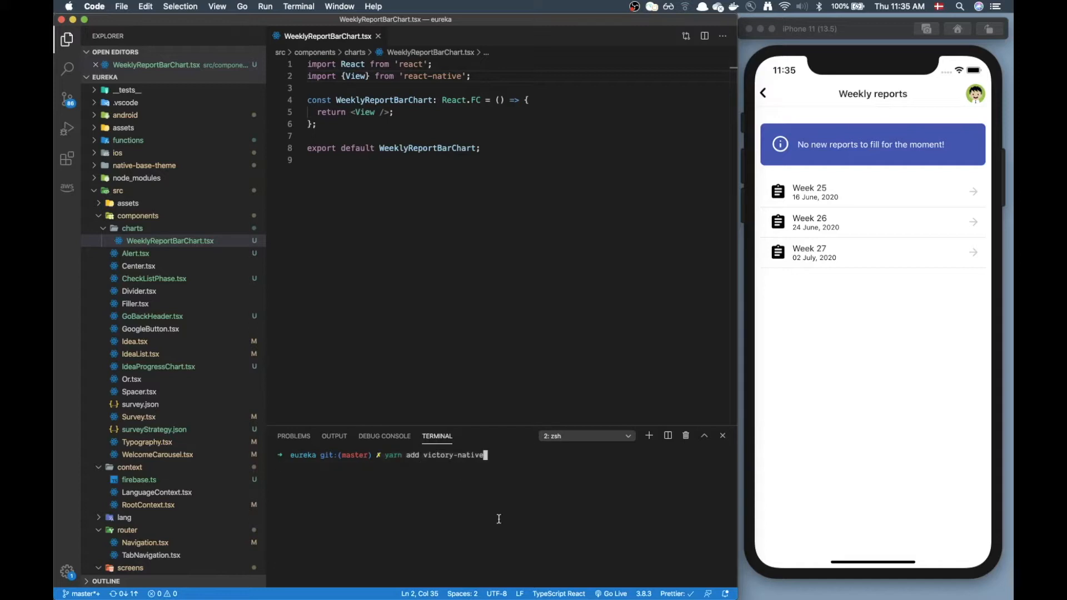
{"action": "mouse_move", "coordinate": [479, 431]}
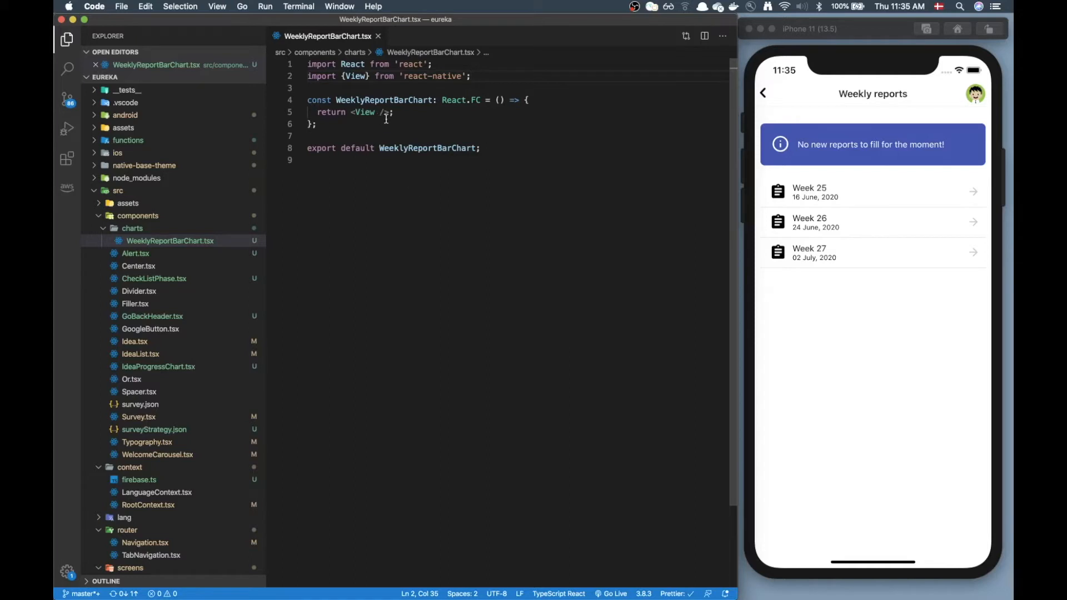
Step: Expand the component's returned View into opening and closing tags
{"action": "left_click", "coordinate": [316, 124]}
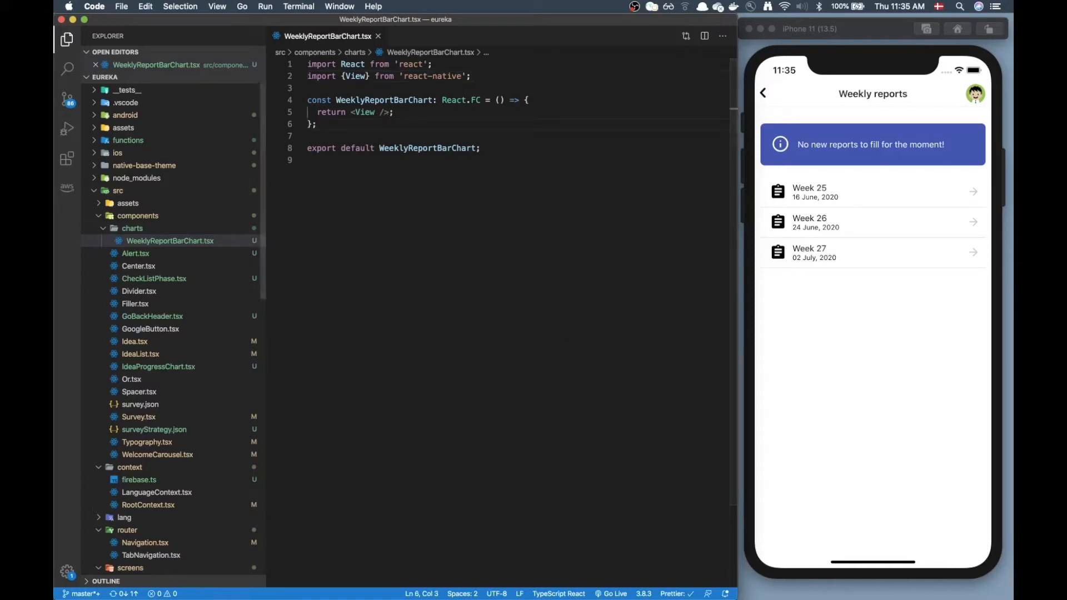
{"action": "left_click", "coordinate": [381, 113]}
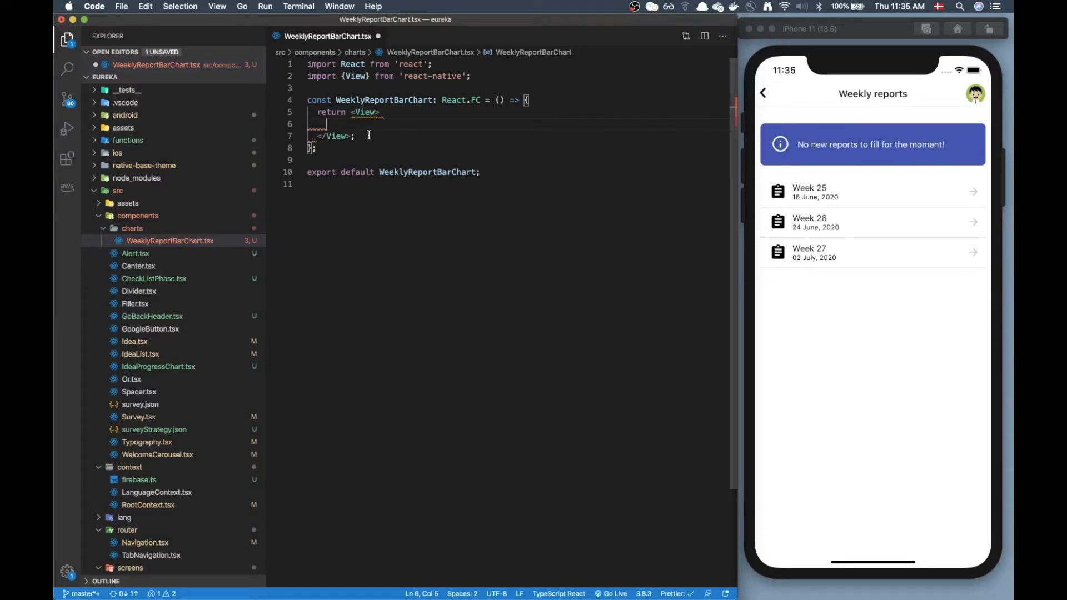
{"action": "type", "text": "<V"}
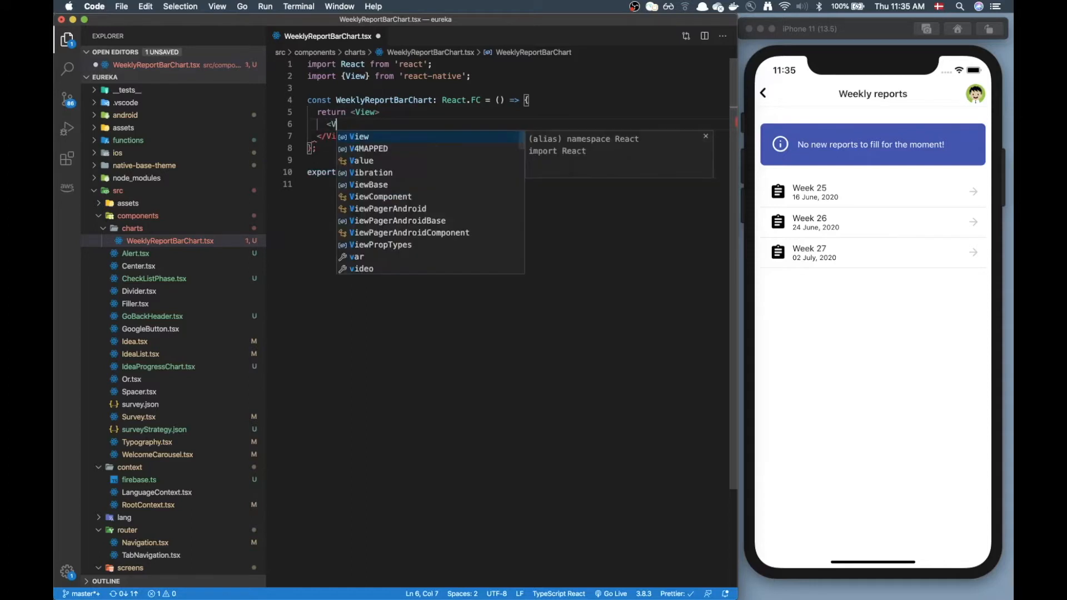
{"action": "type", "text": "icg"}
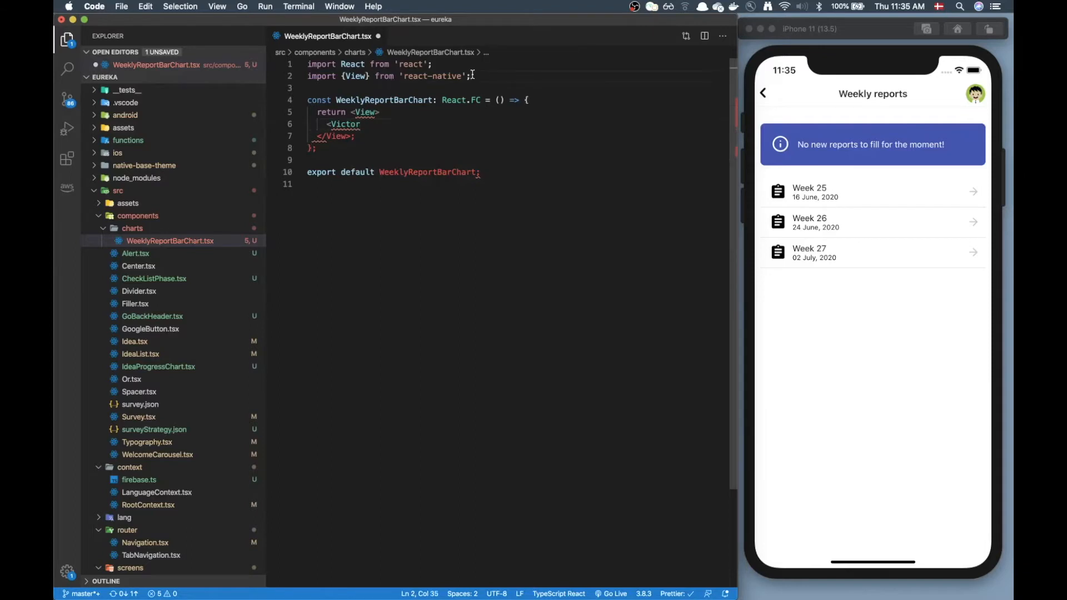
Step: Import VictoryChart and VictoryGroup, then nest a VictoryGroup inside a VictoryChart
{"action": "type", "text": "import { } from \"victory-native"}
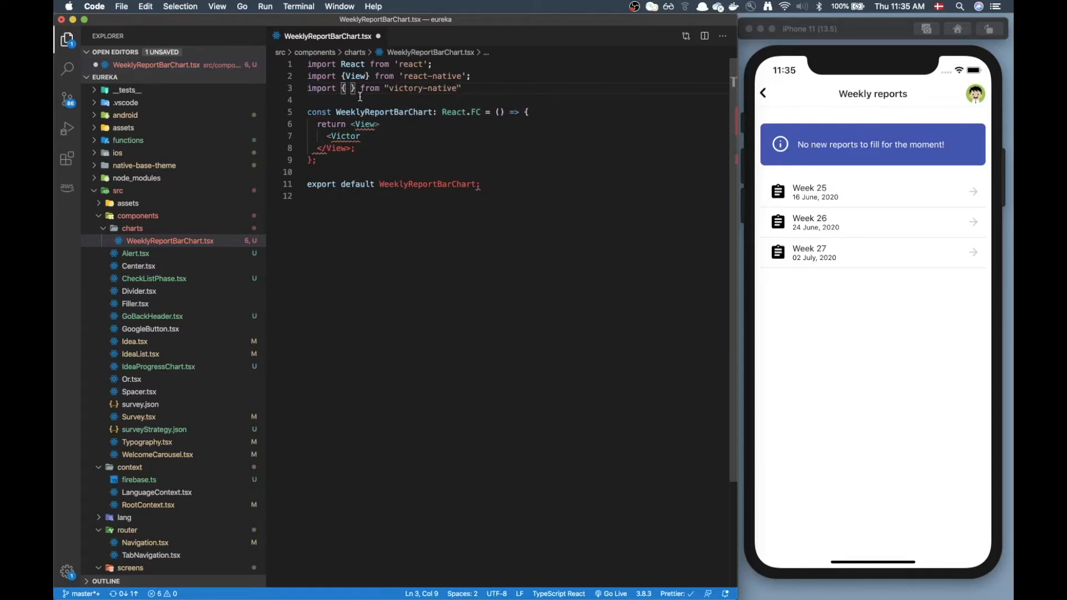
{"action": "type", "text": "VictoryChar"}
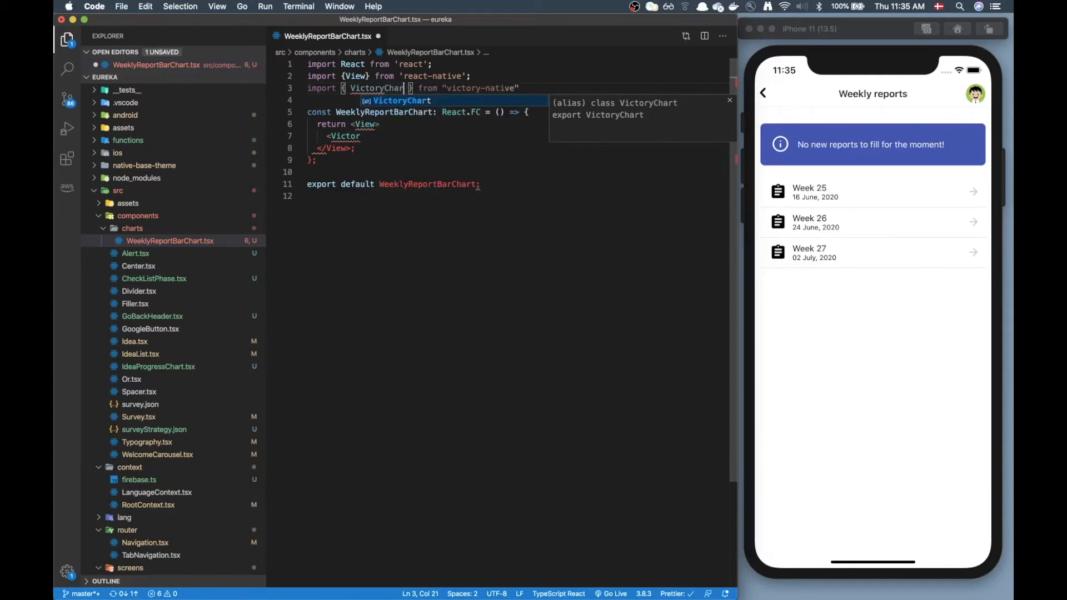
{"action": "type", "text": "Cha"}
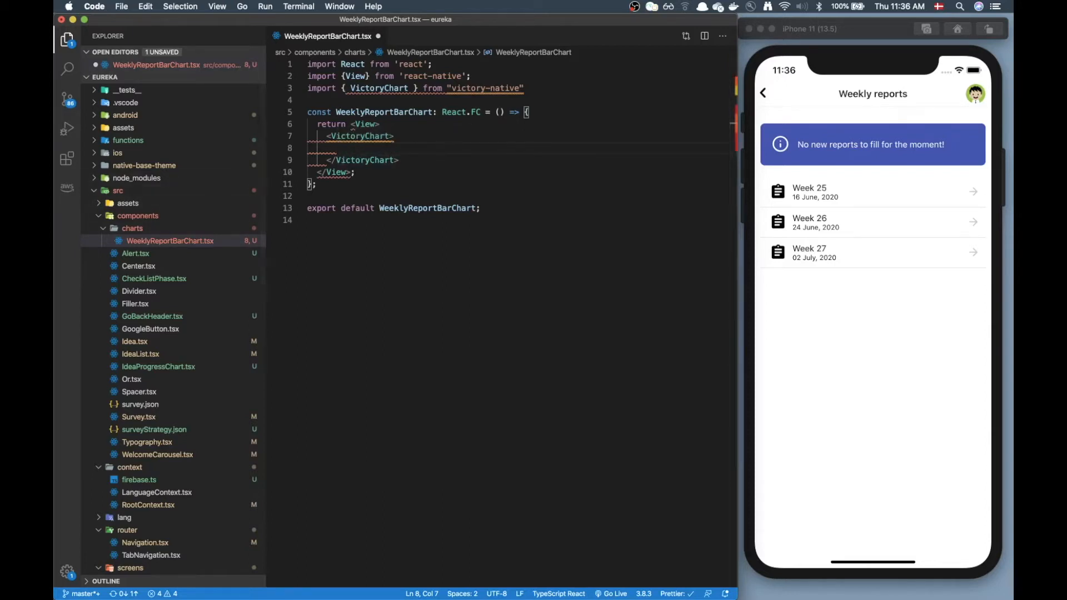
{"action": "type", "text": "<Vic"}
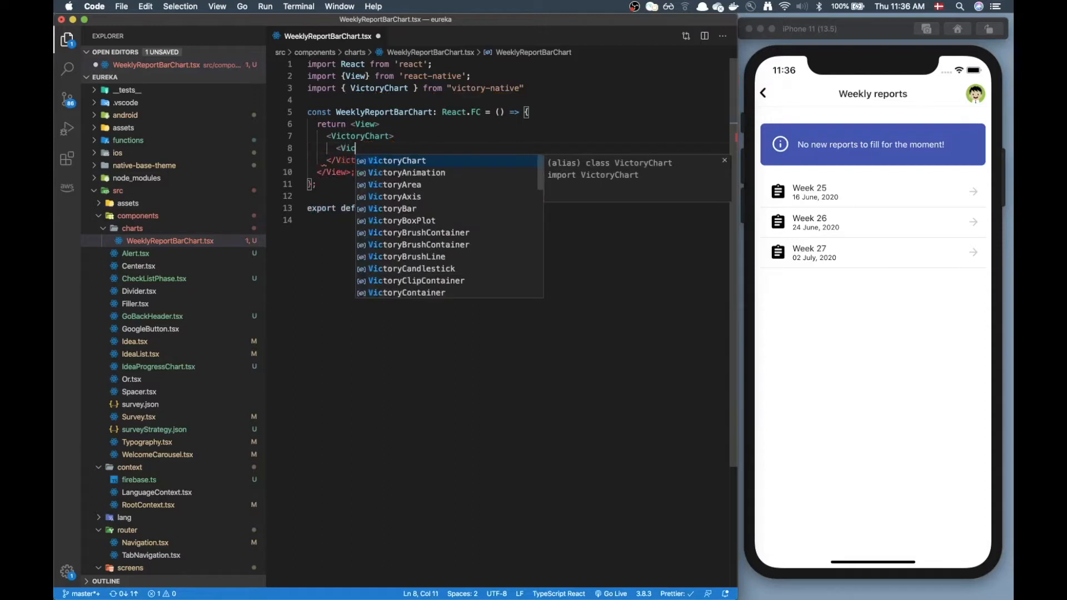
{"action": "type", "text": "Group>"}
{"action": "type", "text": "<"}
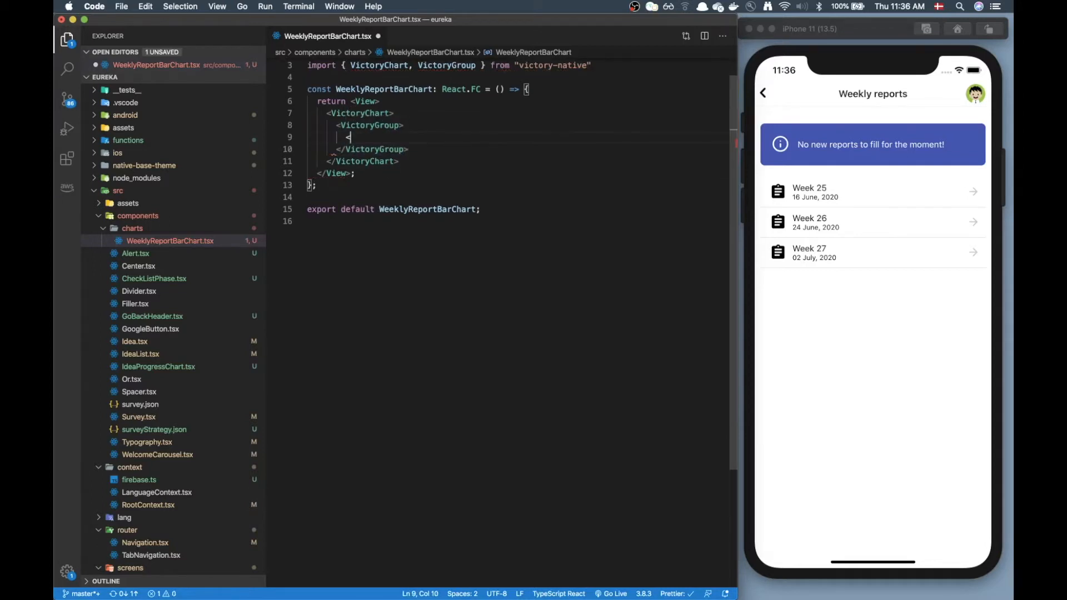
Step: Insert self-closing VictoryBar elements inside the VictoryGroup
{"action": "type", "text": "Victory"}
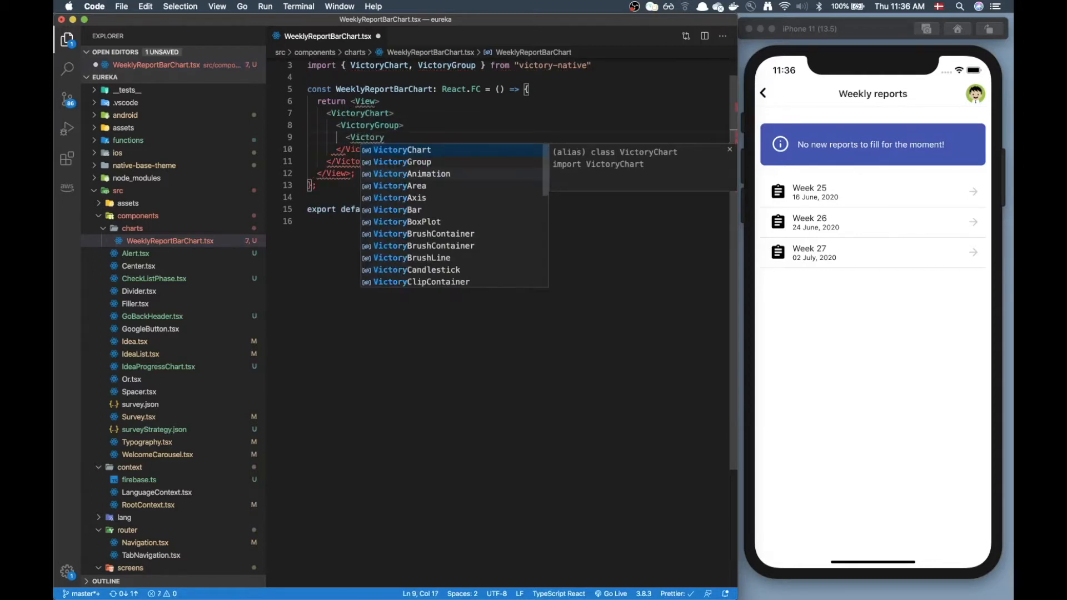
{"action": "type", "text": "Bar />"}
{"action": "type", "text": "<VictoryBar"}
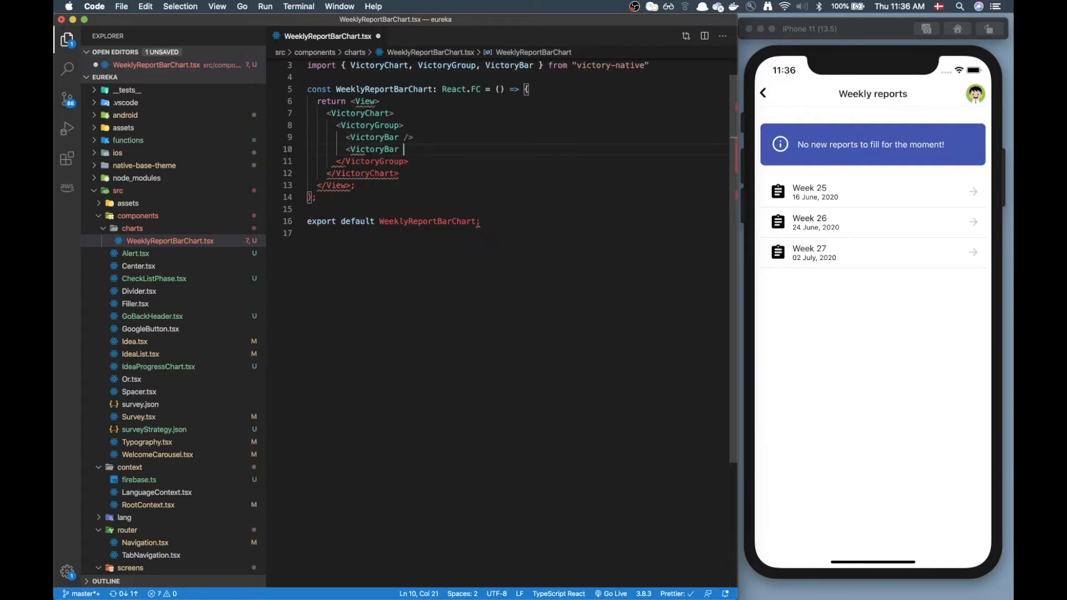
{"action": "type", "text": "/>"}
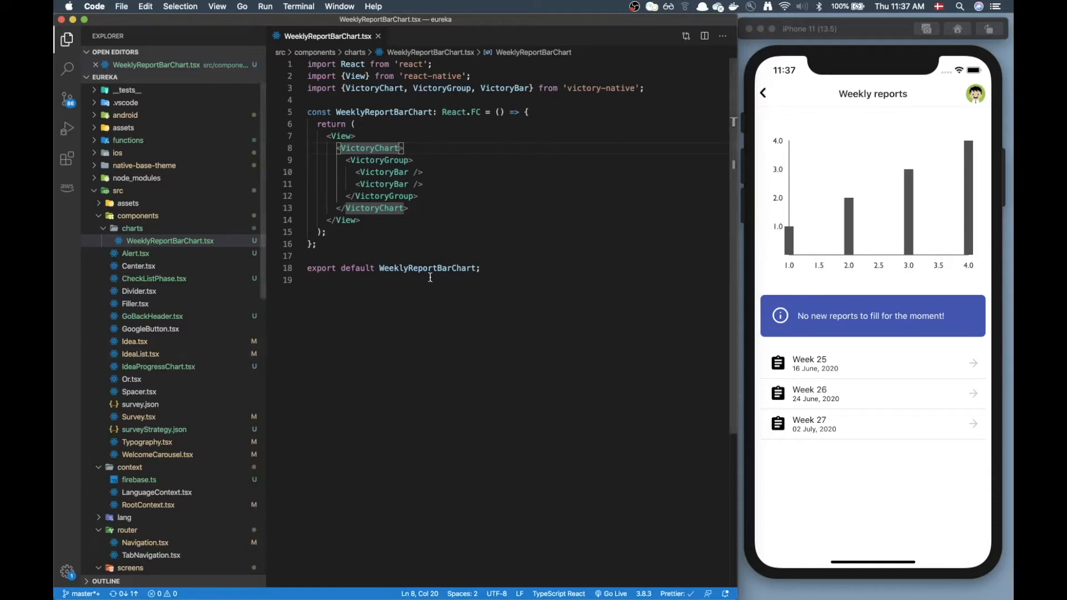
Step: Create a const data object below the imports with planned and actual keys
{"action": "left_click", "coordinate": [643, 88]}
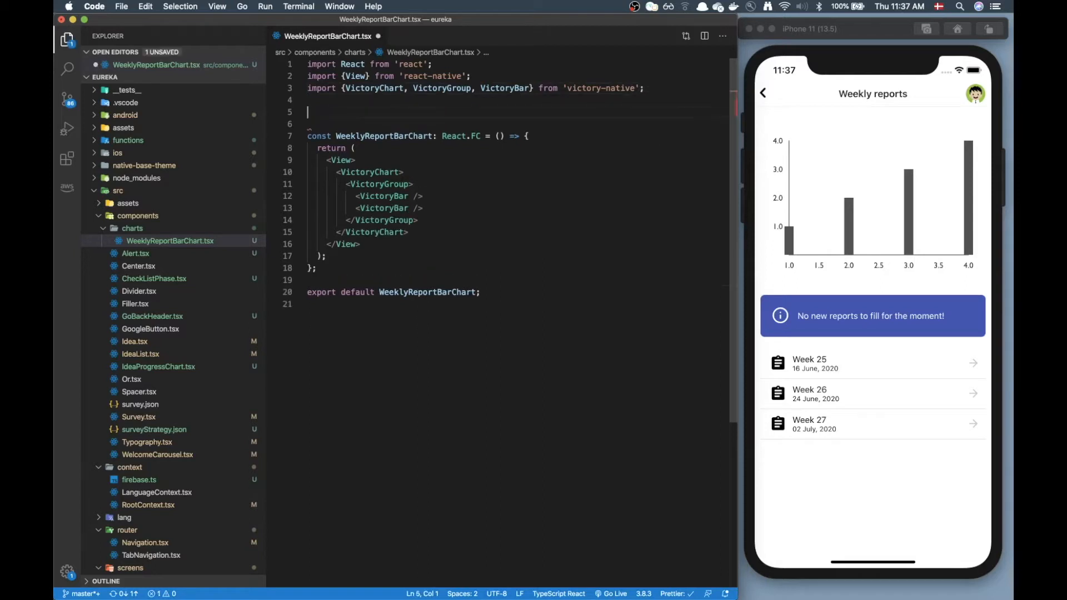
{"action": "type", "text": "const data"}
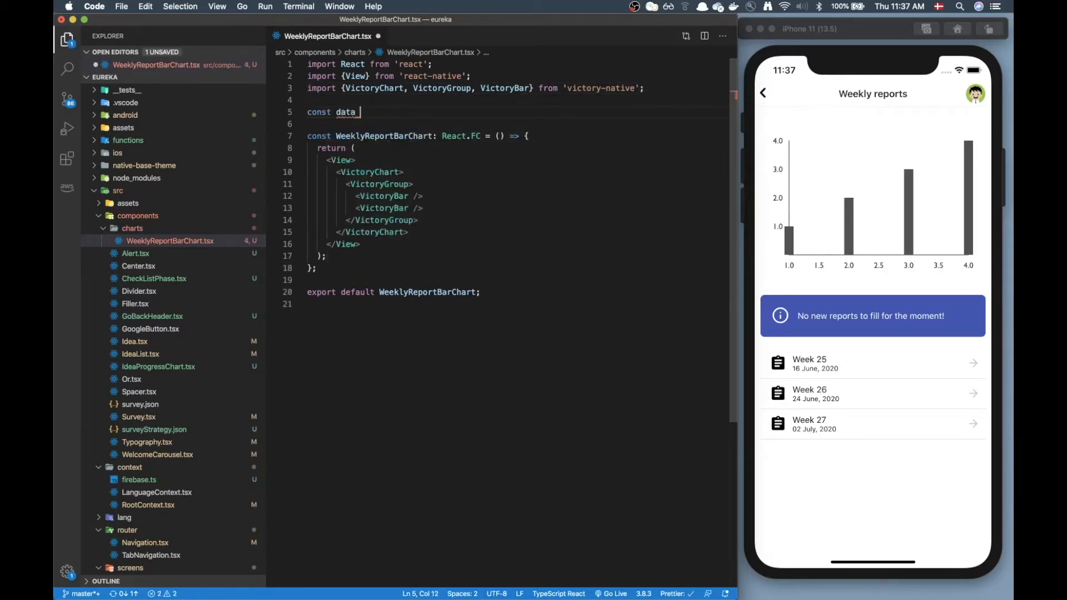
{"action": "type", "text": "="}
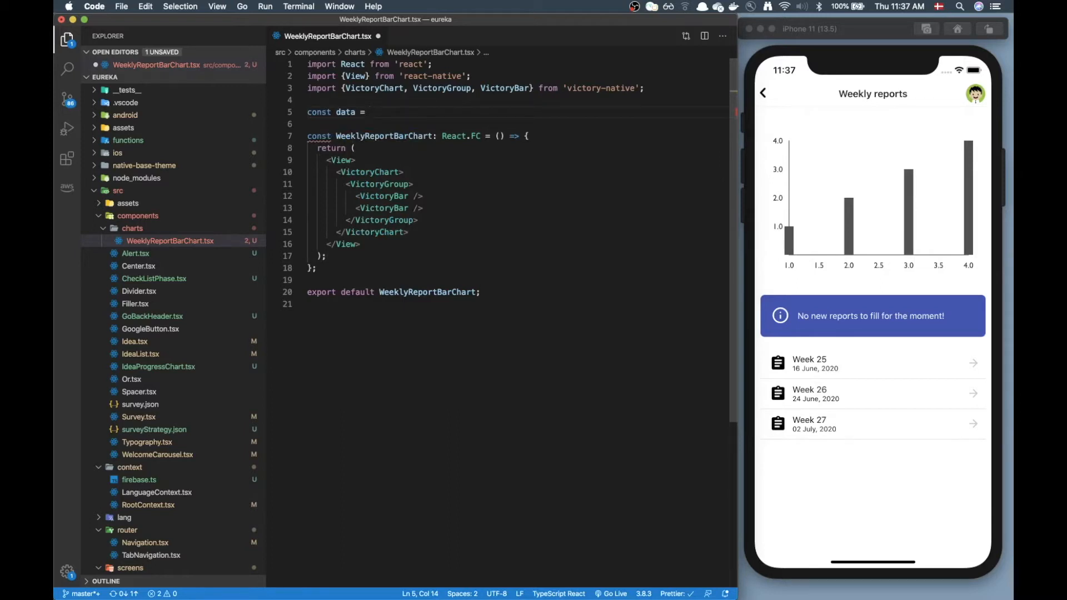
{"action": "type", "text": "{"}
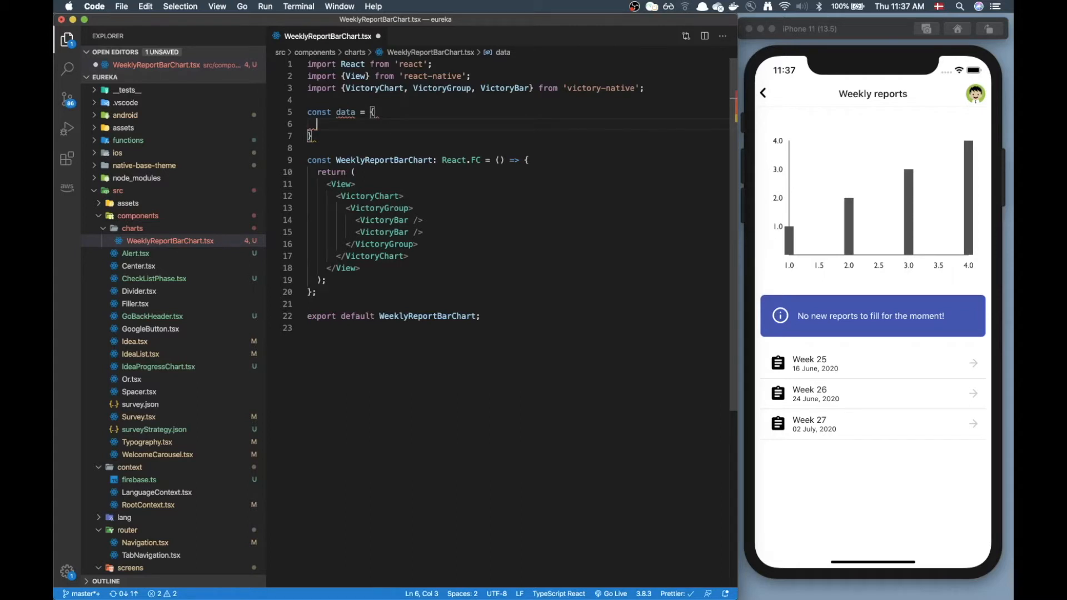
{"action": "type", "text": "planned: {"}
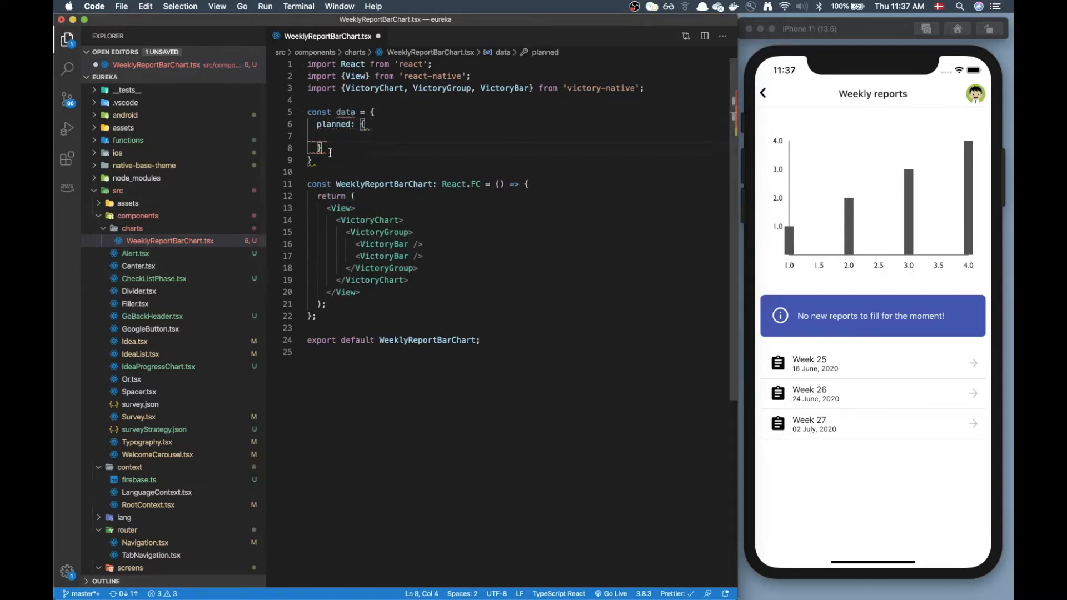
{"action": "type", "text": "actual: {"}
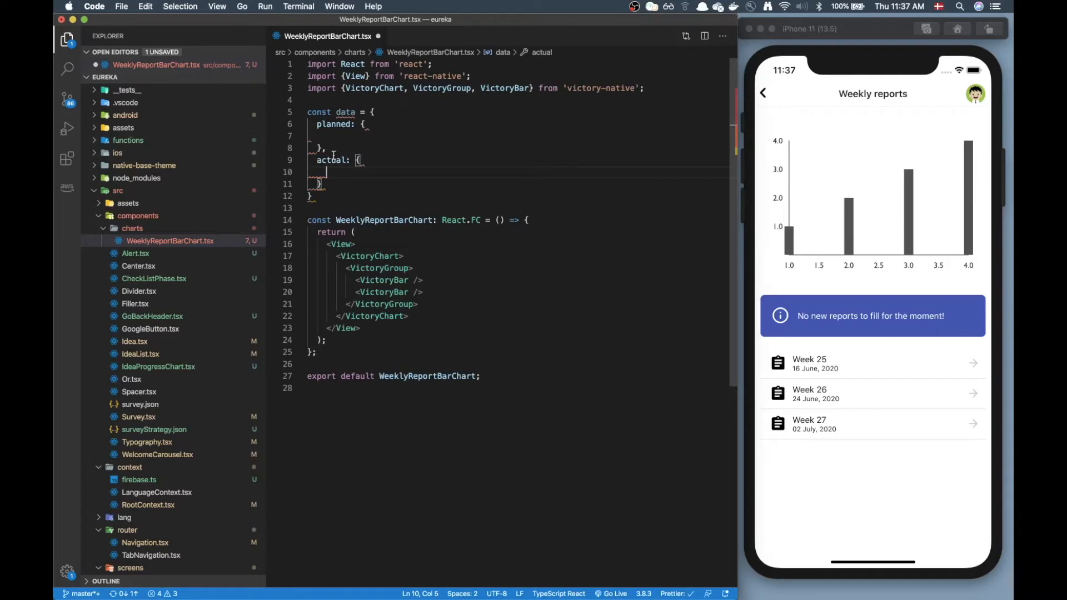
Step: Give actual an array holding the point {x: 'Week 1', y: 50}
{"action": "left_click_drag", "start_coordinate": [327, 172], "coordinate": [319, 183]}
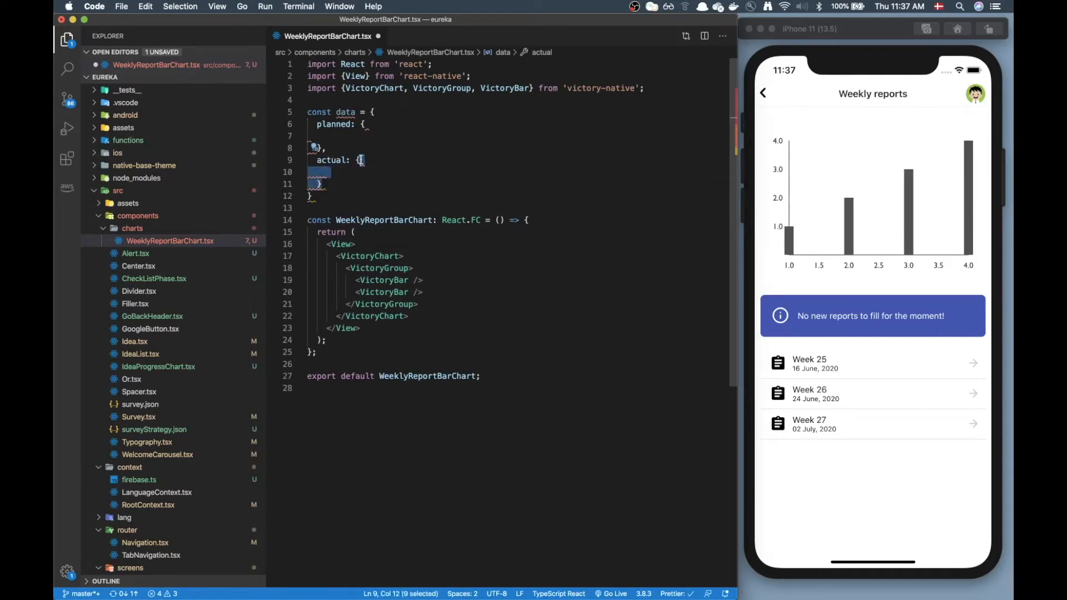
{"action": "type", "text": "[]"}
{"action": "left_click", "coordinate": [517, 135]}
{"action": "type", "text": "{x: "}
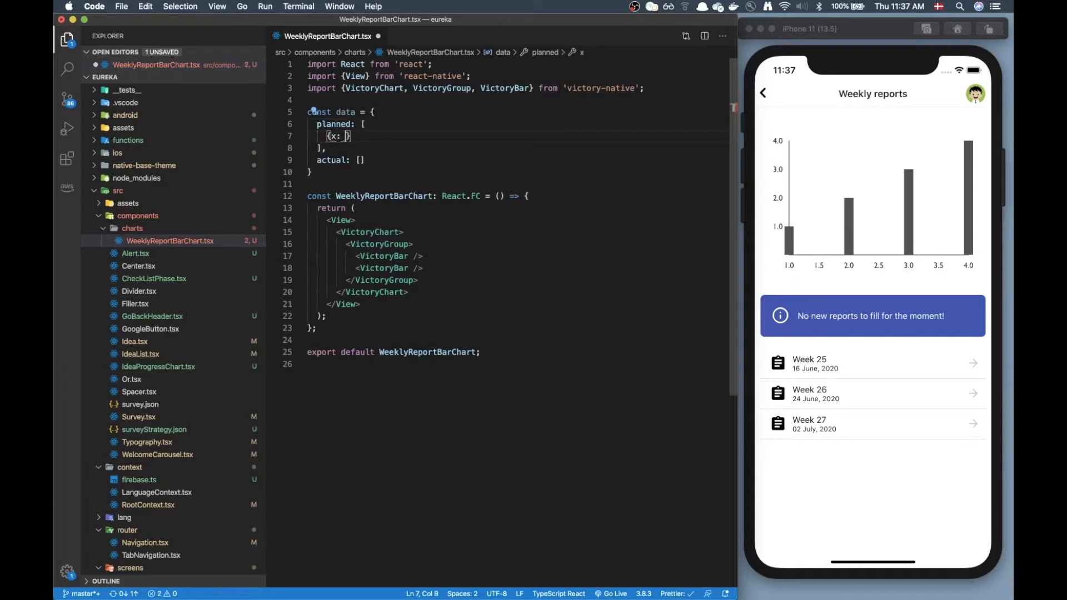
{"action": "type", "text": "'Week 1'"}
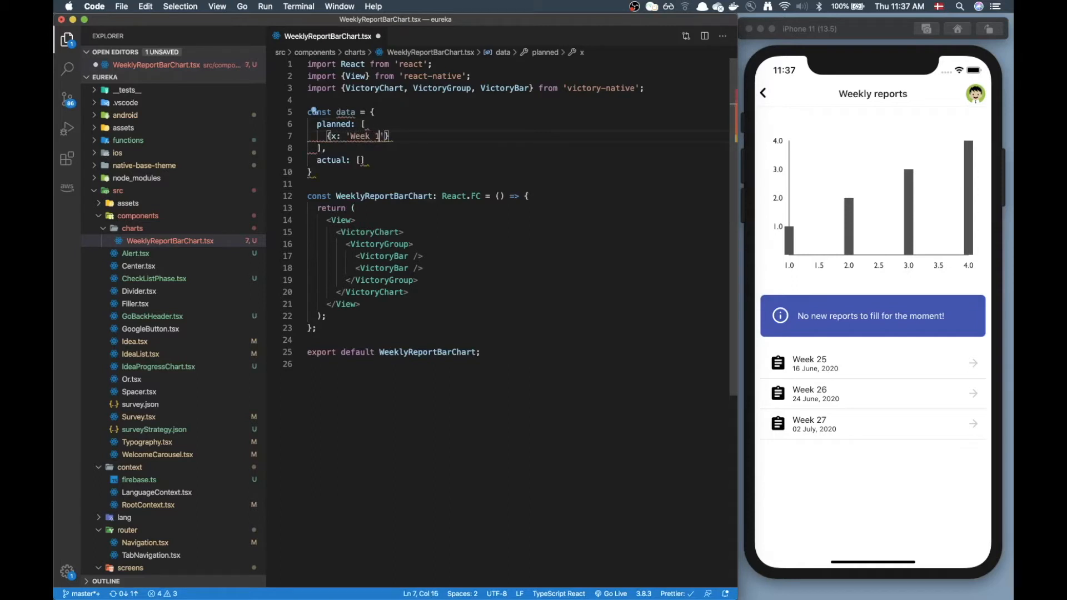
{"action": "type", "text": ", y:"}
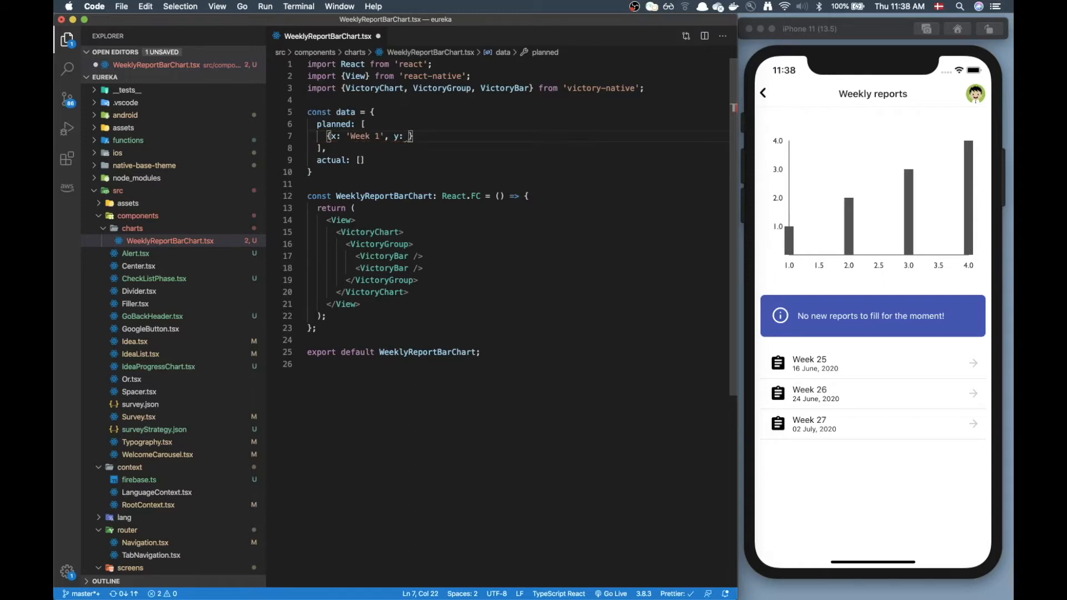
{"action": "type", "text": "50"}
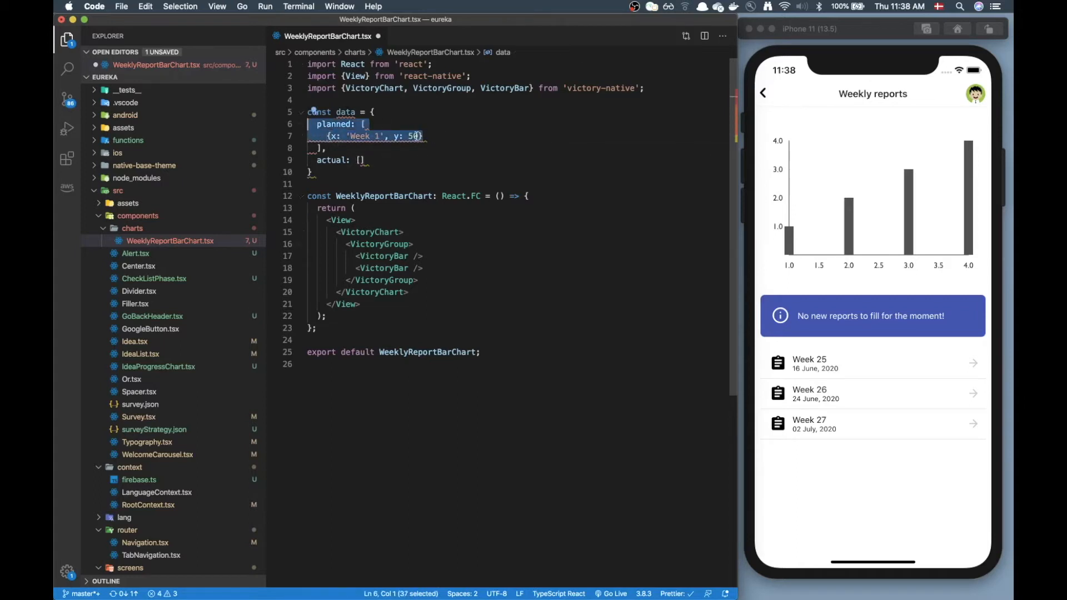
{"action": "key", "text": "Backspace"}
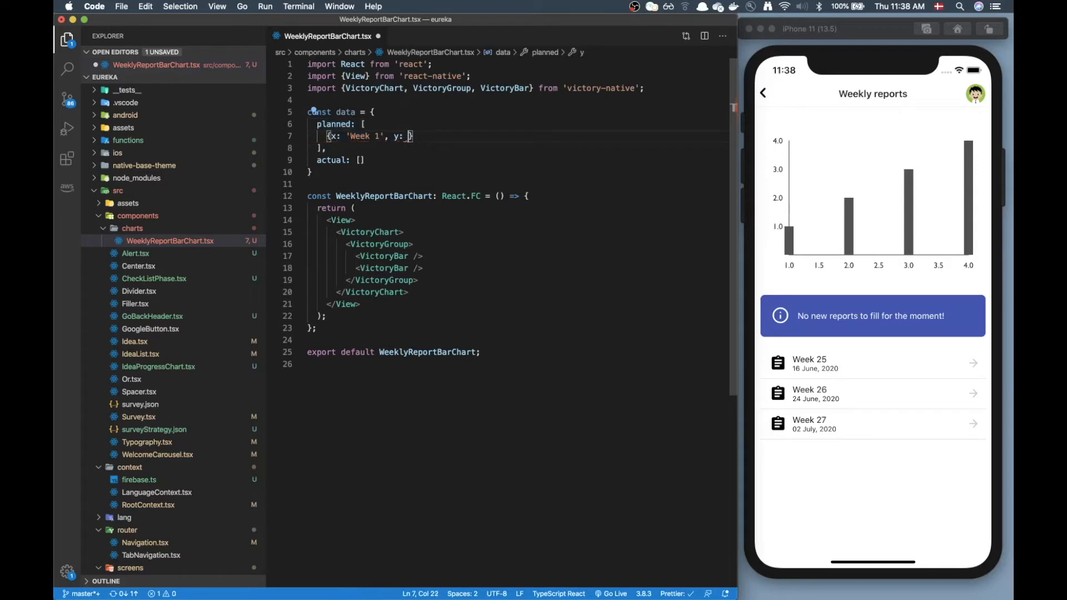
{"action": "type", "text": "0"}
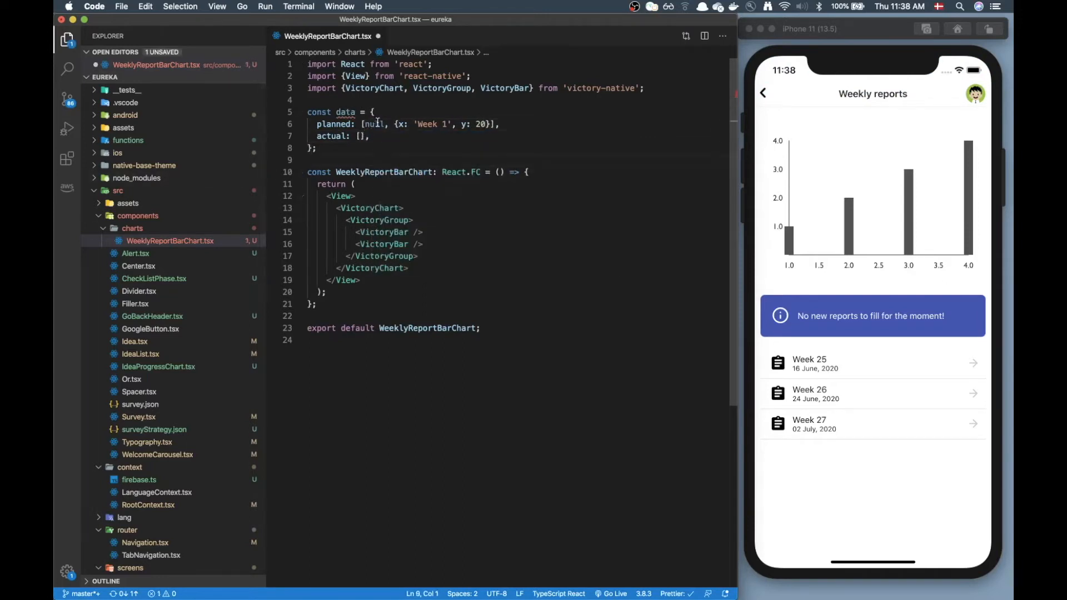
Step: Duplicate the Week 1 data point to add further planned and actual entries
{"action": "double_click", "coordinate": [374, 124]}
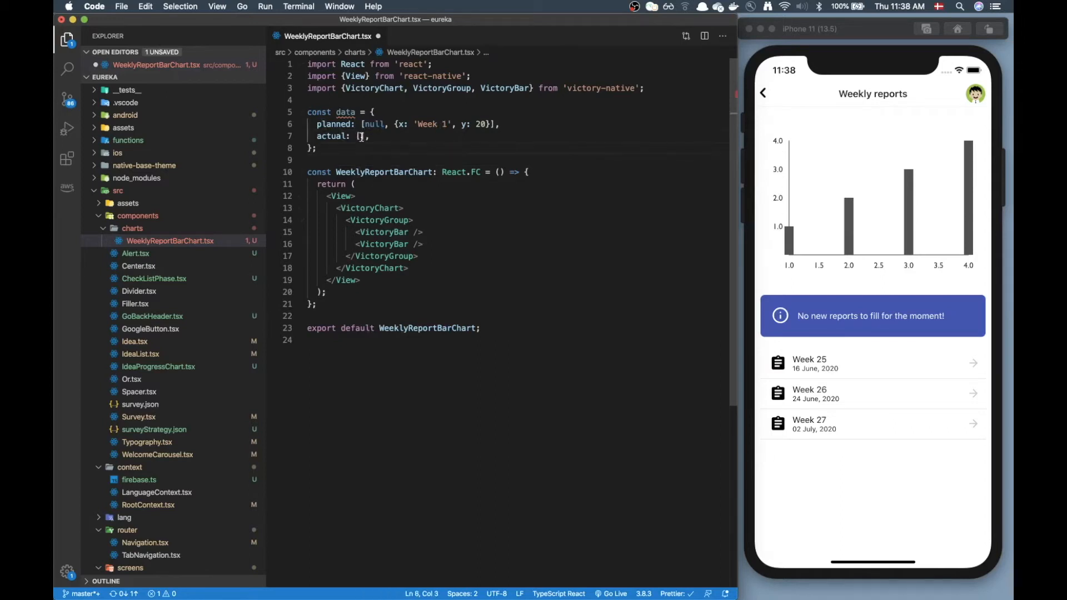
{"action": "left_click", "coordinate": [361, 136]}
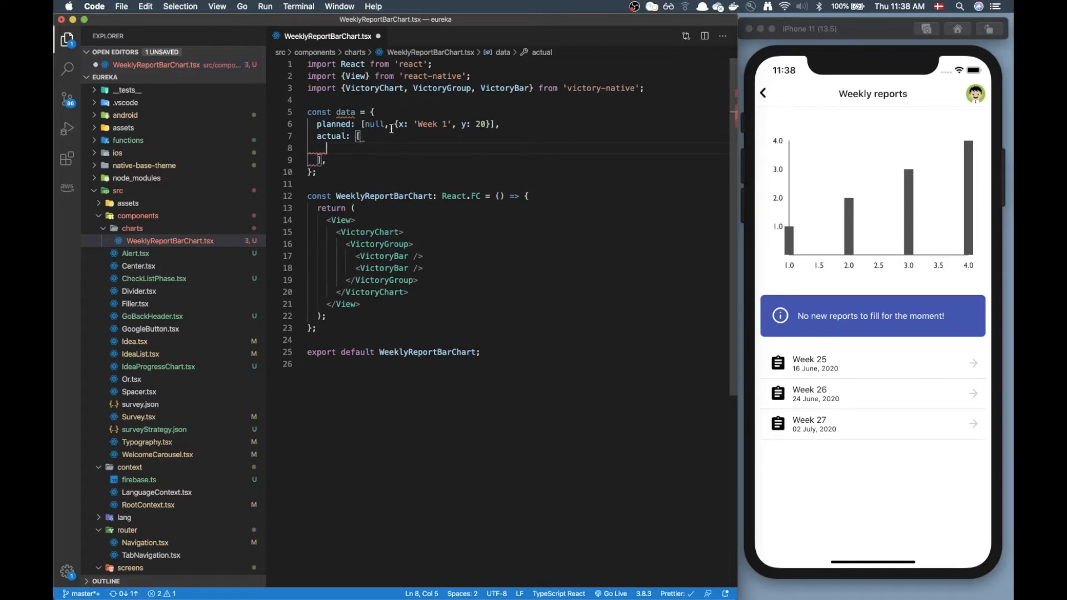
{"action": "left_click_drag", "start_coordinate": [393, 124], "coordinate": [491, 124]}
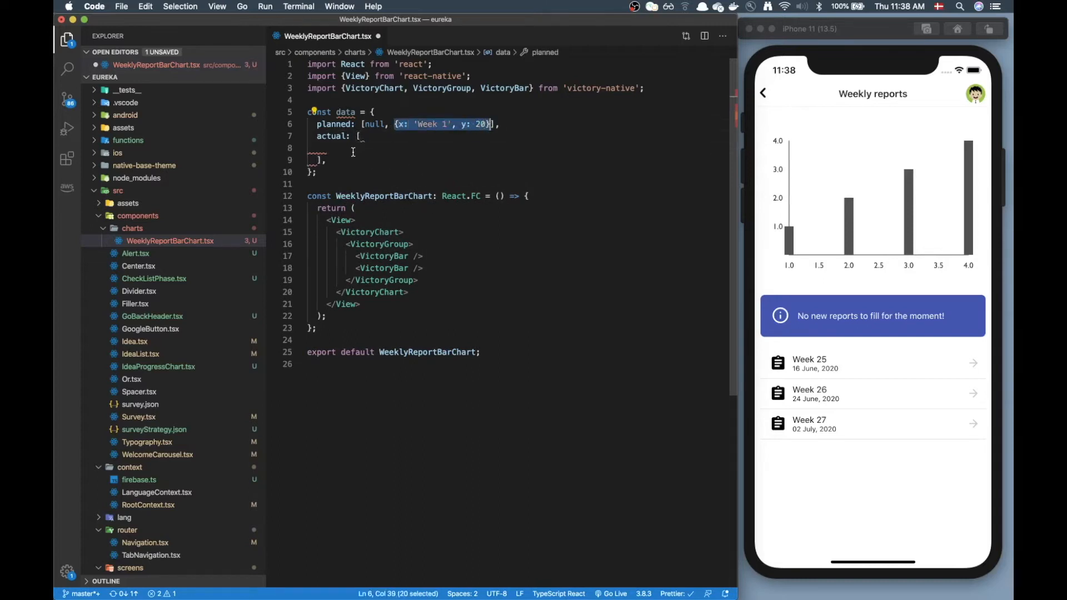
{"action": "type", "text": "{x: 'Week 1', y: 20},"}
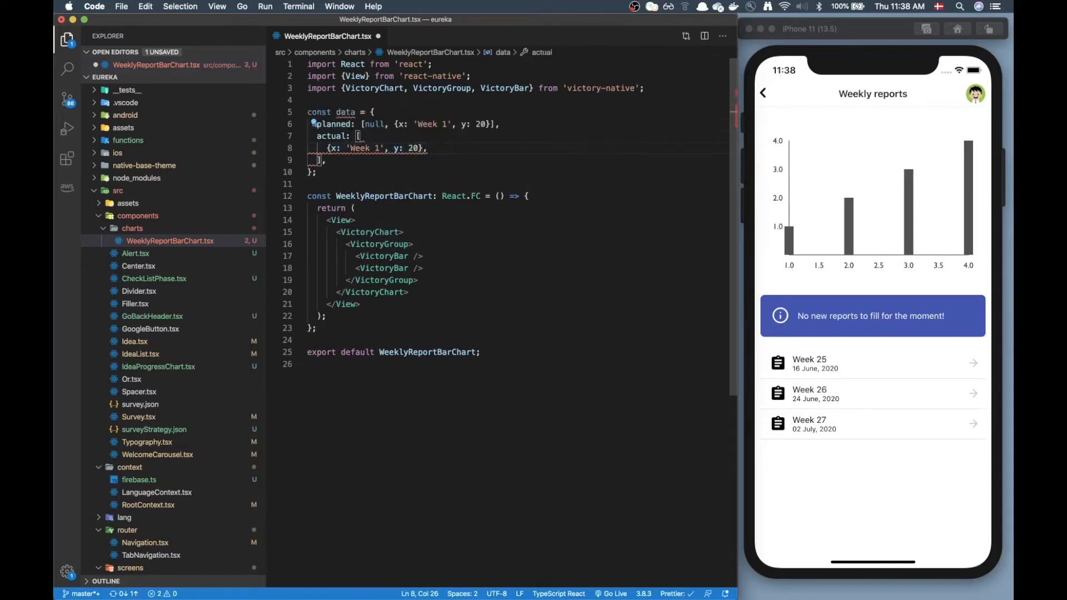
{"action": "type", "text": "{x: 'Week 1', y: 20},"}
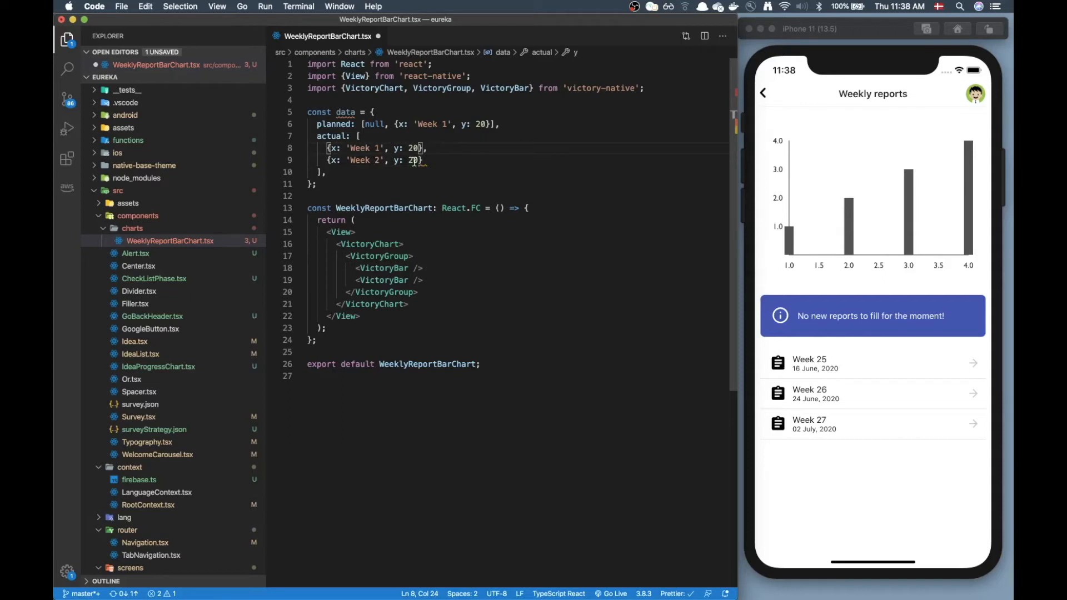
{"action": "type", "text": "50"}
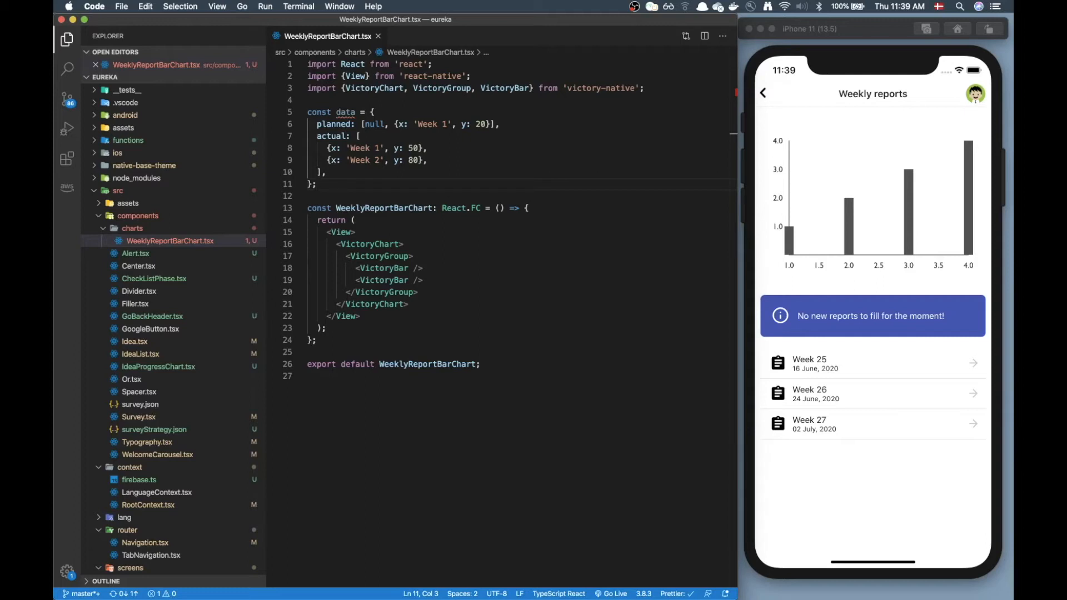
{"action": "mouse_move", "coordinate": [498, 511]}
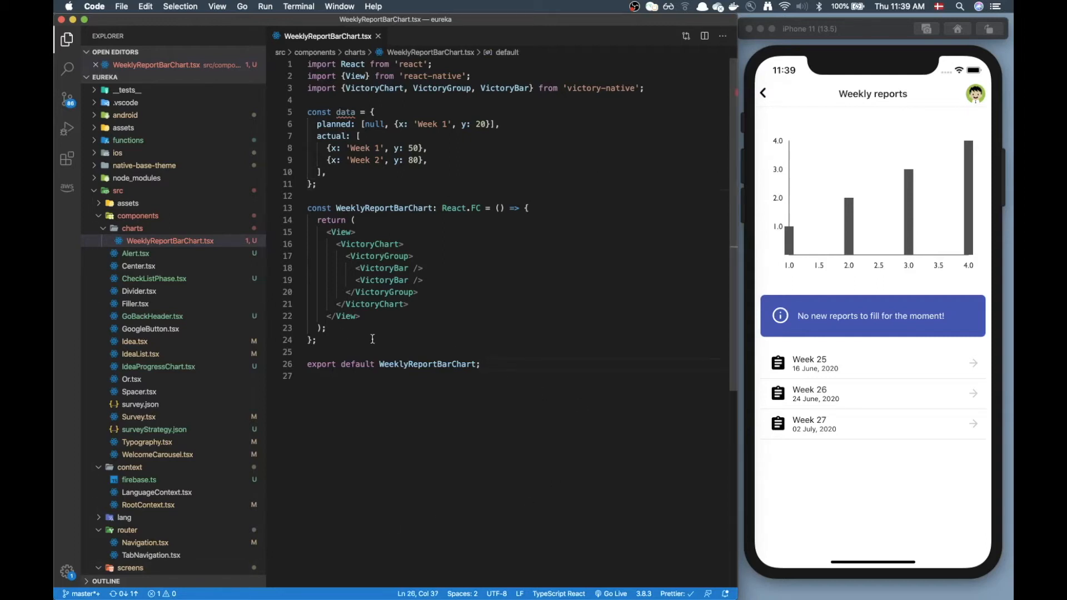
{"action": "mouse_move", "coordinate": [370, 243]}
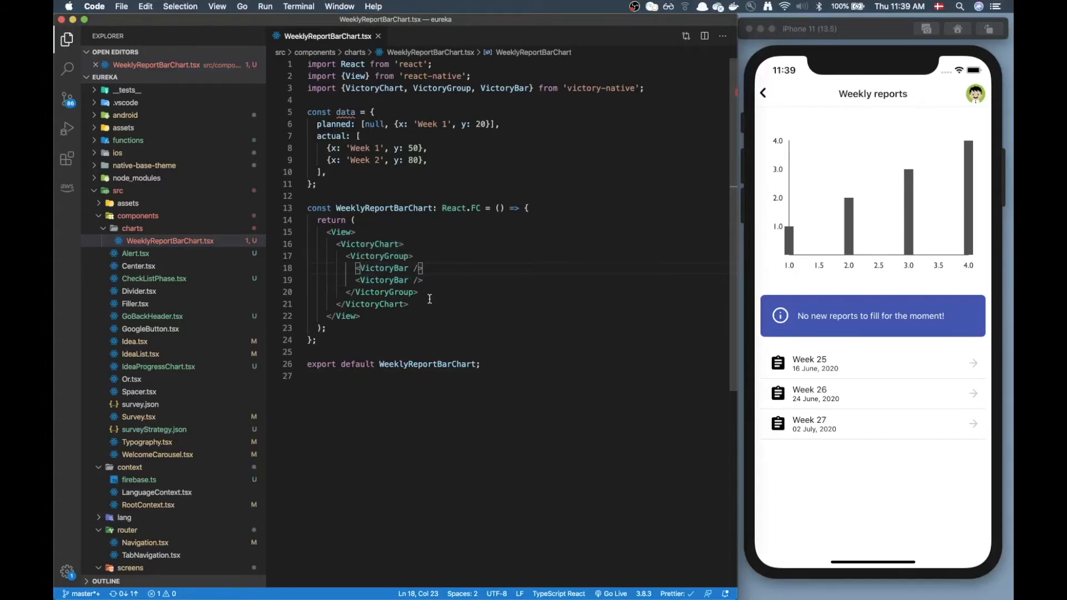
Step: Pass data={data.actual} and data={data.planned} to the two VictoryBar elements
{"action": "type", "text": "data={"}
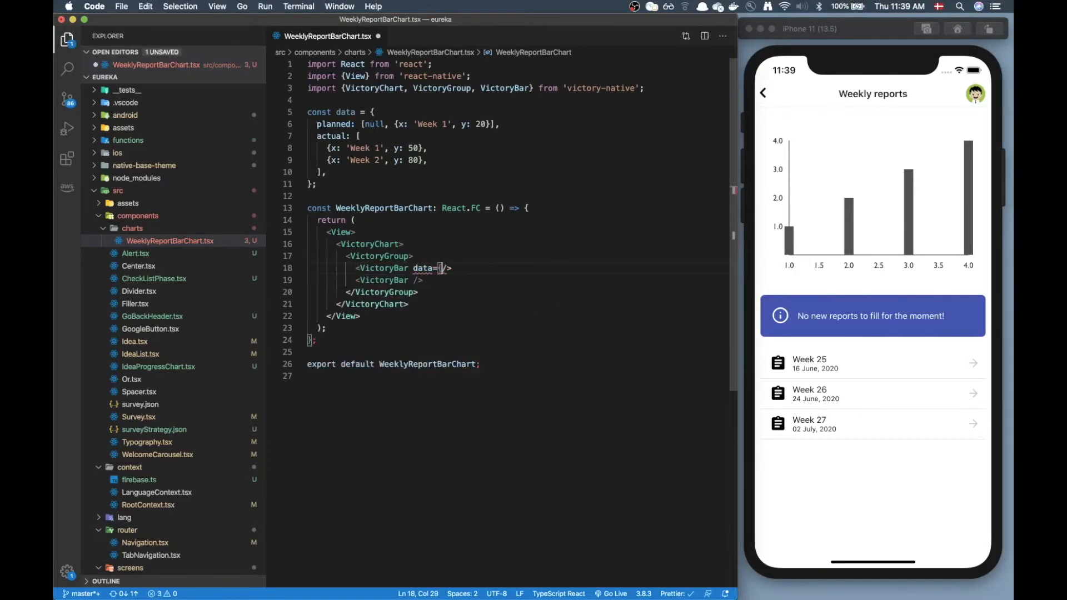
{"action": "type", "text": "{data.actual"}
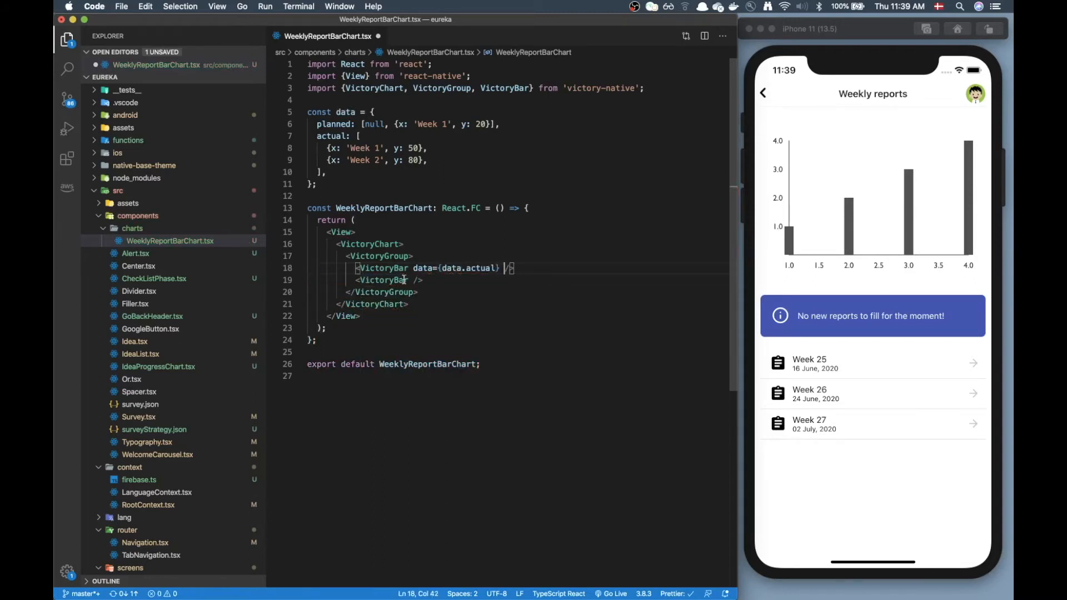
{"action": "type", "text": "data={data.planned"}
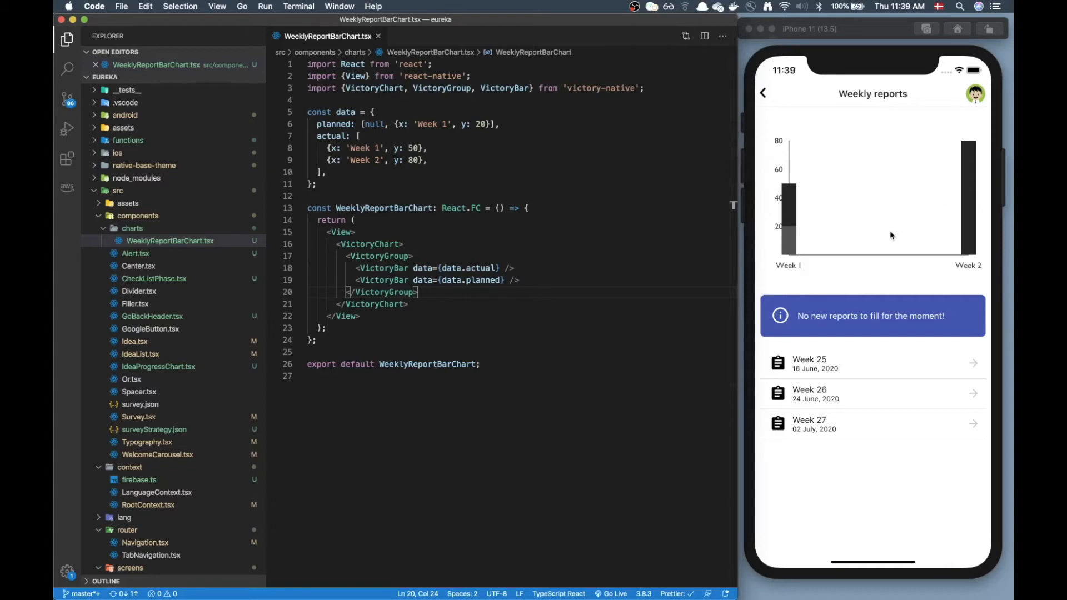
{"action": "mouse_move", "coordinate": [885, 274]}
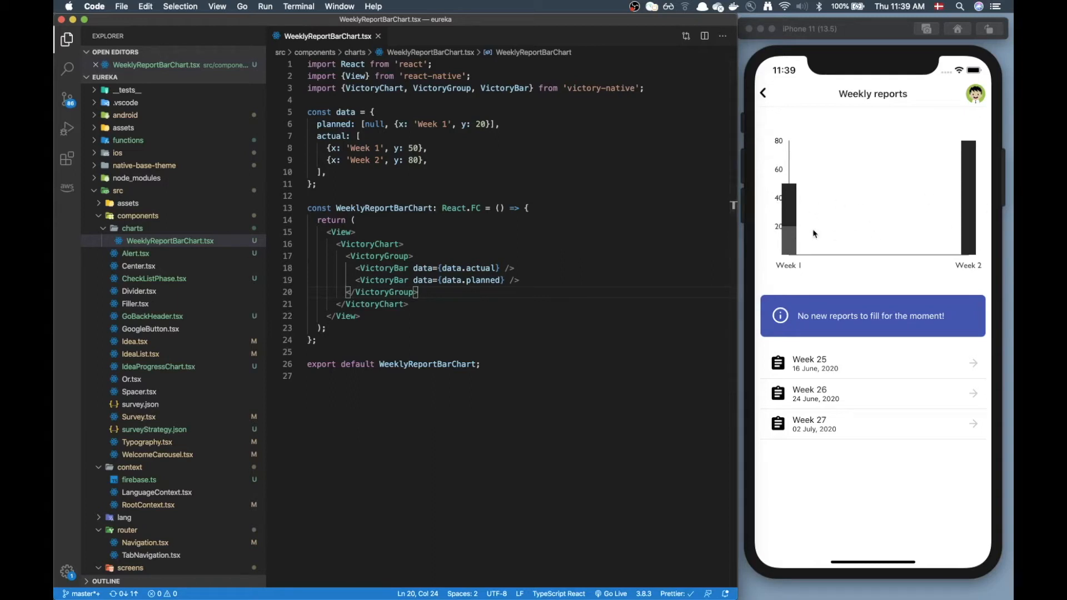
{"action": "mouse_move", "coordinate": [830, 248]}
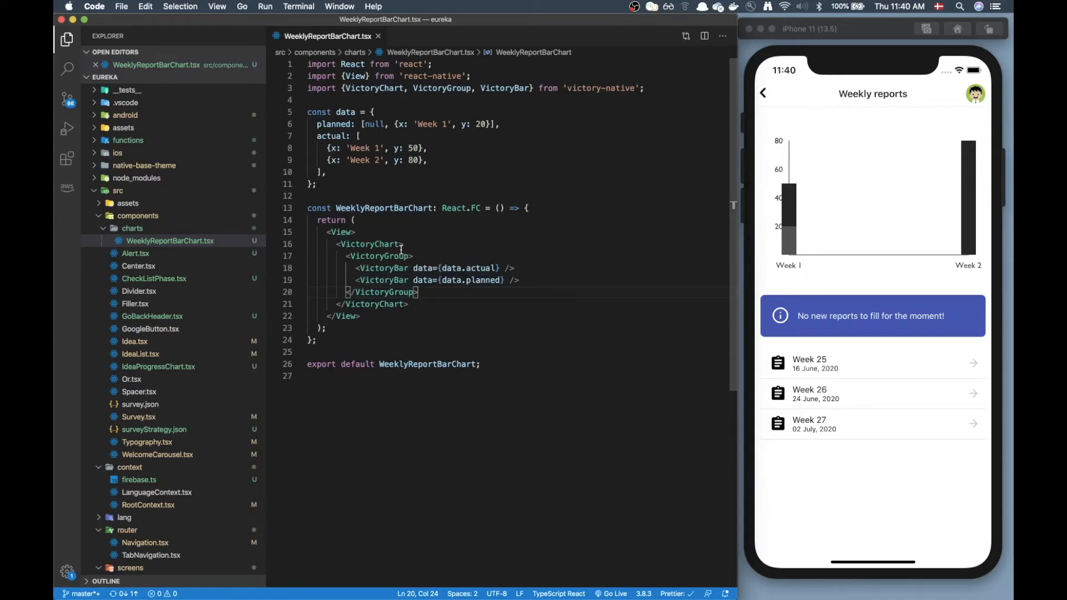
Step: Set VictoryGroup offset={20} and change the planned point's x to 'Week 2'
{"action": "type", "text": "offset"}
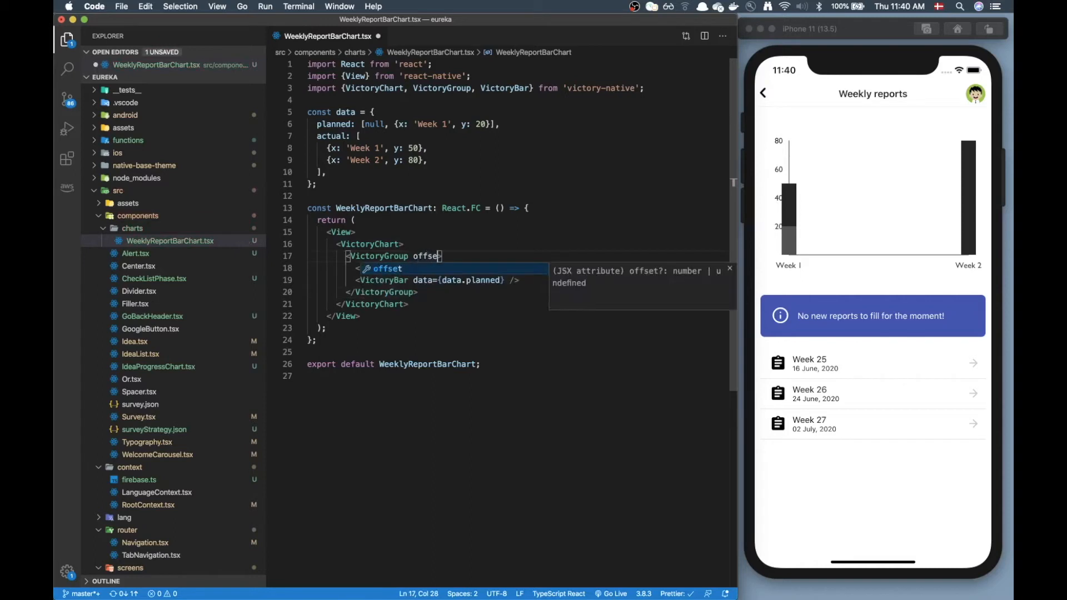
{"action": "type", "text": "={}"}
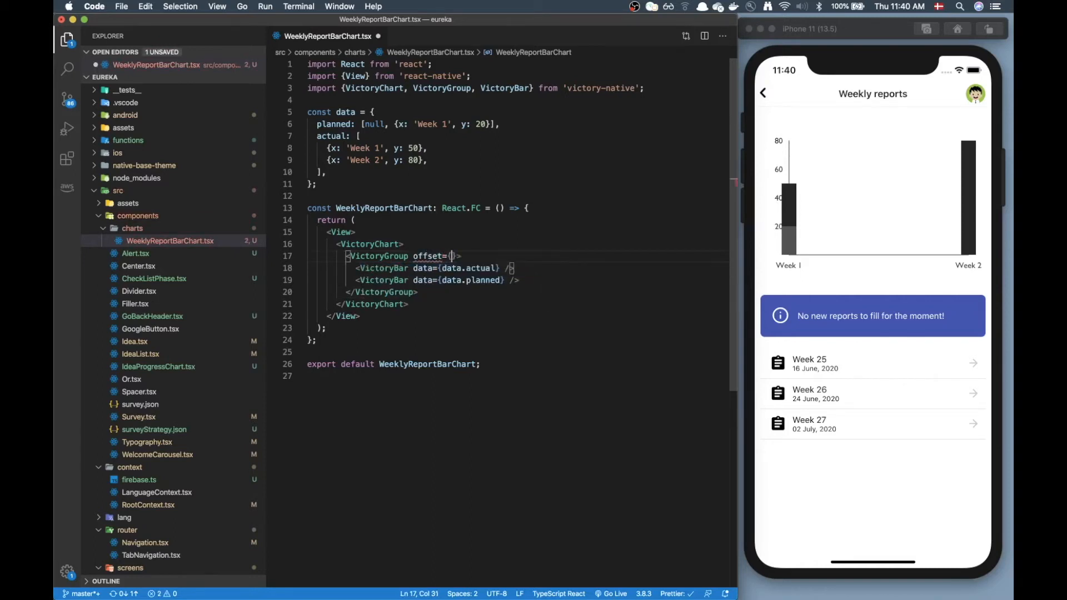
{"action": "type", "text": "20"}
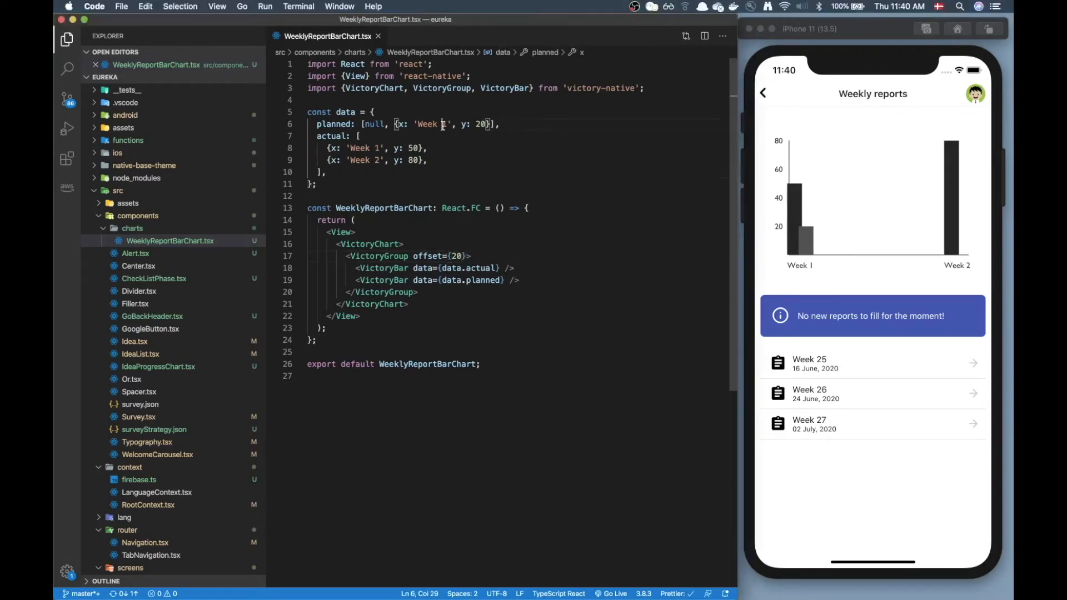
{"action": "double_click", "coordinate": [428, 124]}
{"action": "type", "text": "2"}
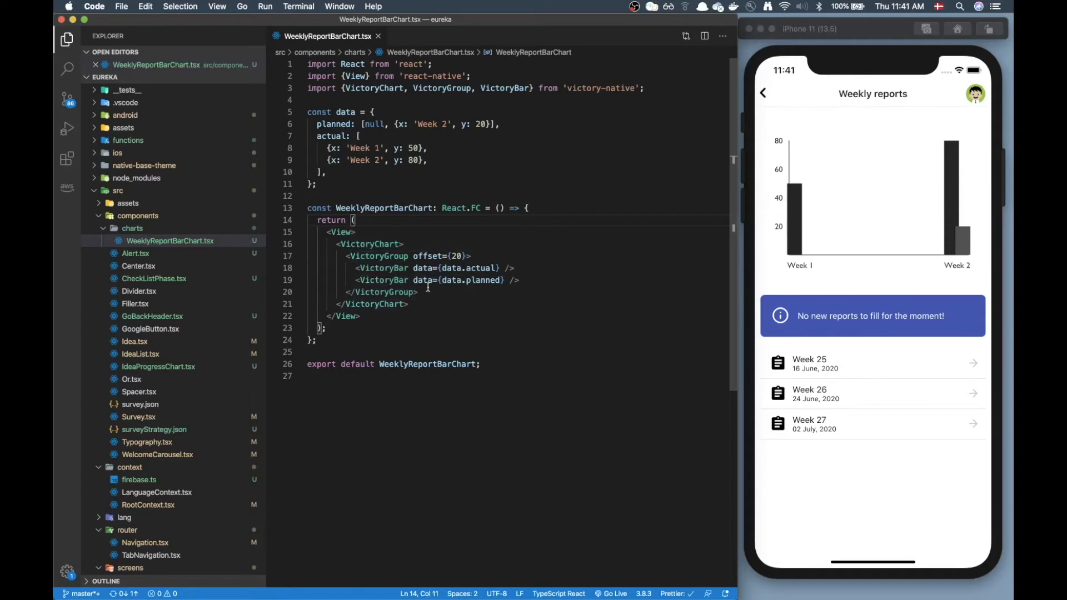
{"action": "type", "text": "style={"}
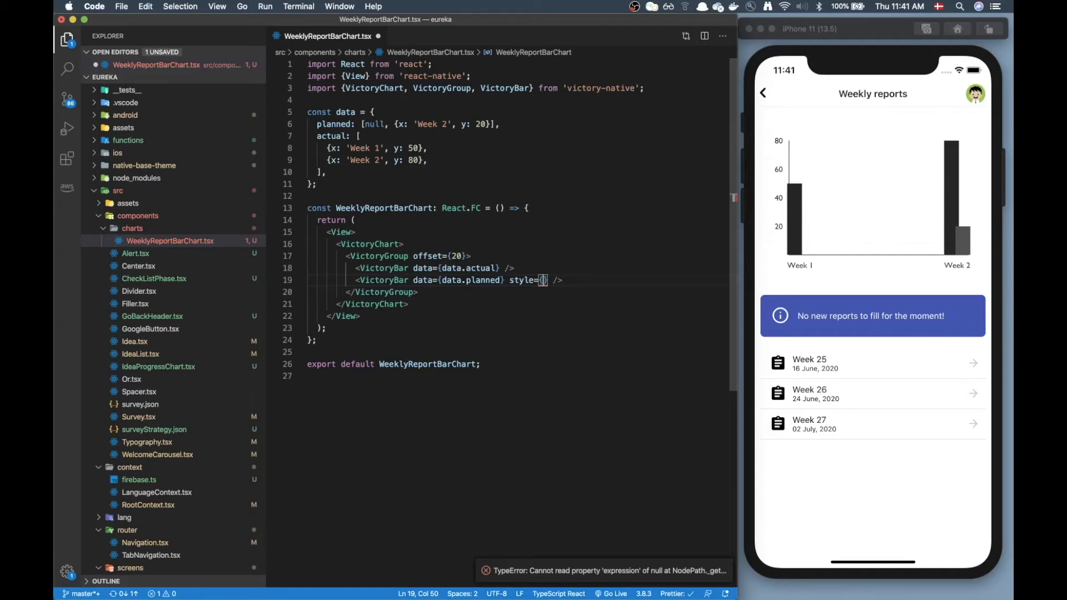
Step: Add style={{data: {fill: 'orange'}}} to the planned VictoryBar
{"action": "key", "text": "enter"}
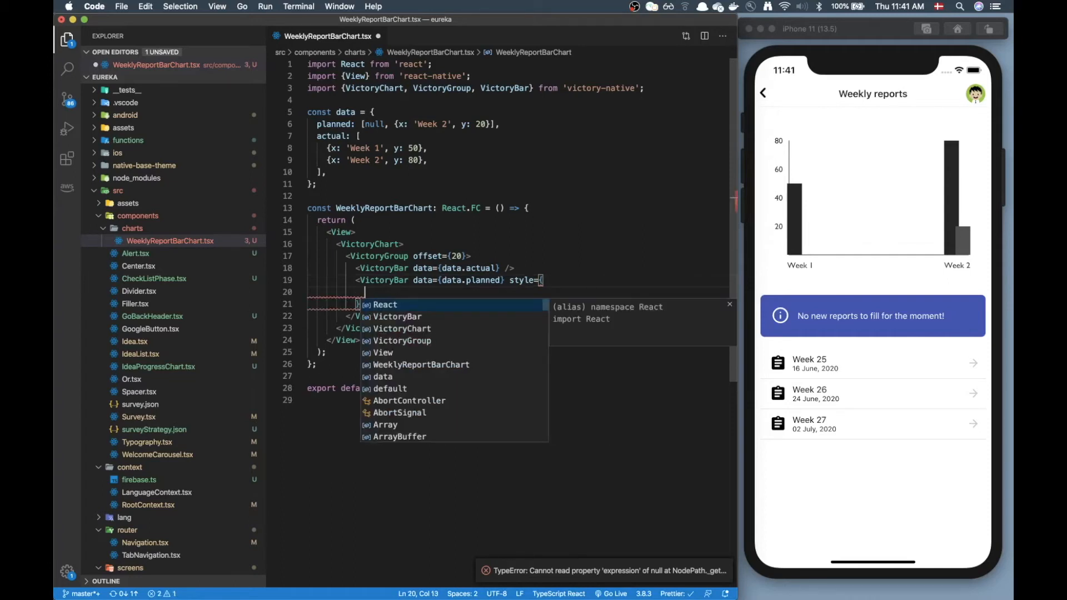
{"action": "type", "text": "data: {"}
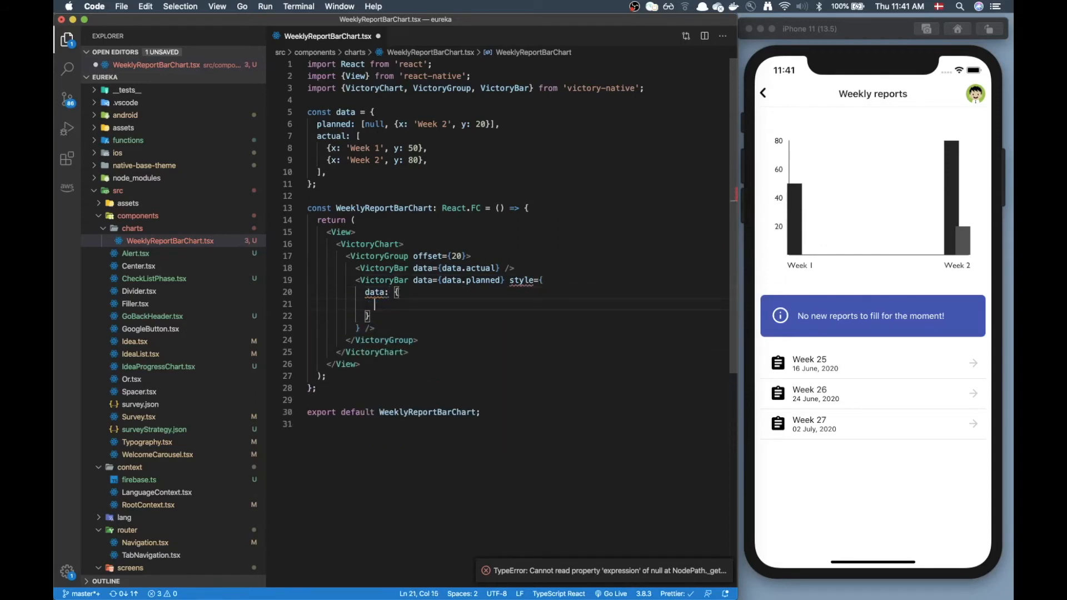
{"action": "type", "text": "f"}
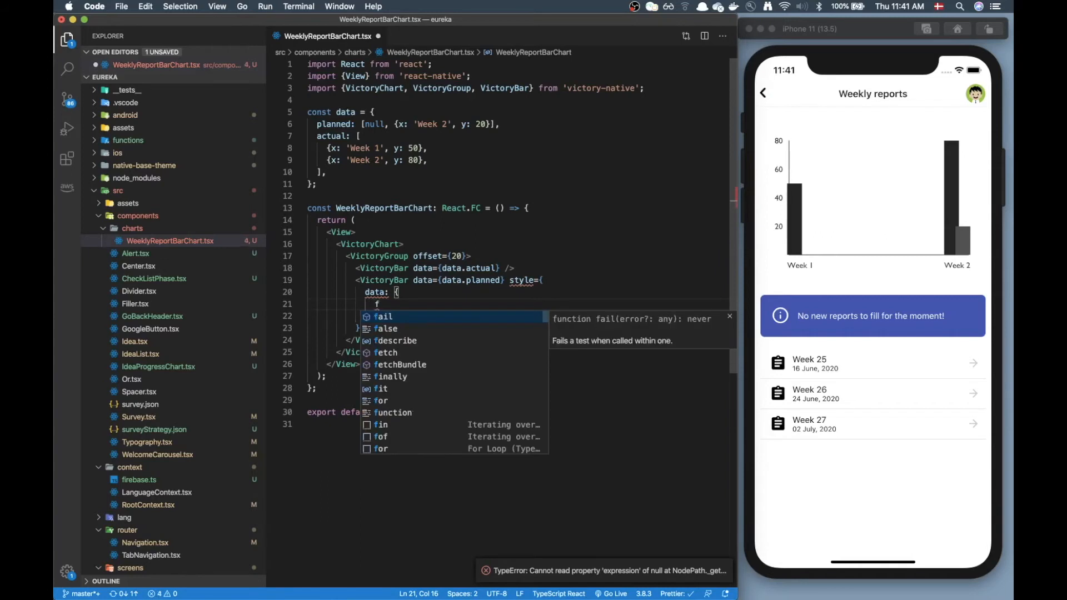
{"action": "type", "text": "ill: 'orange',"}
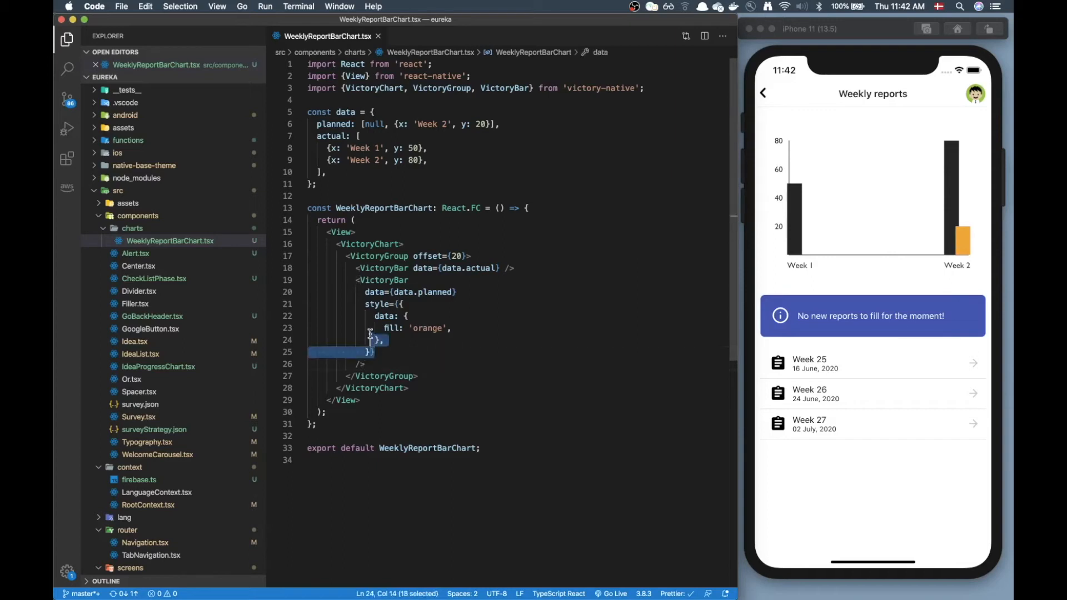
Step: Copy the fill style block onto the actual VictoryBar and change its colour
{"action": "left_click_drag", "start_coordinate": [371, 340], "coordinate": [366, 304]}
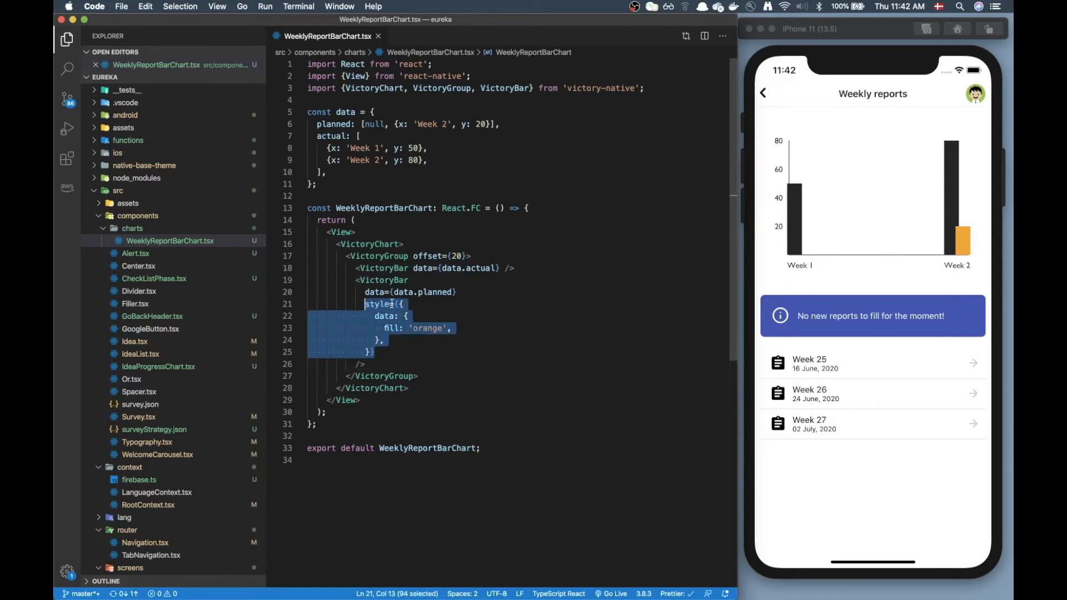
{"action": "left_click", "coordinate": [499, 267]}
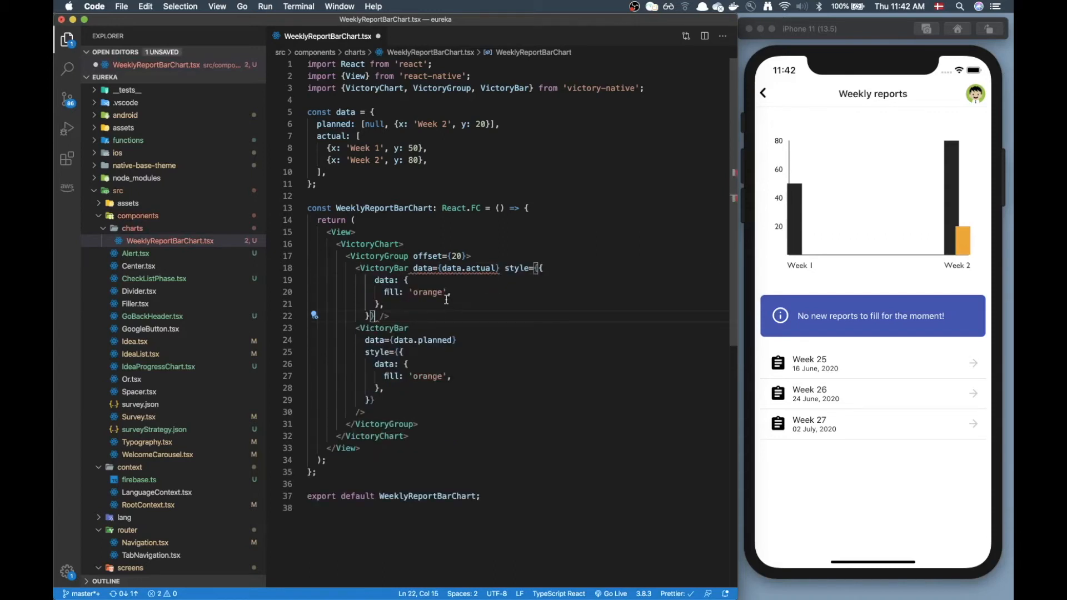
{"action": "type", "text": "red"}
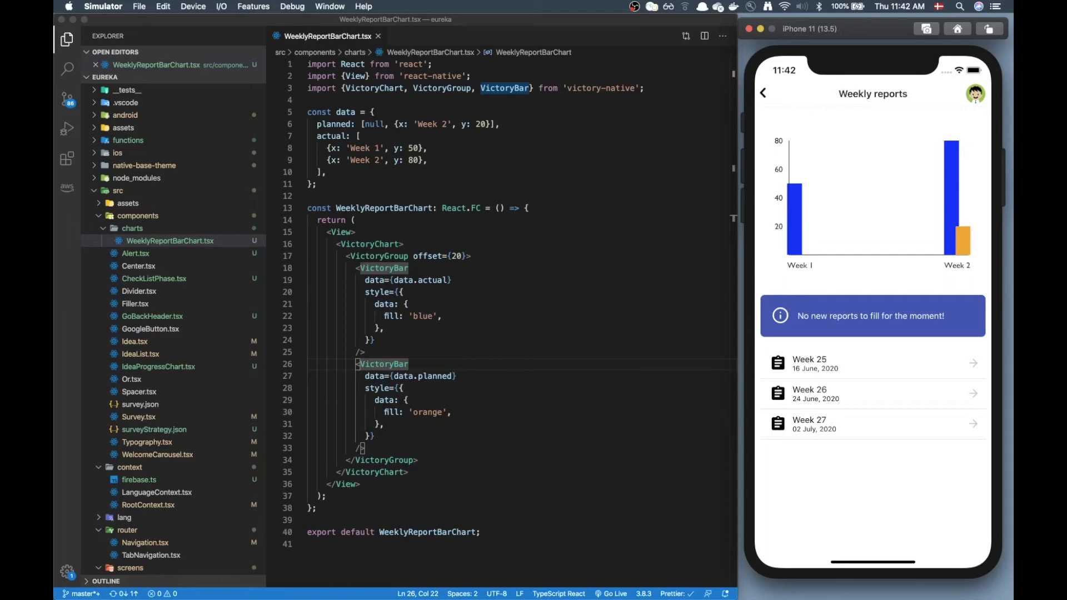
{"action": "mouse_move", "coordinate": [525, 560]}
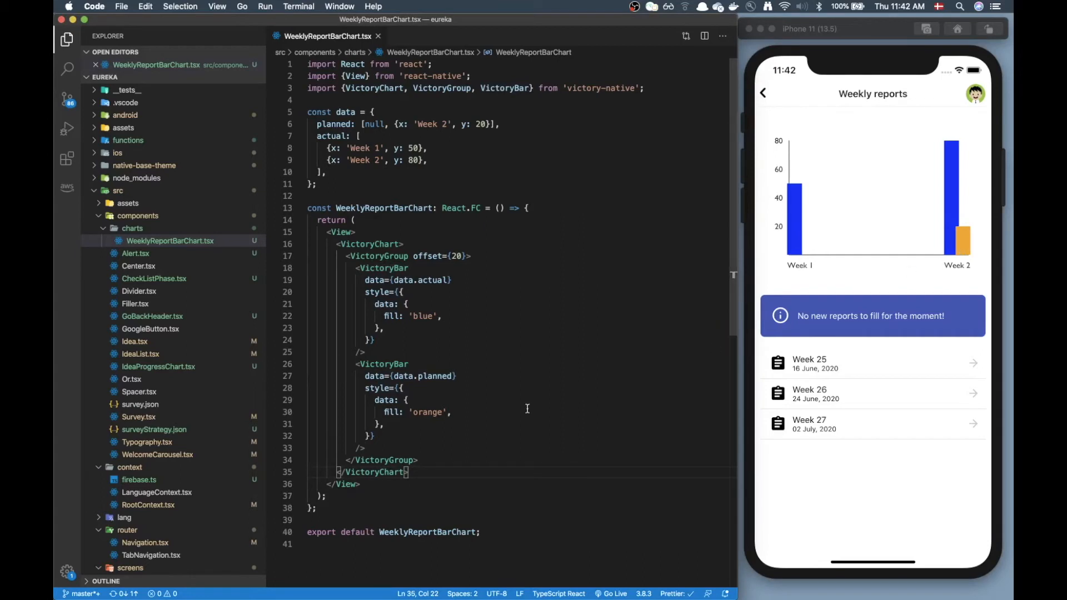
{"action": "mouse_move", "coordinate": [473, 423]}
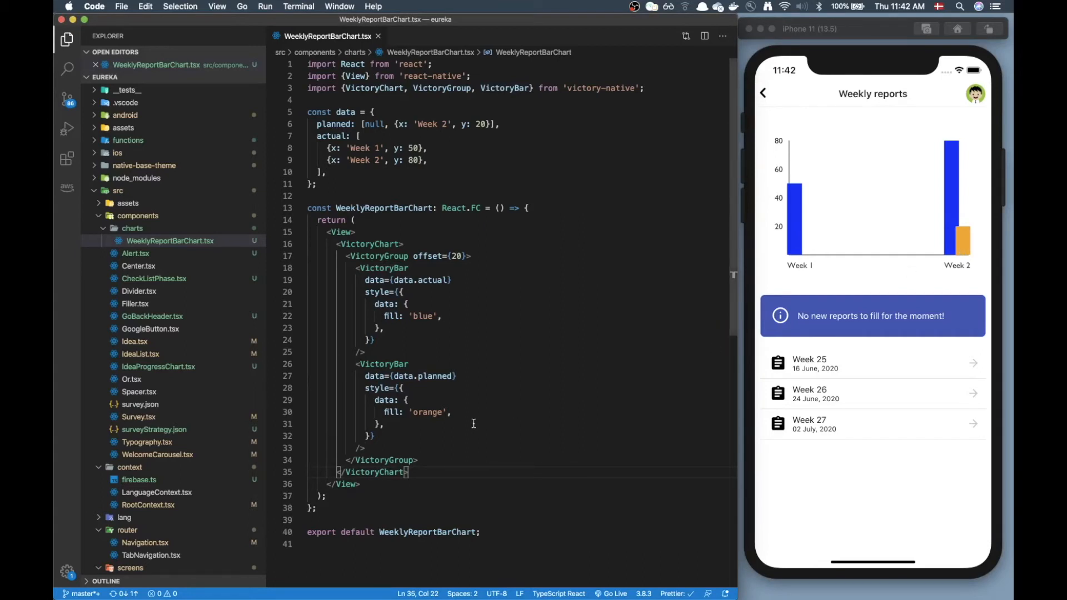
Step: Add a VictoryLegend element after the bar group with a data prop
{"action": "key", "text": "Enter"}
{"action": "type", "text": "<"}
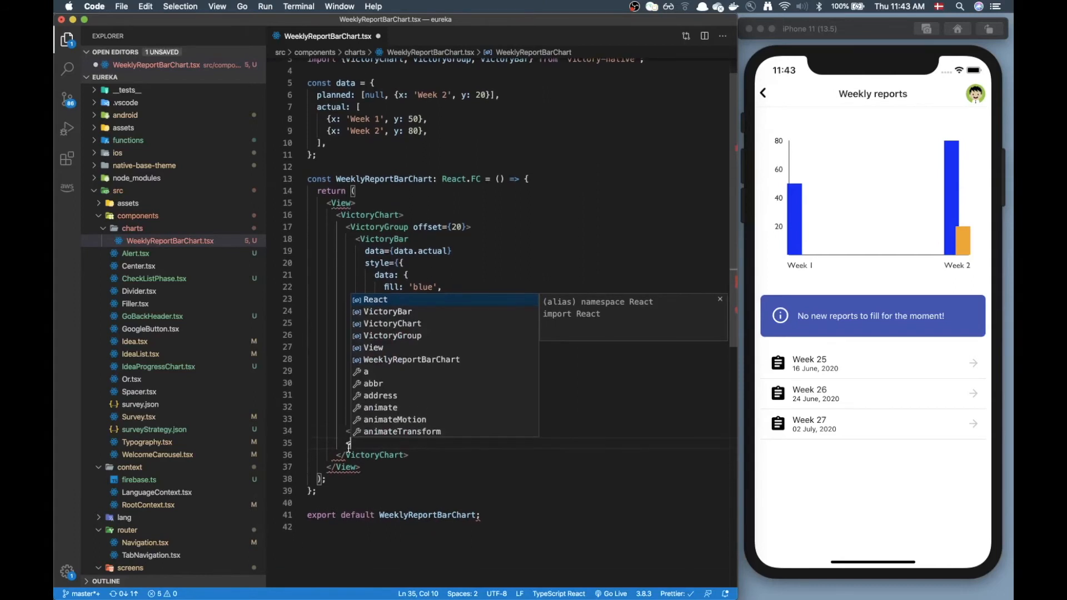
{"action": "type", "text": "VictoryLegend />"}
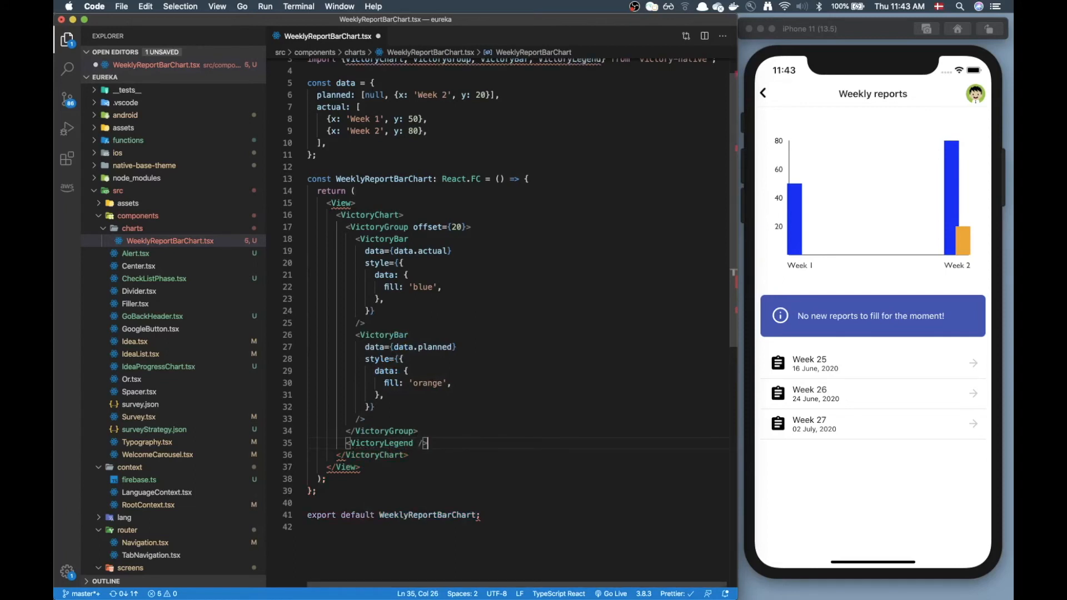
{"action": "double_click", "coordinate": [381, 443]}
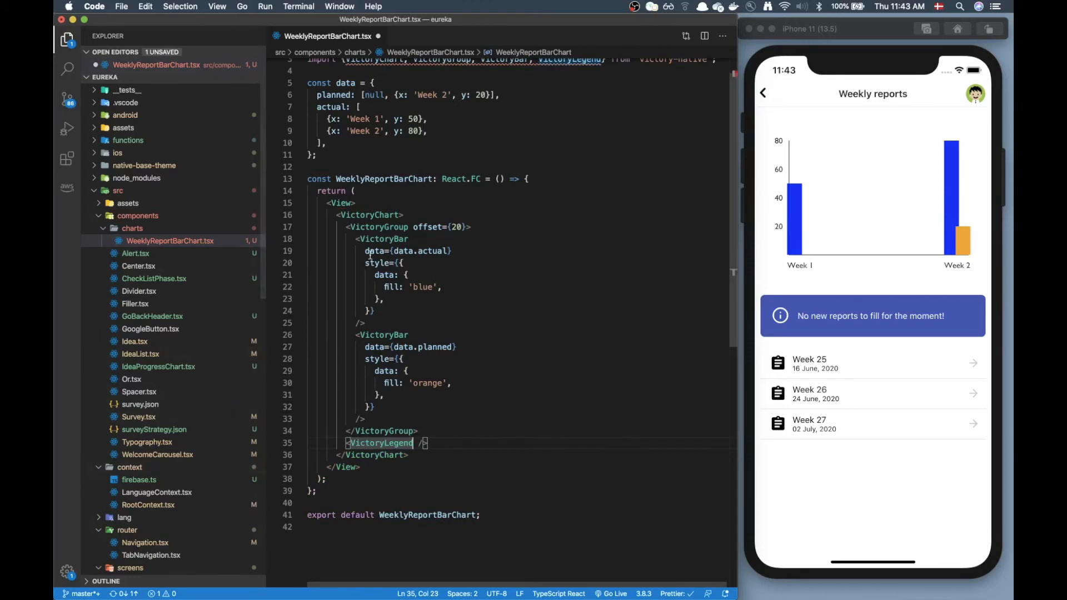
{"action": "type", "text": "data="}
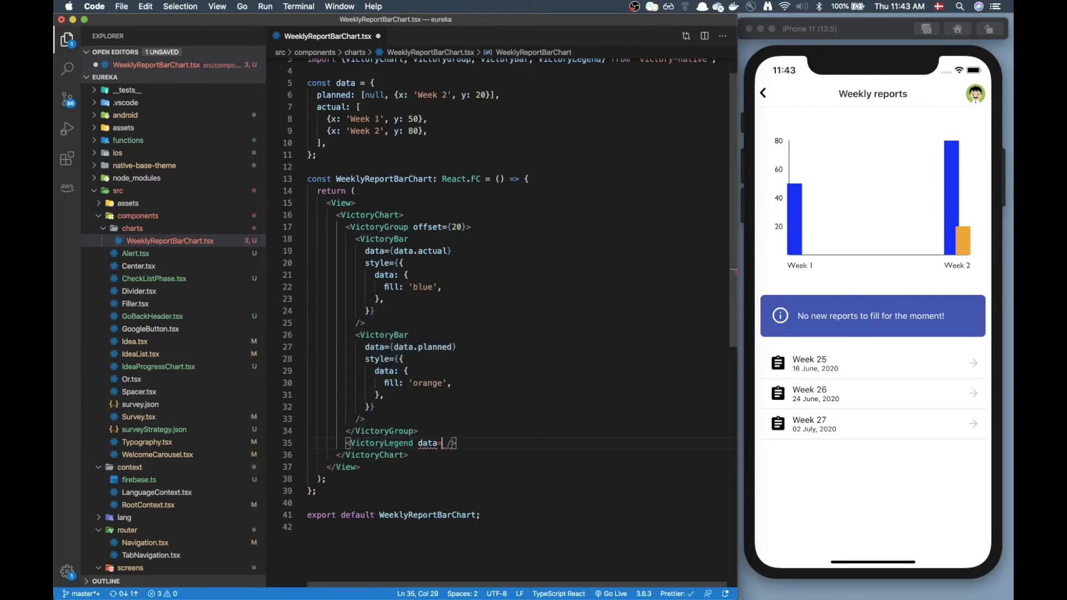
{"action": "type", "text": "{}"}
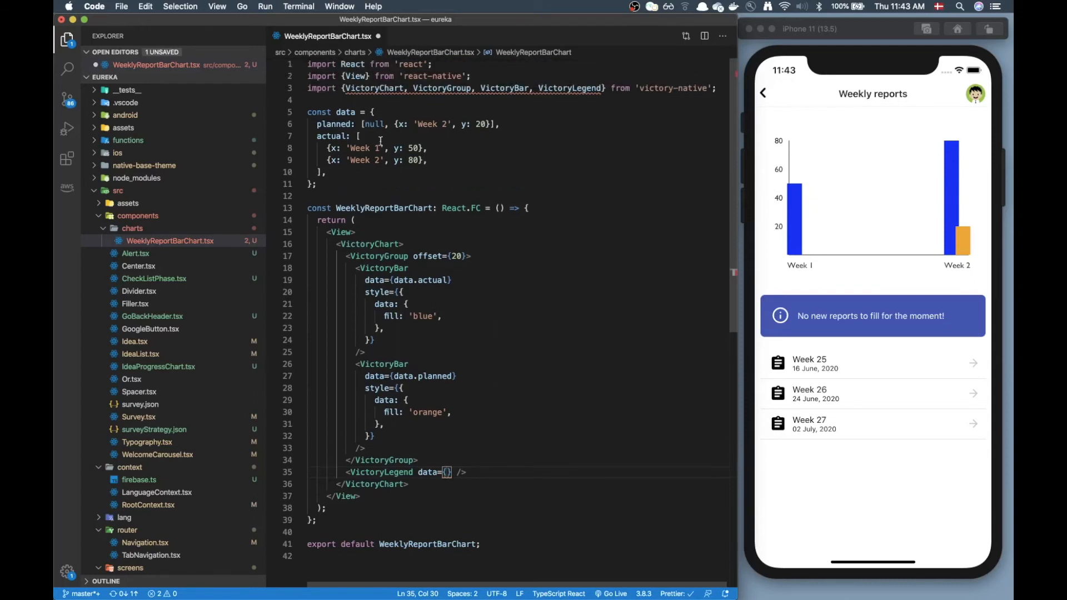
{"action": "scroll", "scroll_direction": "down", "scroll_amount": 3}
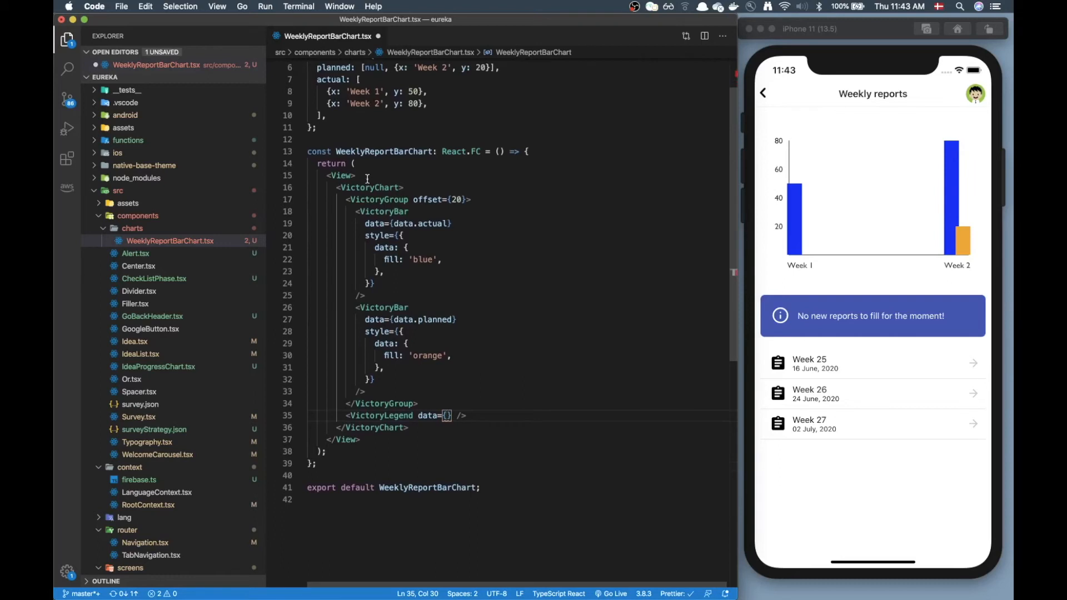
{"action": "mouse_move", "coordinate": [378, 199]}
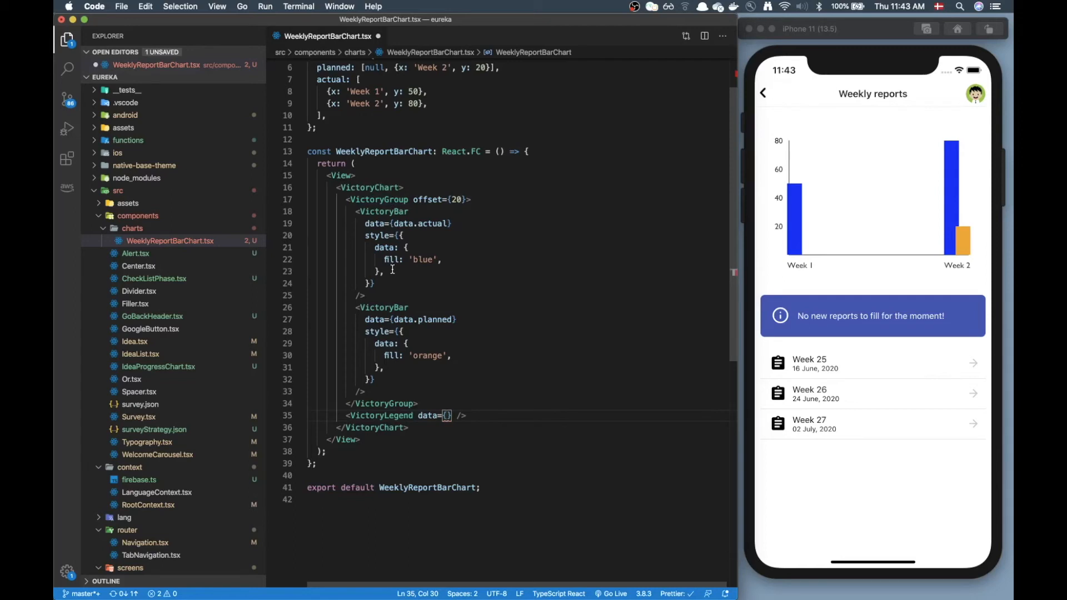
Step: Add the legend item 'Actual' with a blue symbol fill
{"action": "type", "text": "[]"}
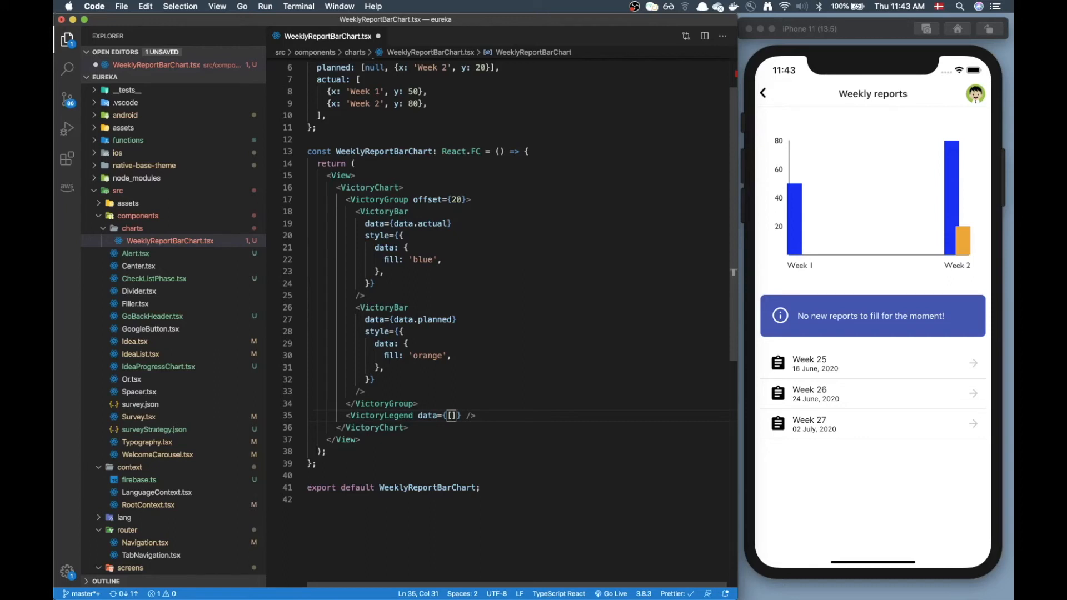
{"action": "type", "text": "name: 'Actual"}
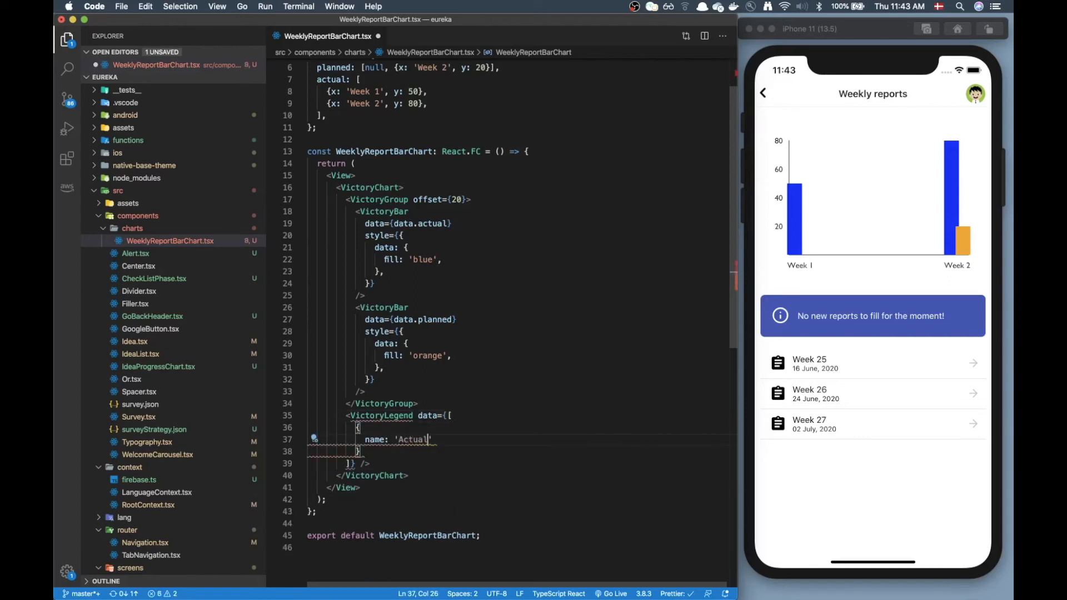
{"action": "type", "text": ","}
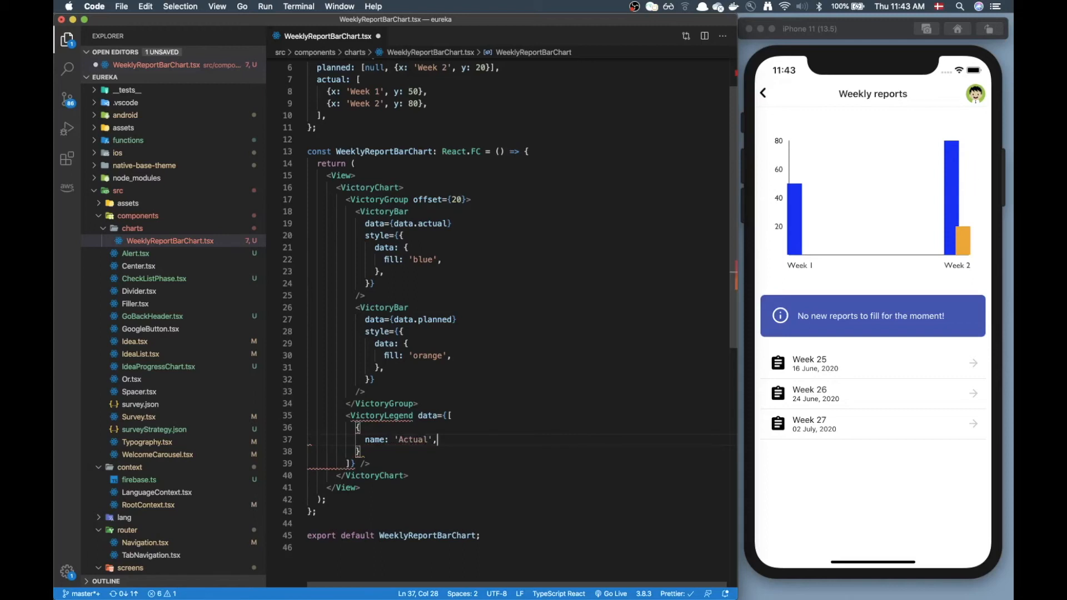
{"action": "type", "text": "symbol"}
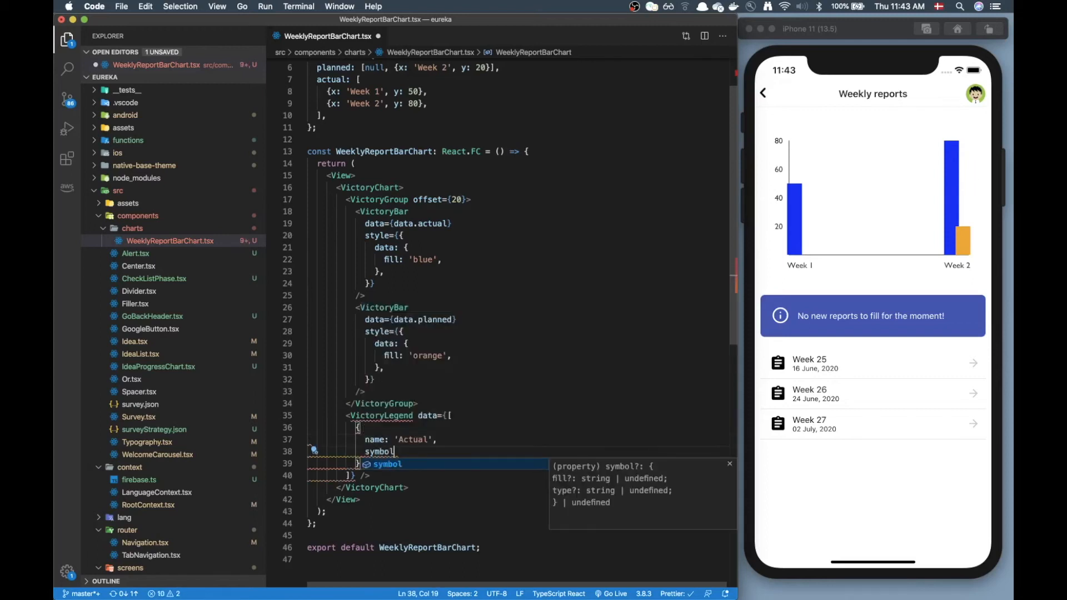
{"action": "type", "text": ": {}"}
{"action": "type", "text": "fill: '"}
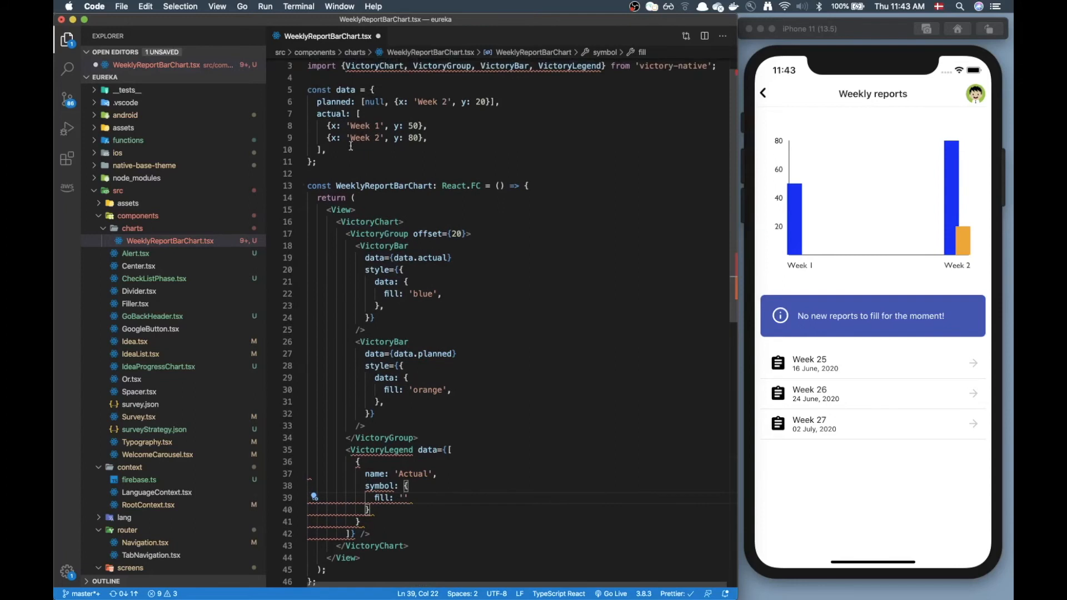
{"action": "type", "text": "blue"}
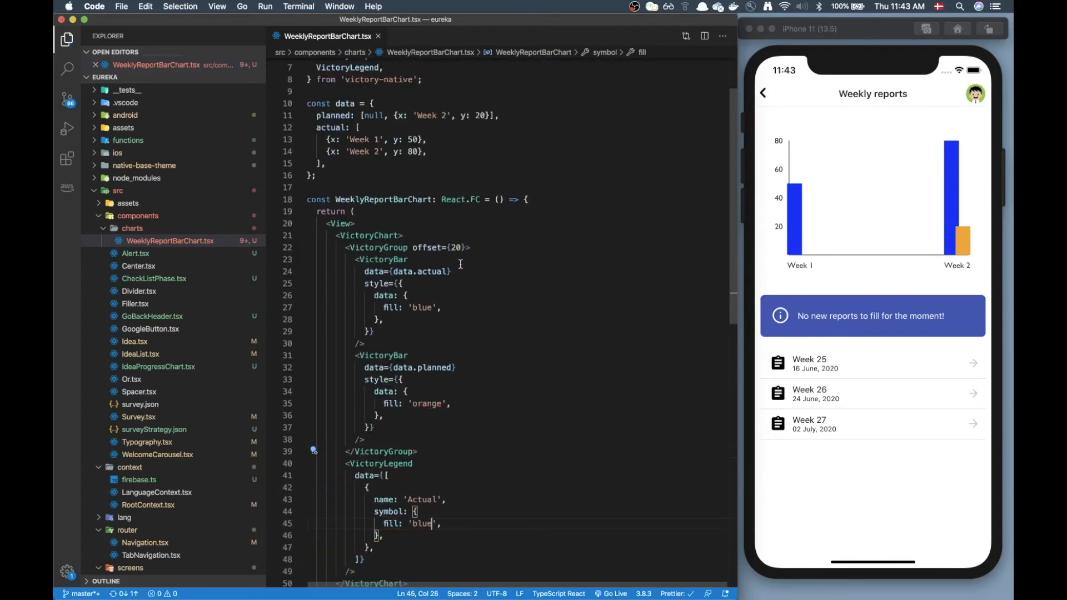
{"action": "scroll", "scroll_direction": "down", "scroll_amount": 3}
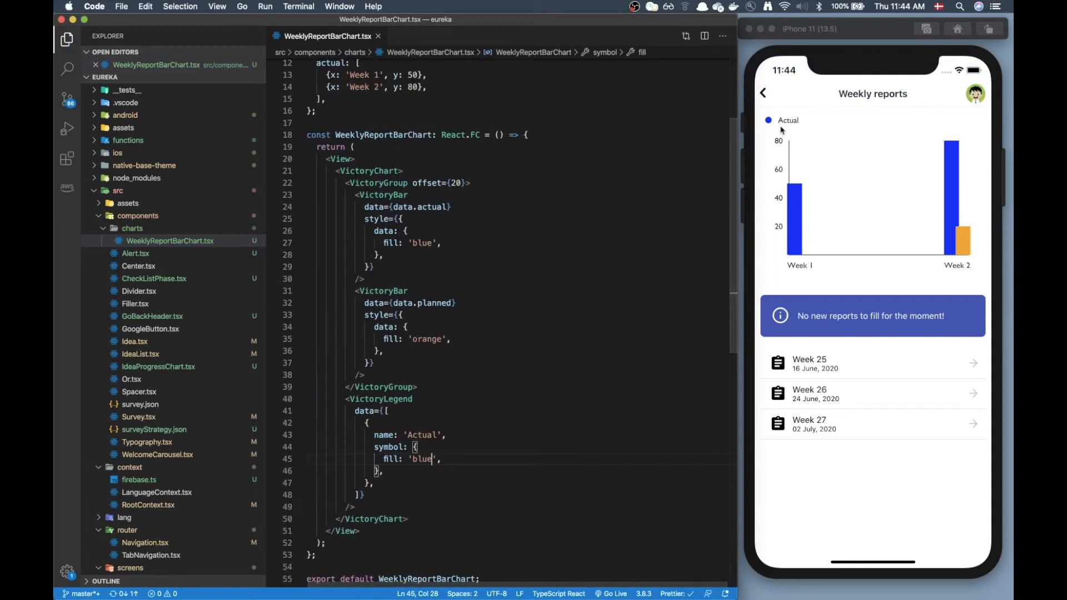
Step: Add the legend item 'Planned' with an orange symbol fill
{"action": "scroll", "scroll_direction": "down", "scroll_amount": 3}
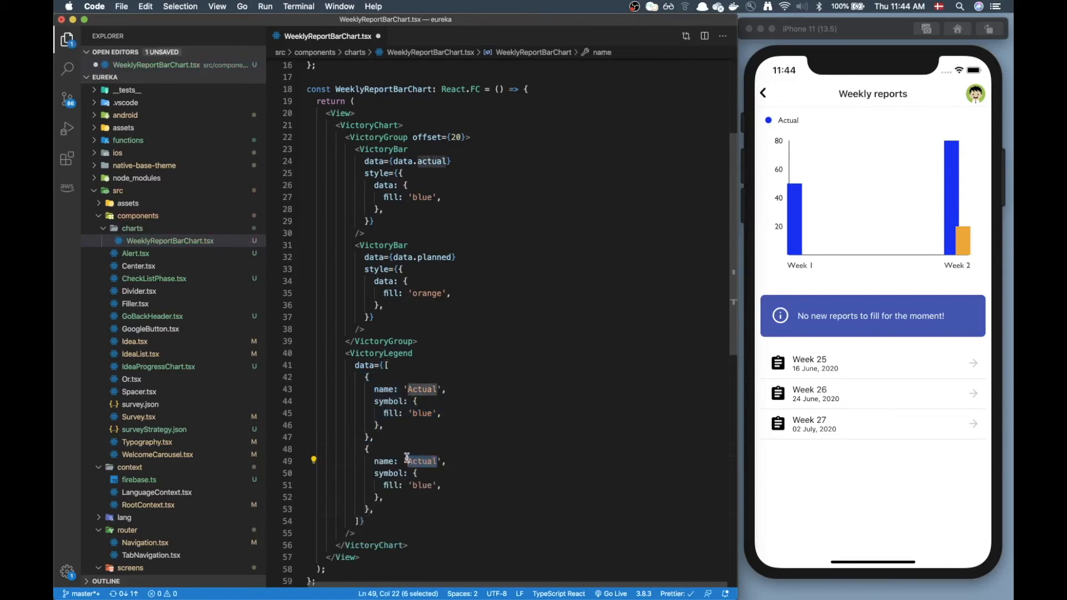
{"action": "type", "text": "Planned"}
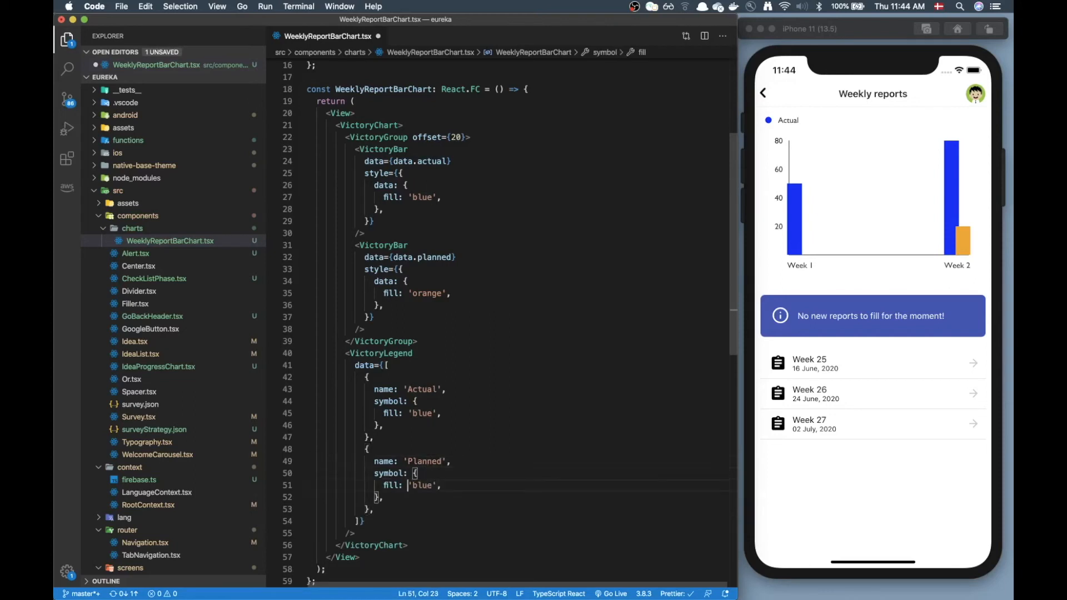
{"action": "type", "text": "l"}
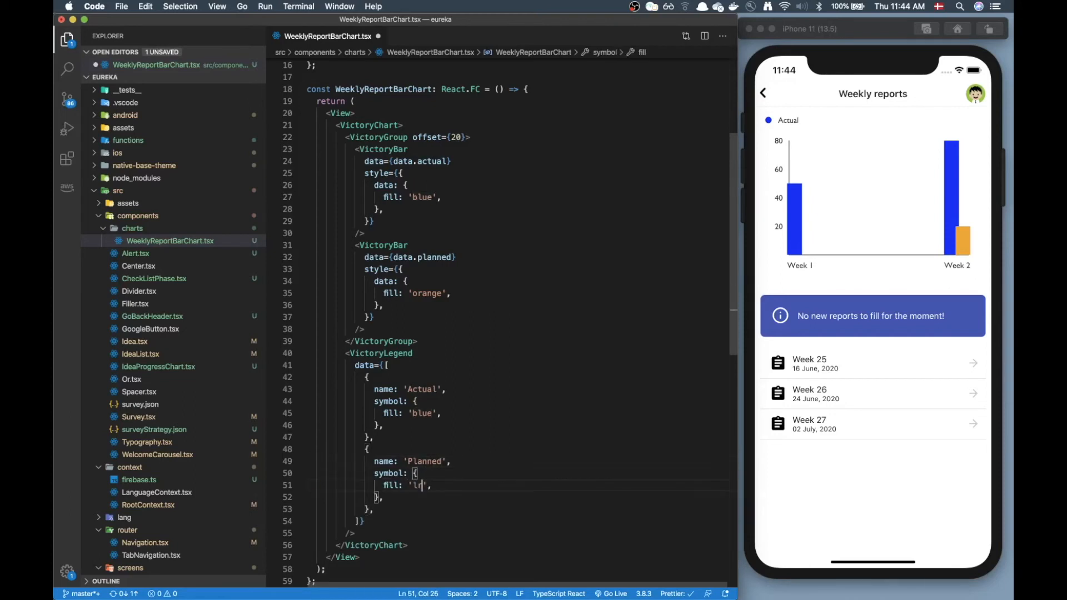
{"action": "type", "text": "orange"}
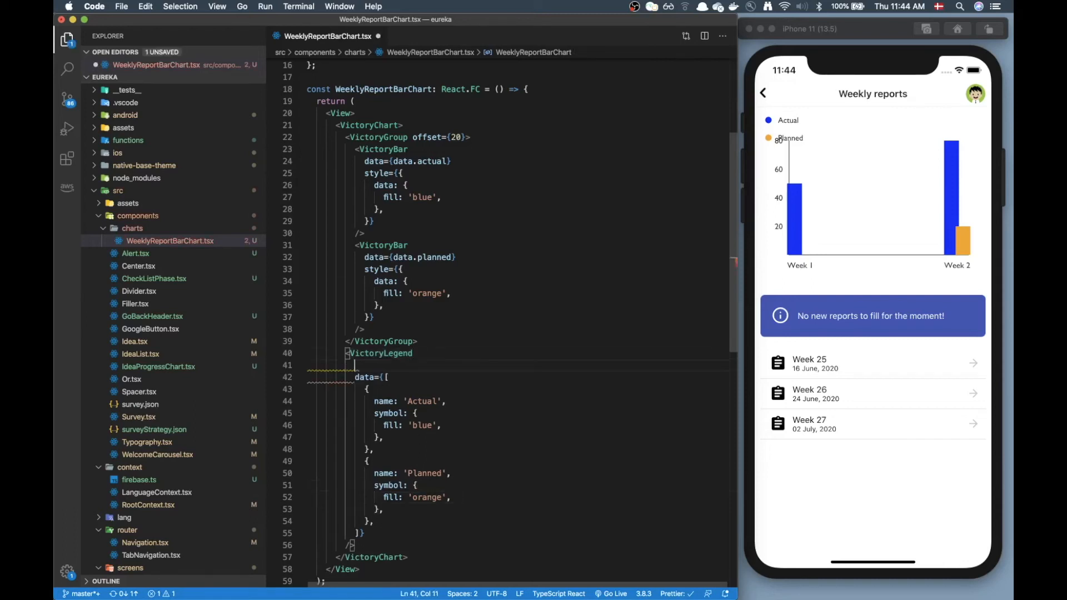
{"action": "mouse_move", "coordinate": [385, 341]}
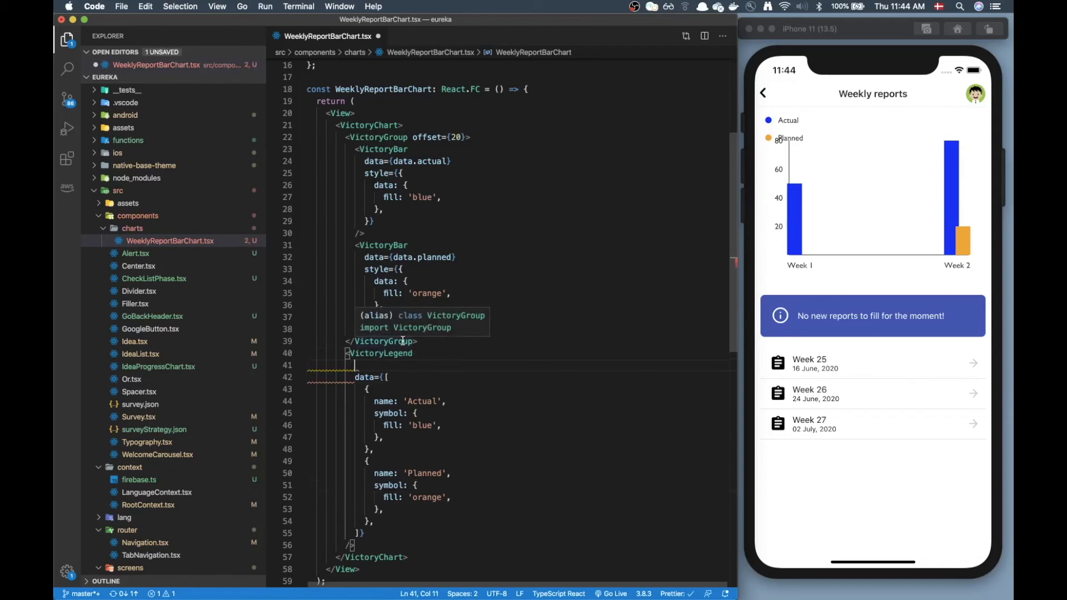
Step: Set the VictoryLegend x prop to Dimensions.get('screen').width / 2 - 50
{"action": "type", "text": "x"}
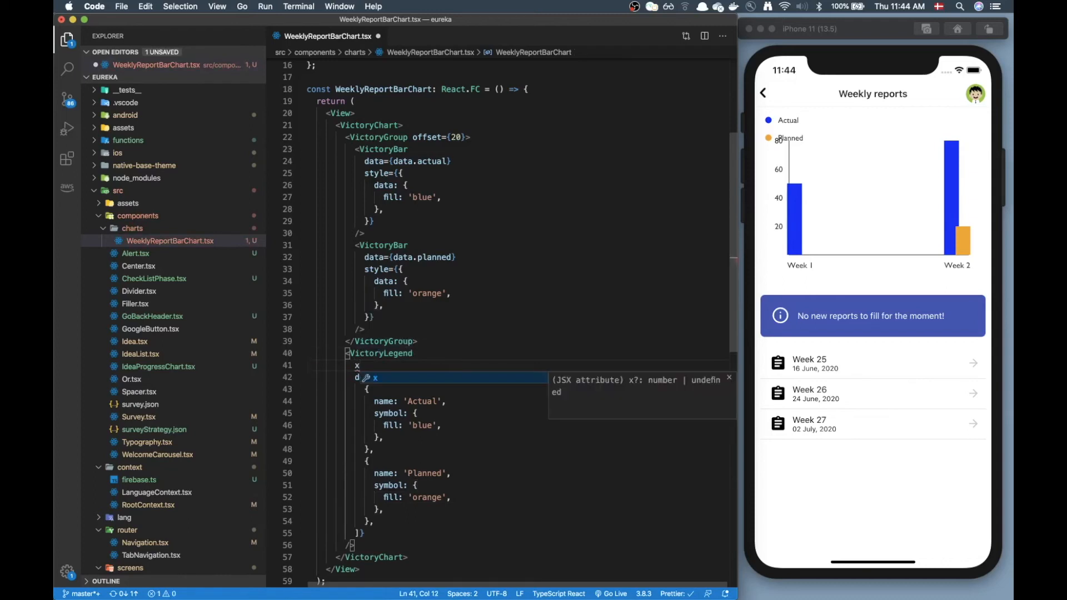
{"action": "type", "text": "={}"}
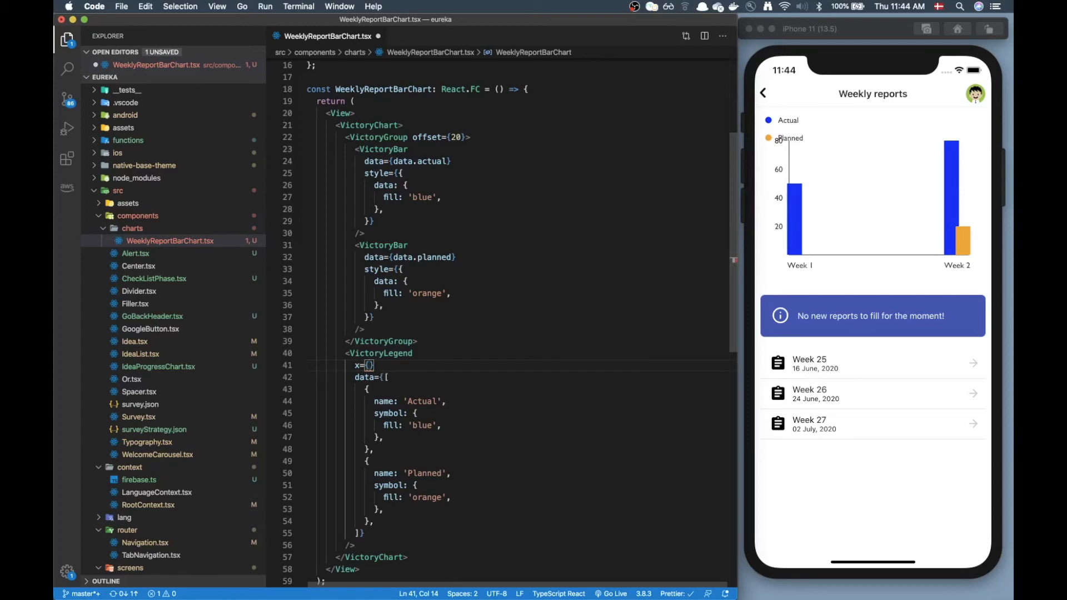
{"action": "type", "text": "0"}
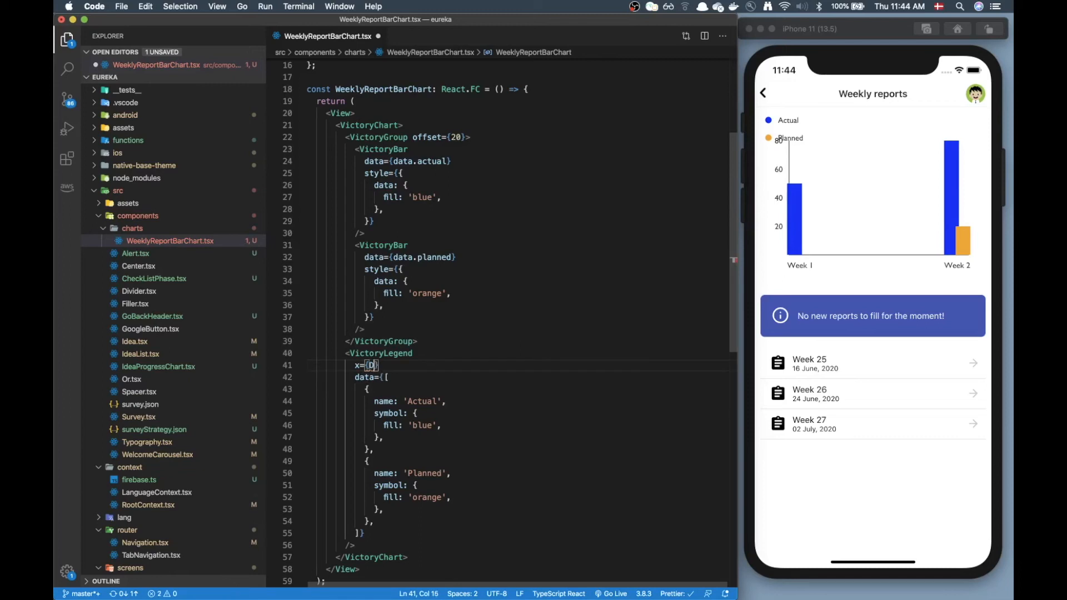
{"action": "type", "text": "Dimensions.get"}
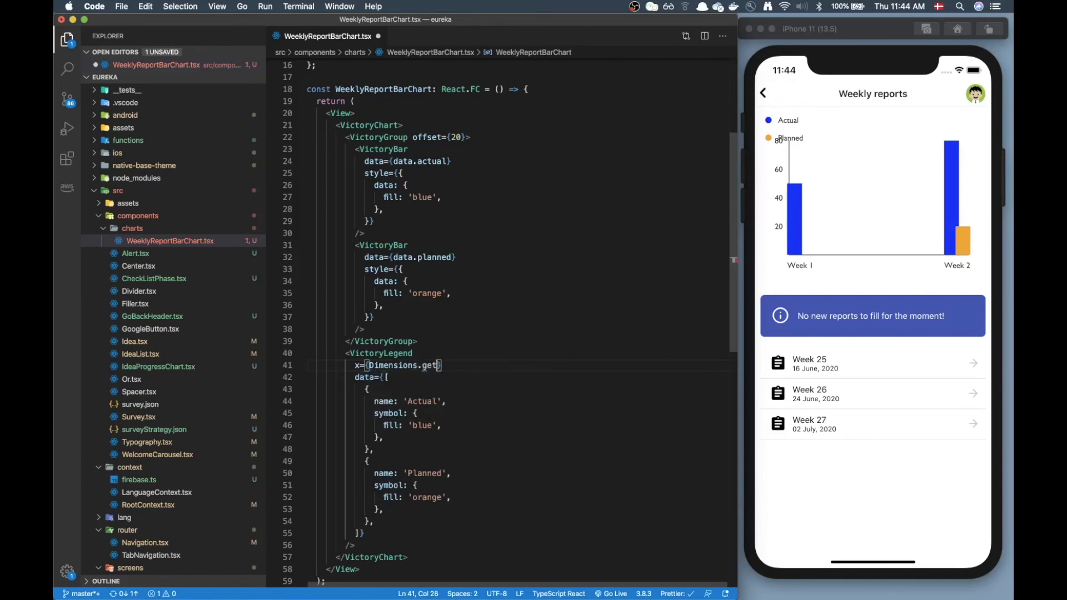
{"action": "type", "text": "'screen')."}
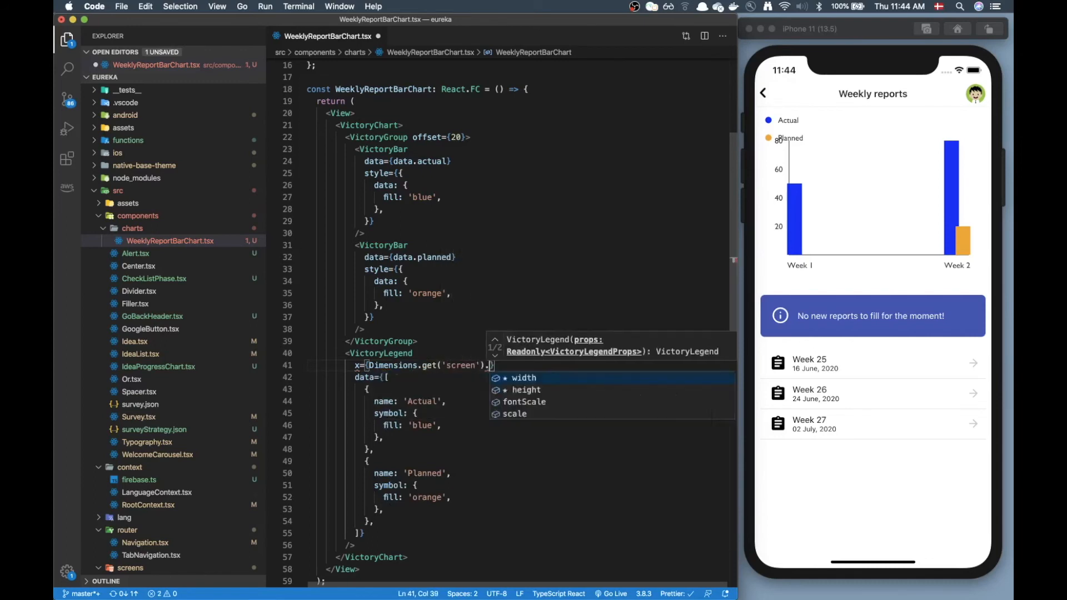
{"action": "type", "text": "width / 2"}
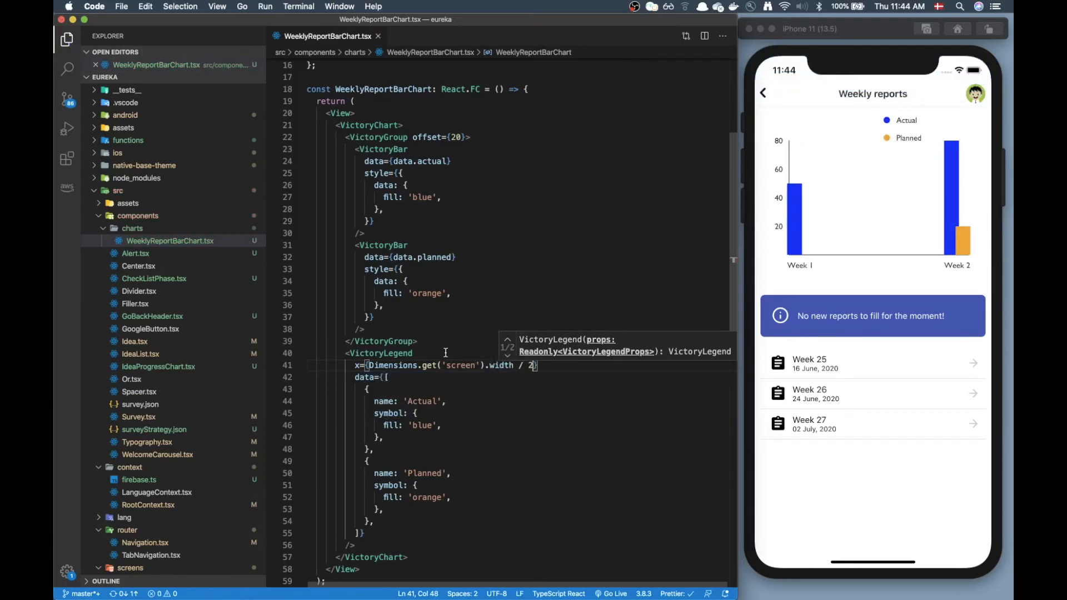
{"action": "mouse_move", "coordinate": [468, 375]}
{"action": "type", "text": " - "}
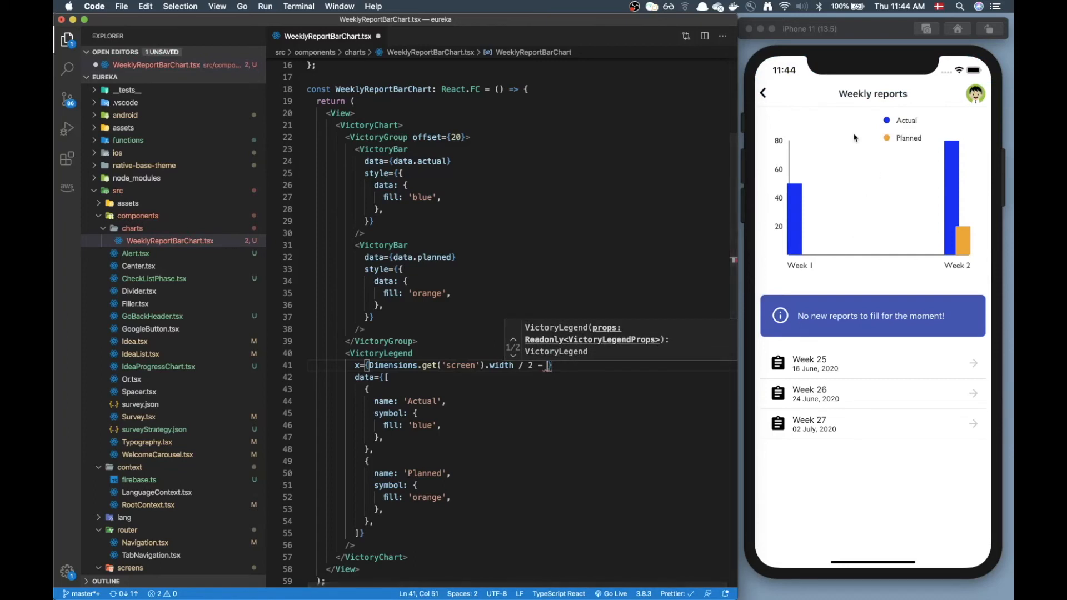
{"action": "mouse_move", "coordinate": [680, 380]}
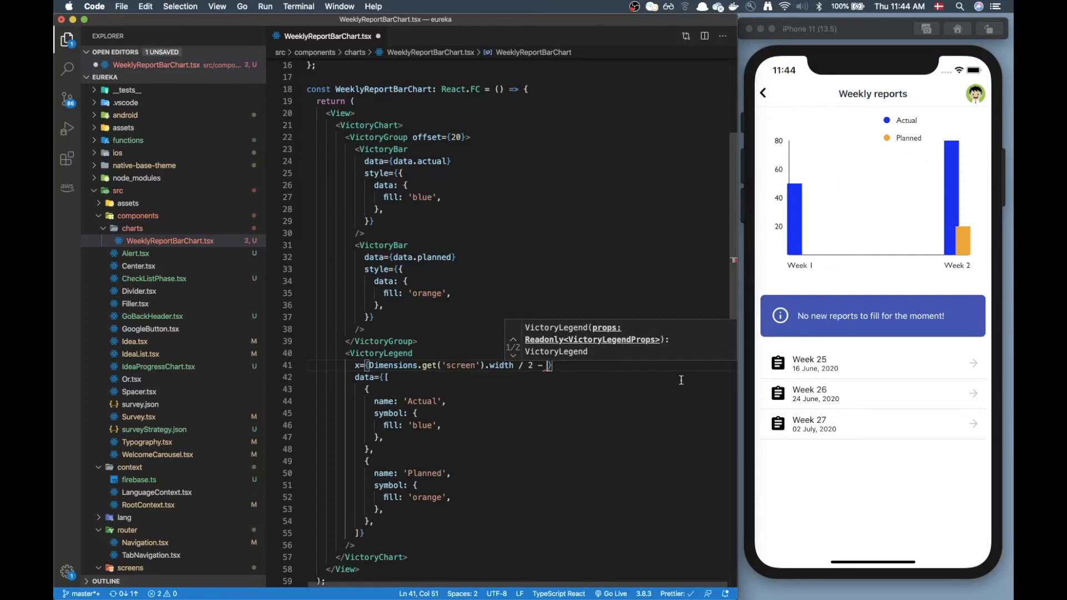
{"action": "type", "text": "50"}
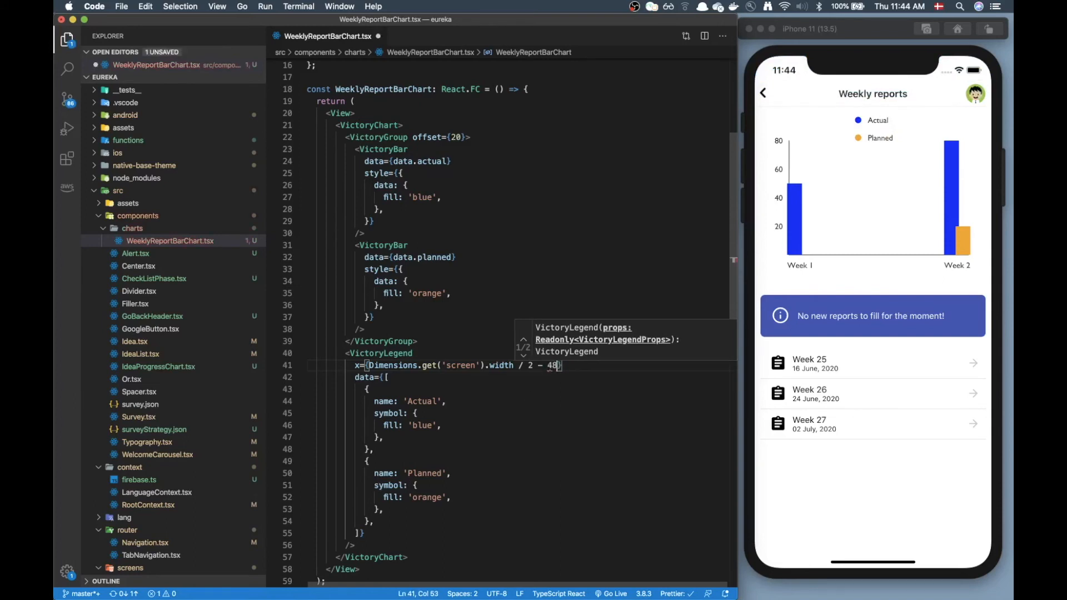
{"action": "key", "text": "Backspace"}
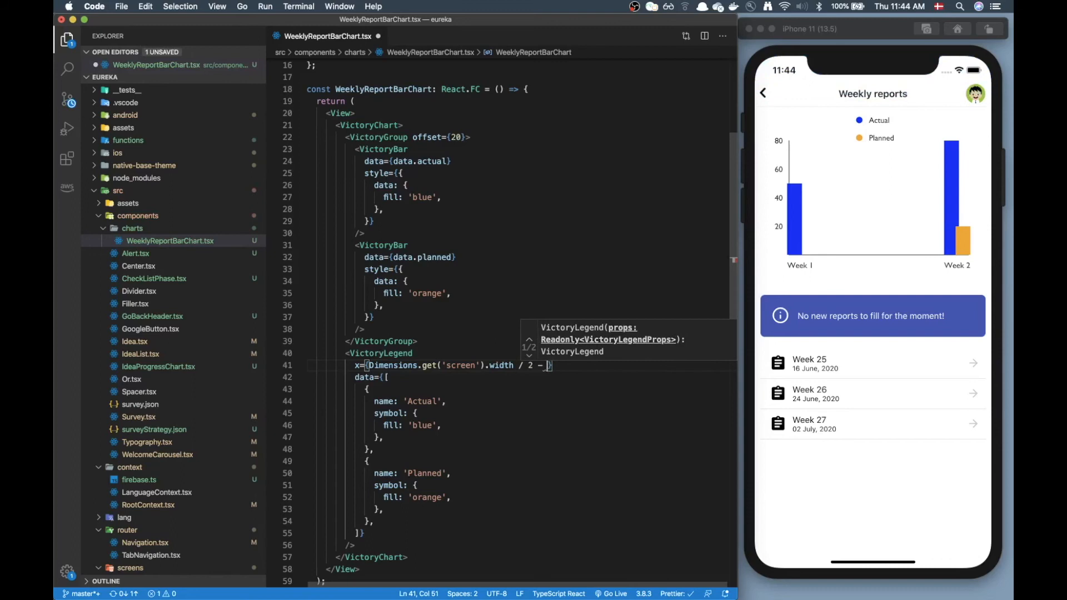
{"action": "type", "text": "50"}
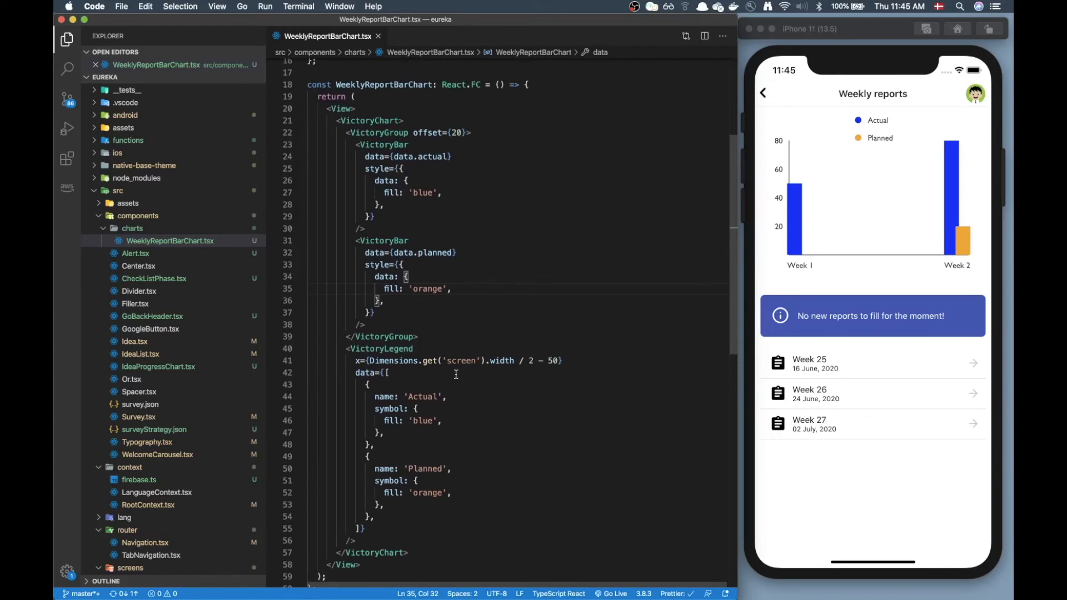
Step: Set VictoryLegend orientation to horizontal, x to width / 2 - 100, and gutter 20
{"action": "type", "text": "orientation=\""}
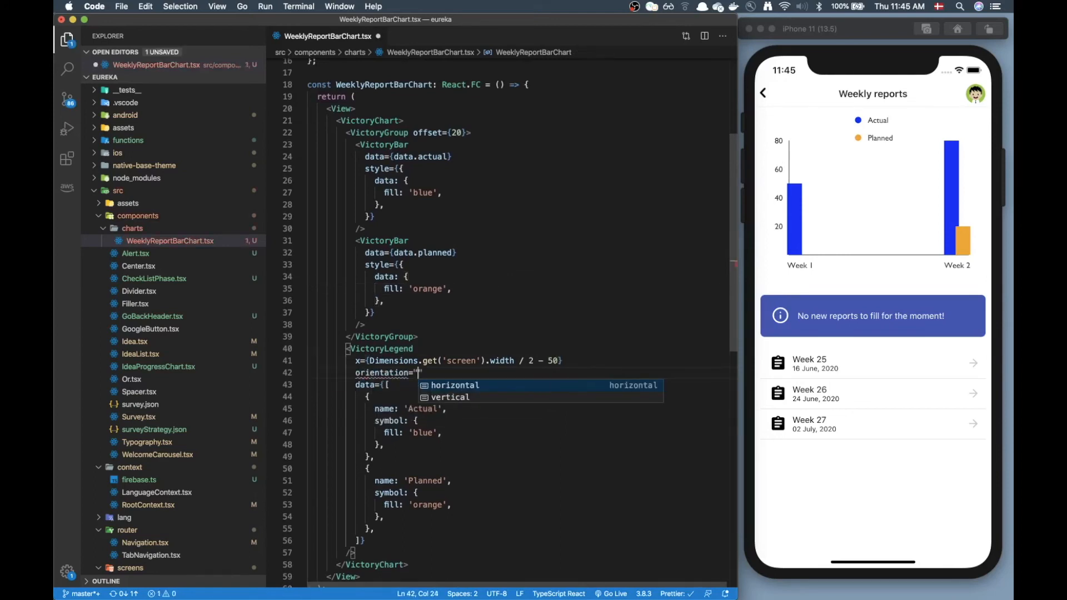
{"action": "type", "text": "horizontal"}
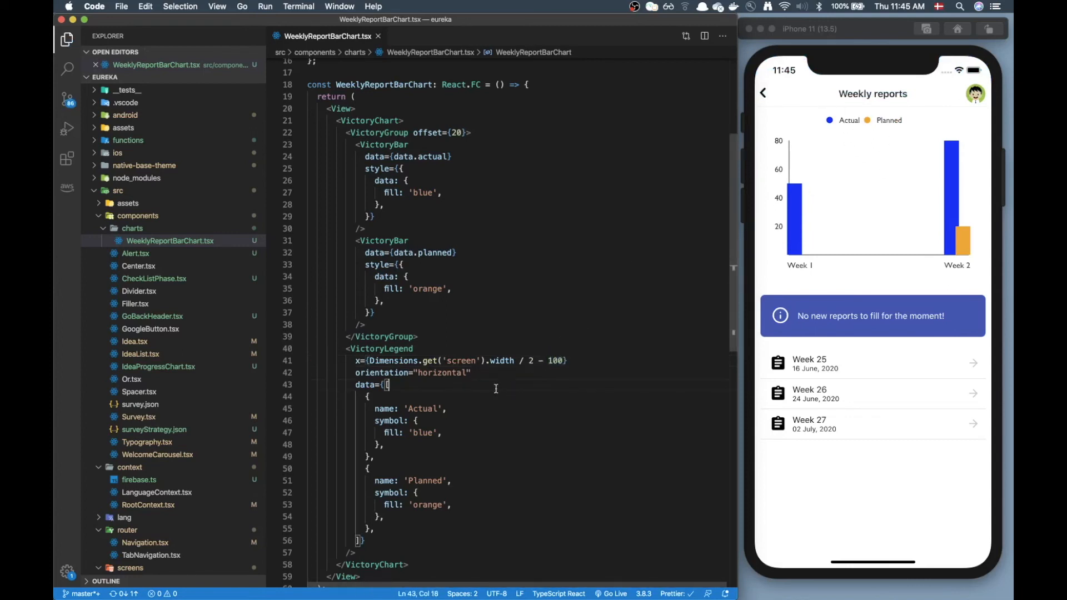
{"action": "scroll", "scroll_direction": "down", "scroll_amount": 3}
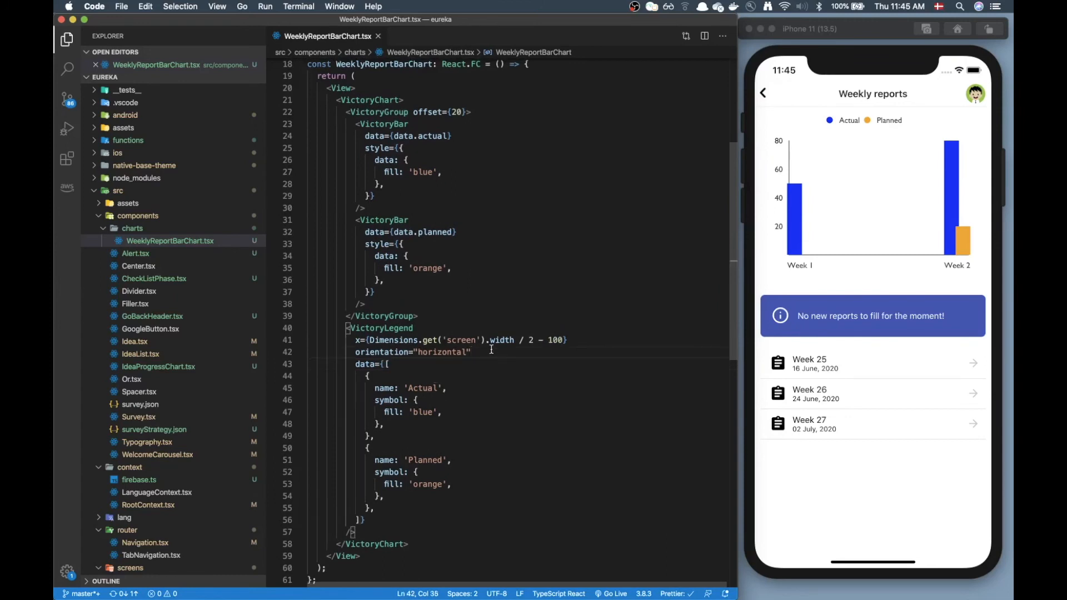
{"action": "type", "text": "gutter={20"}
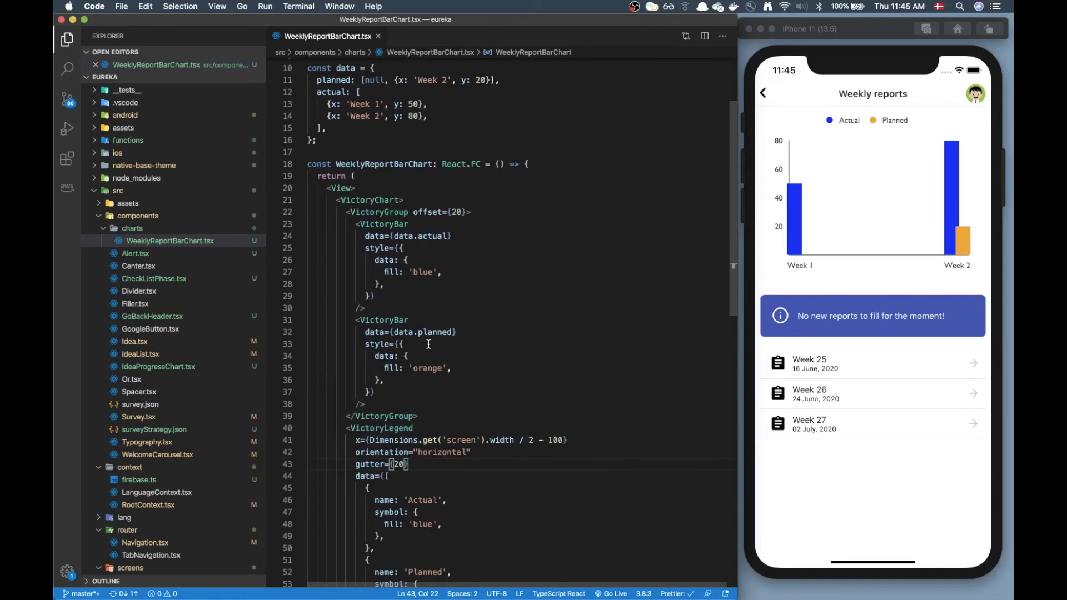
{"action": "mouse_move", "coordinate": [454, 287]}
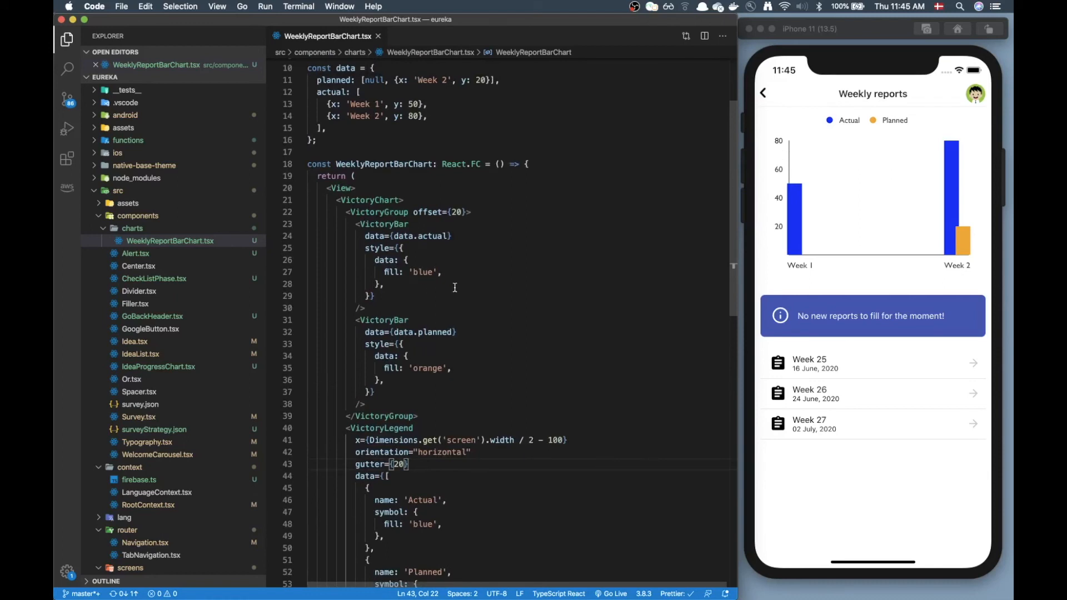
{"action": "left_click", "coordinate": [404, 200]}
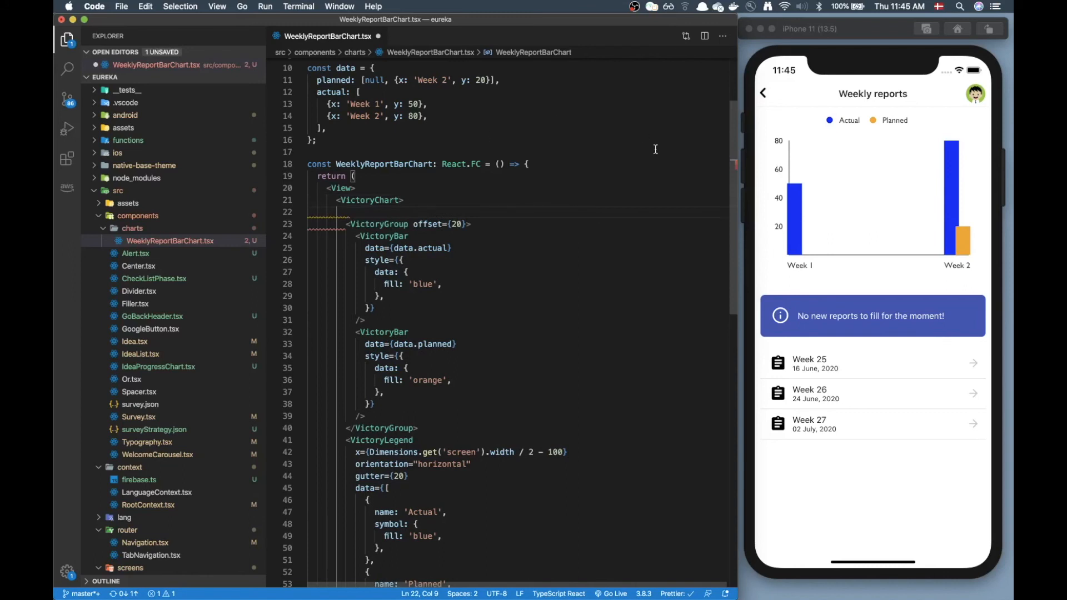
{"action": "mouse_move", "coordinate": [784, 166]}
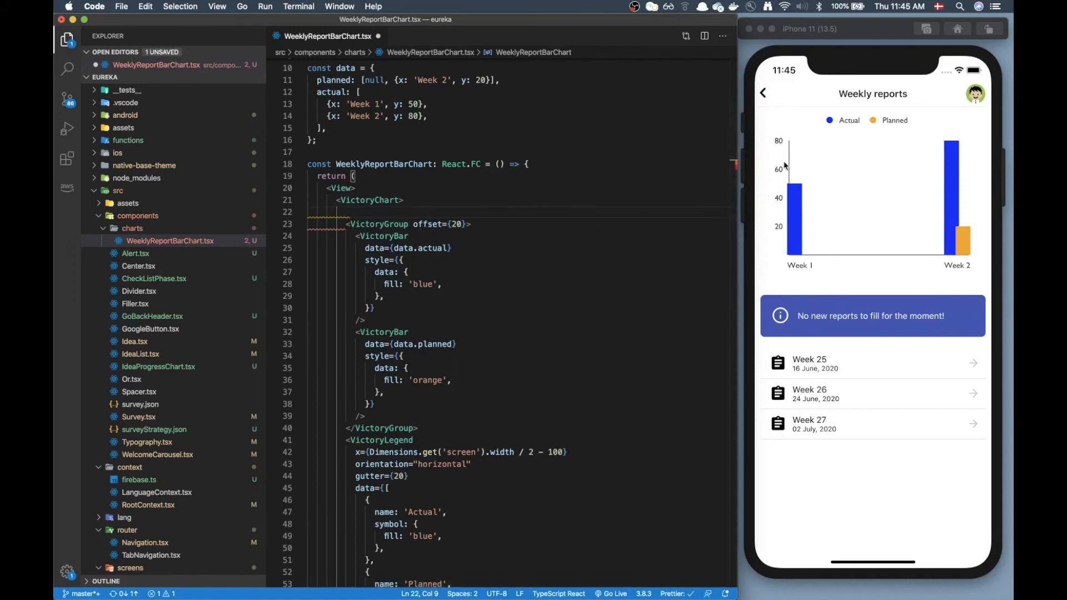
{"action": "mouse_move", "coordinate": [790, 255]}
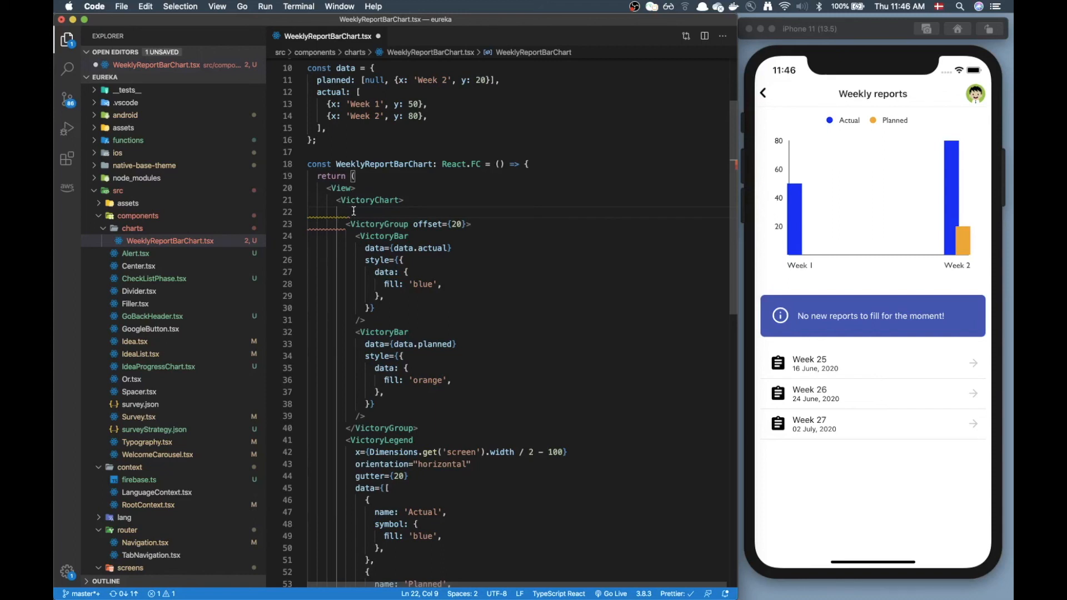
Step: Add a VictoryAxis labelled "Week" inside VictoryChart above the VictoryGroup
{"action": "type", "text": "VictoryAxis"}
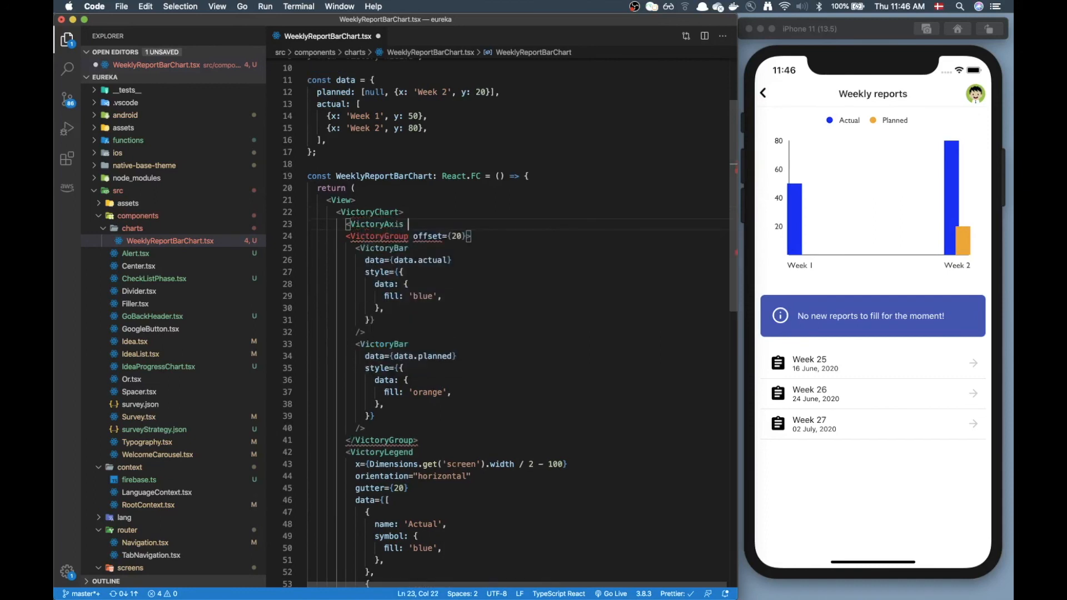
{"action": "type", "text": "lave"}
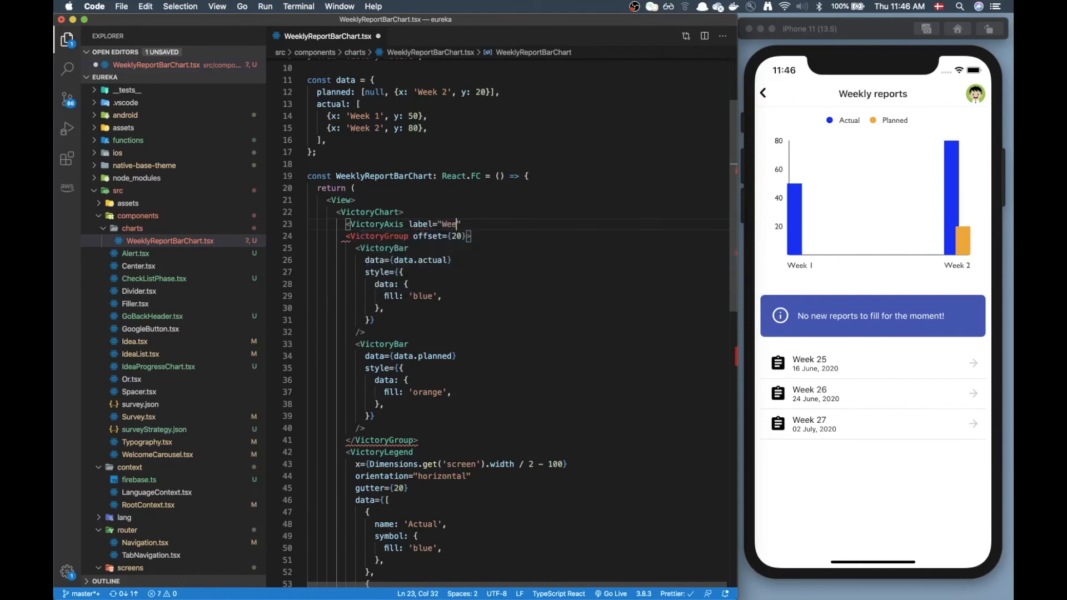
{"action": "type", "text": "k"}
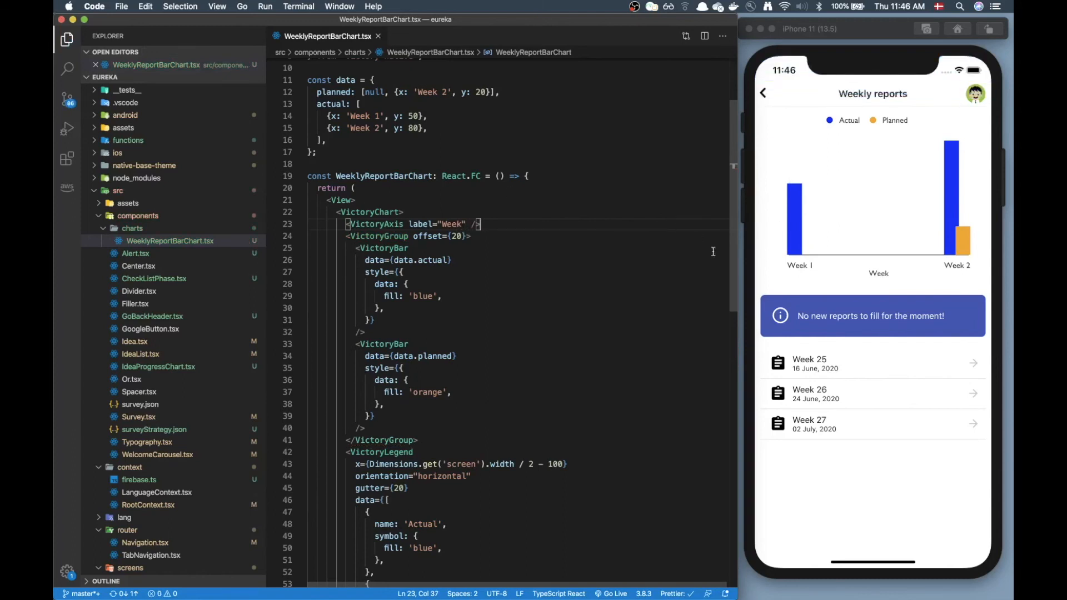
{"action": "mouse_move", "coordinate": [640, 204]}
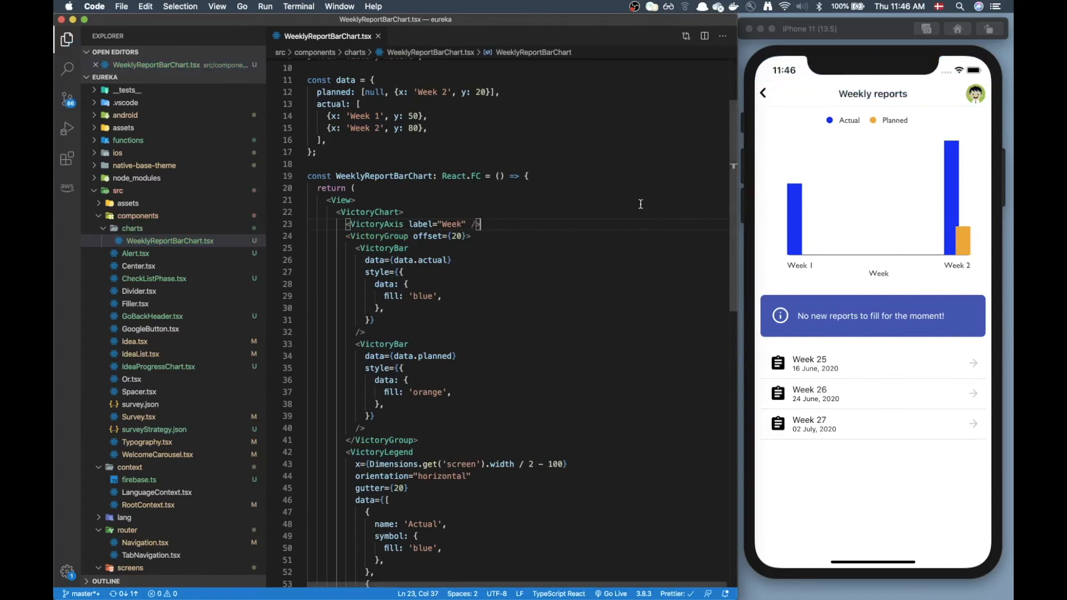
Step: Add a dependentAxis VictoryAxis labelled "Hours" below the Week axis
{"action": "type", "text": "<VictoryAxis"}
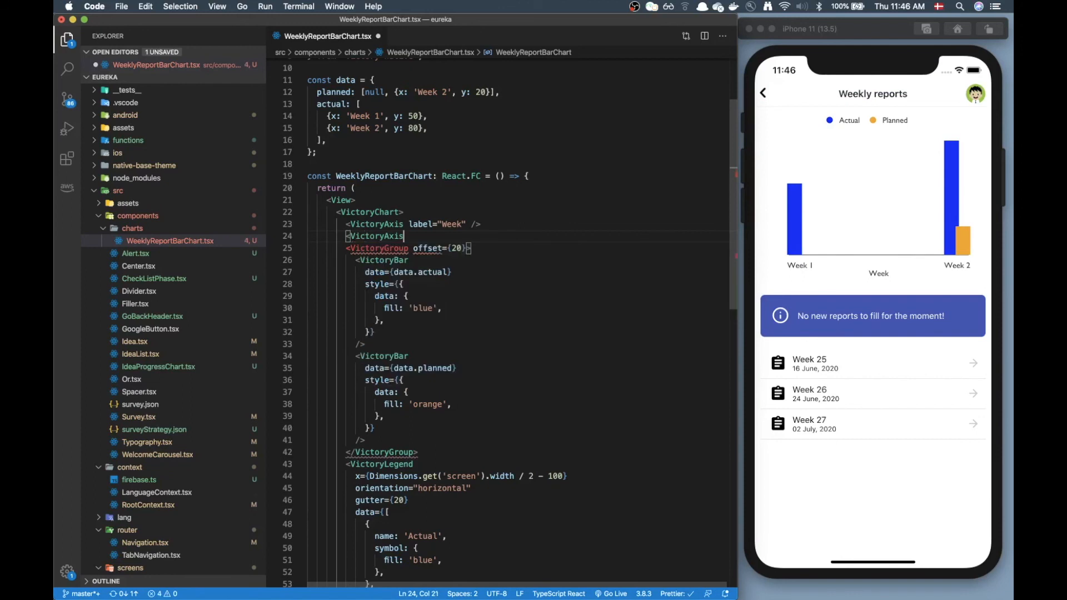
{"action": "type", "text": "d"}
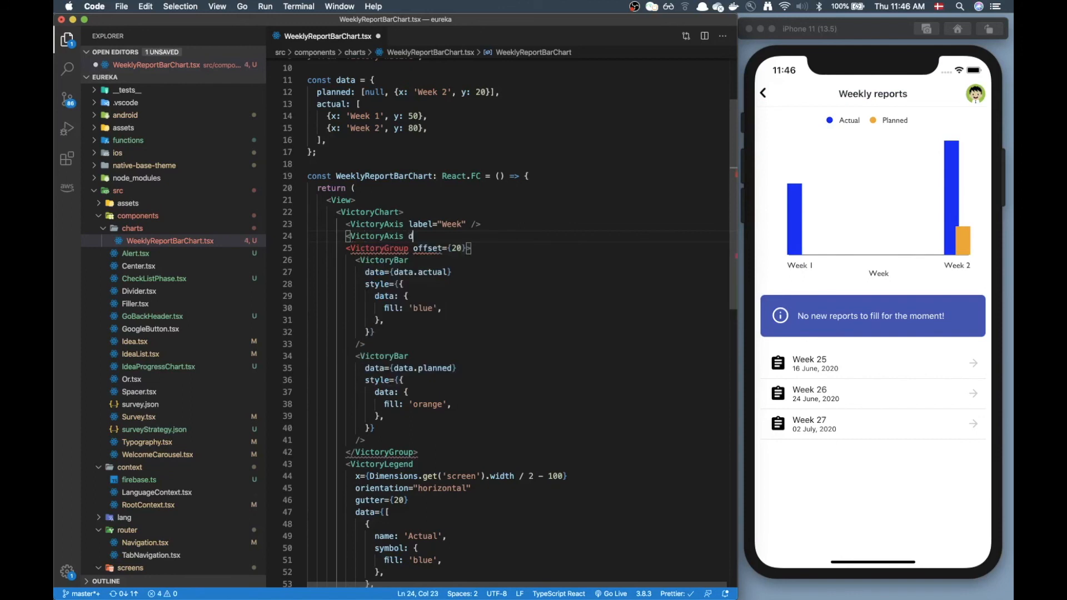
{"action": "type", "text": "ependentAxis />"}
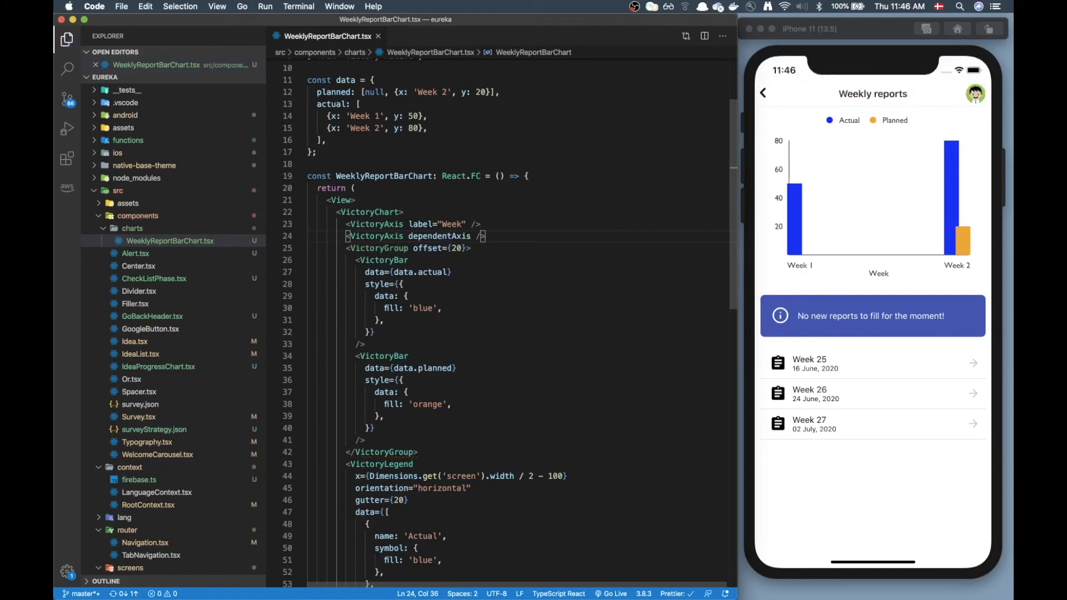
{"action": "type", "text": "label=\"\""}
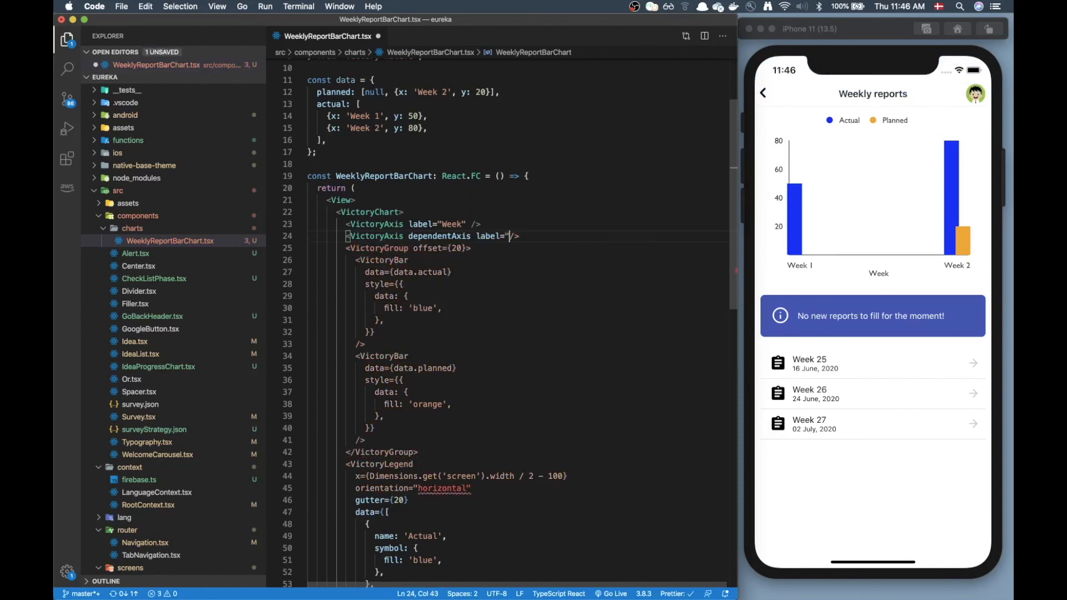
{"action": "type", "text": "Hours"}
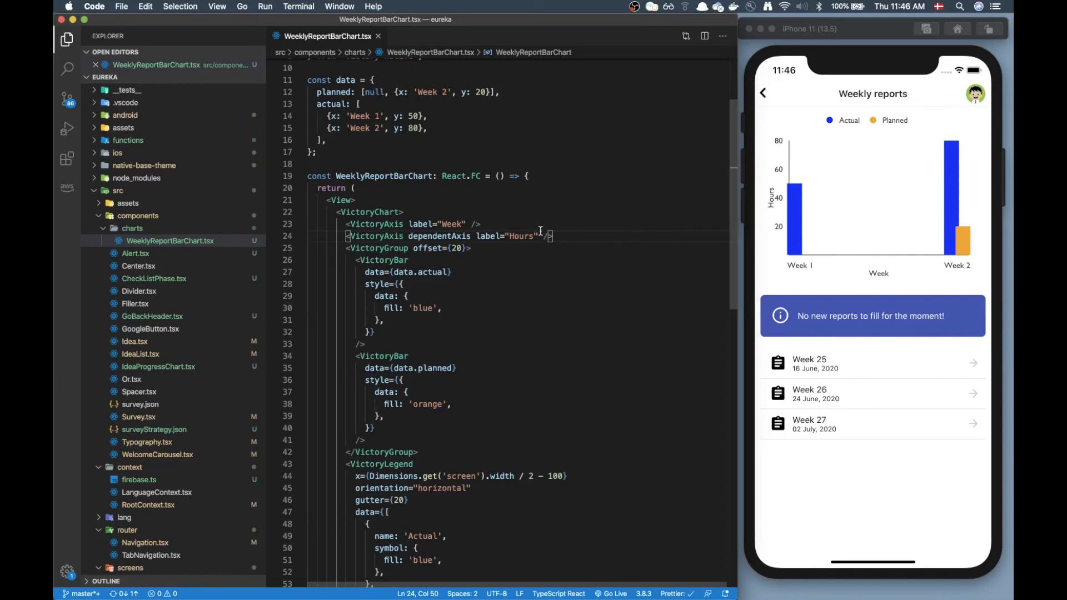
{"action": "type", "text": "style={"}
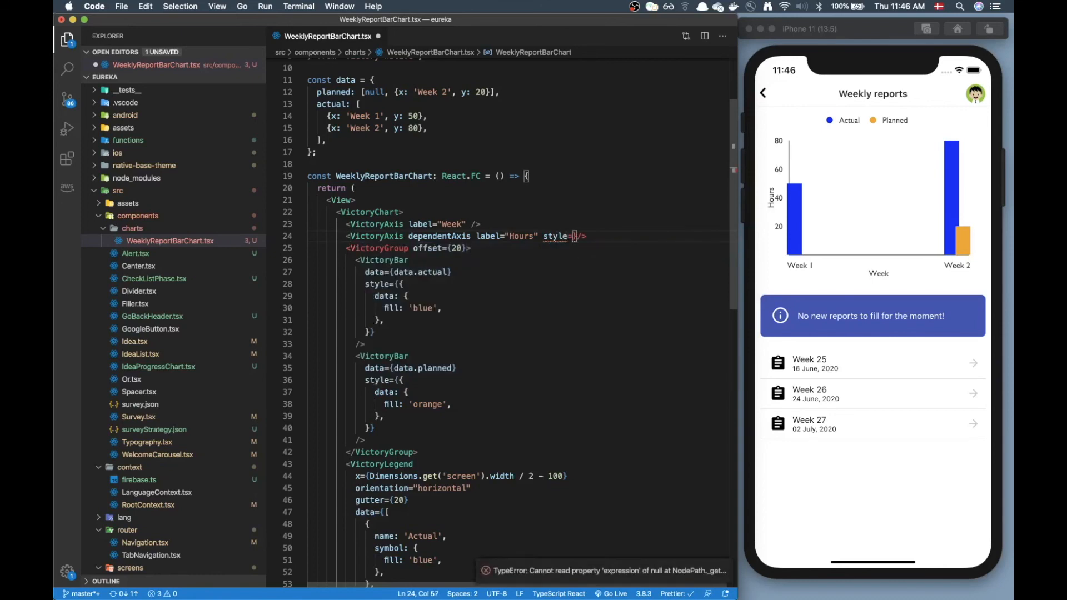
Step: Give the Hours axis an axisLabel style with padding 35
{"action": "type", "text": "{"}
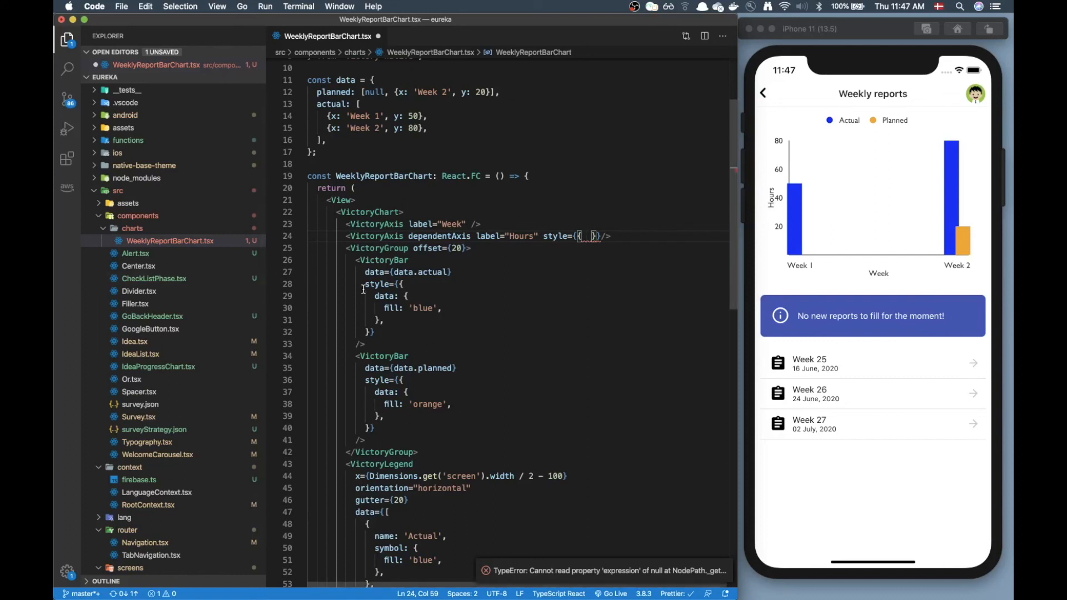
{"action": "type", "text": "axisLabel"}
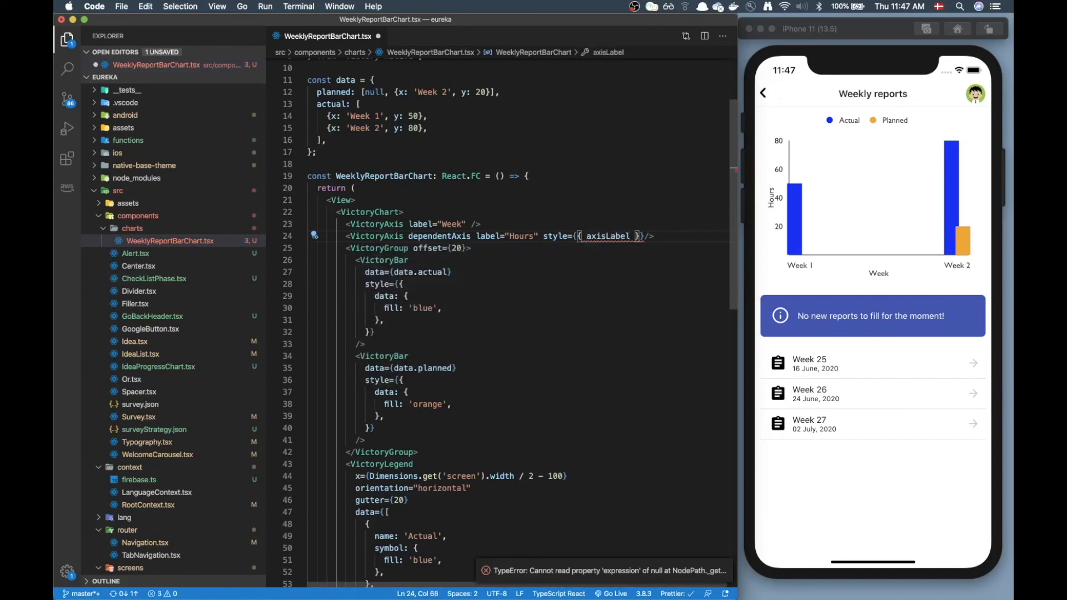
{"action": "type", "text": ":"}
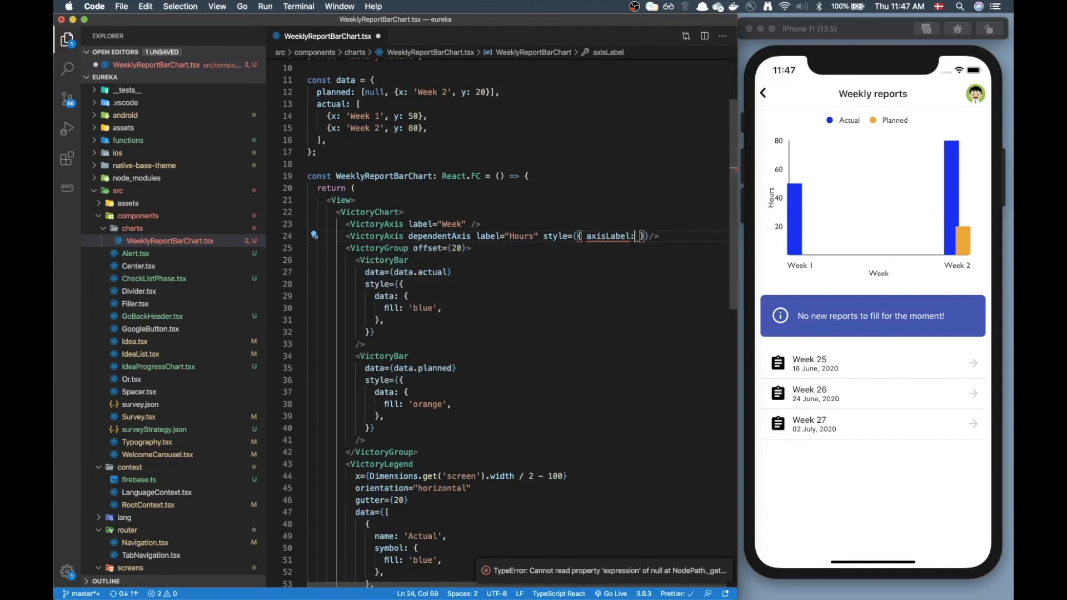
{"action": "type", "text": "padding: 35,"}
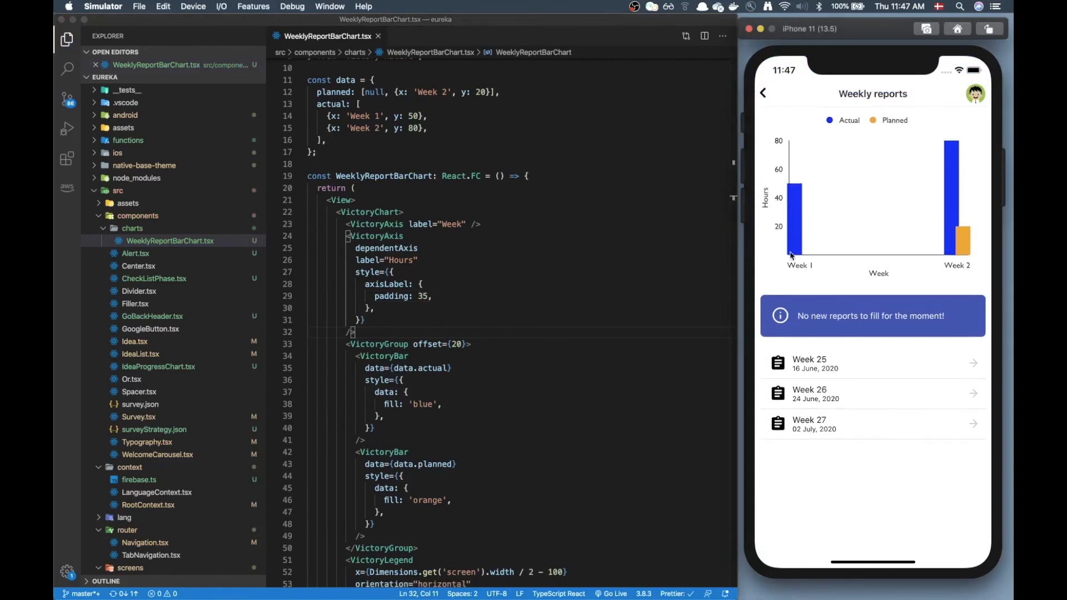
{"action": "scroll", "scroll_direction": "down", "scroll_amount": 3}
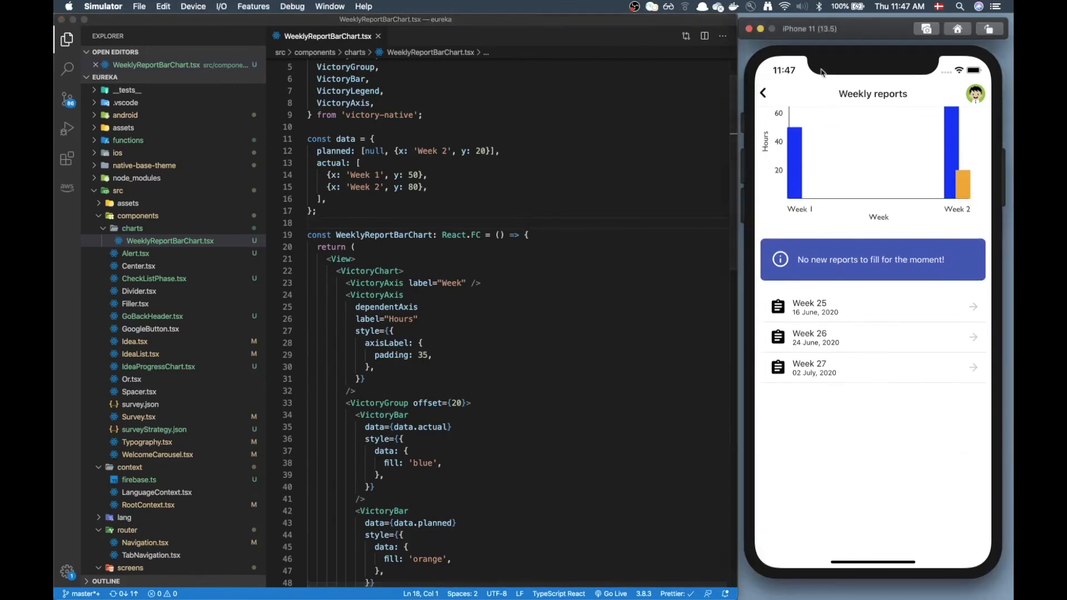
{"action": "scroll", "scroll_direction": "down", "scroll_amount": 3}
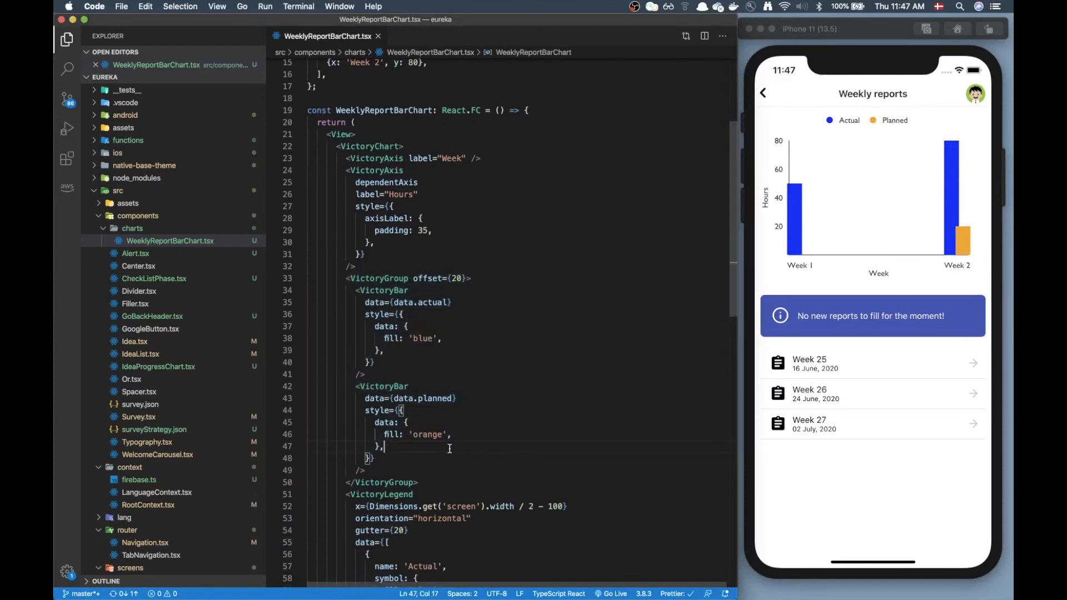
{"action": "scroll", "scroll_direction": "down", "scroll_amount": 3}
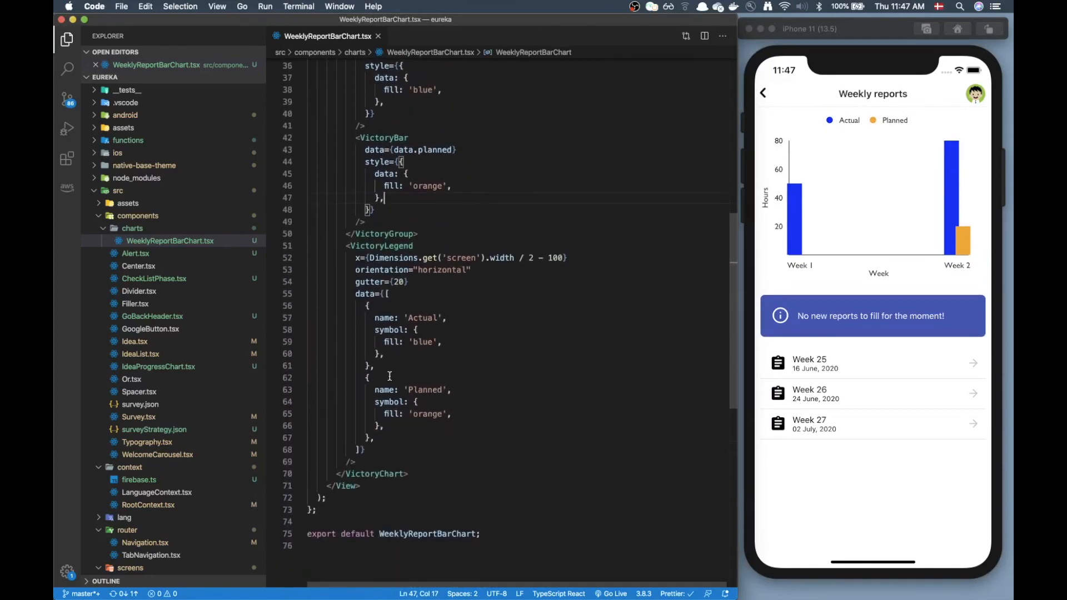